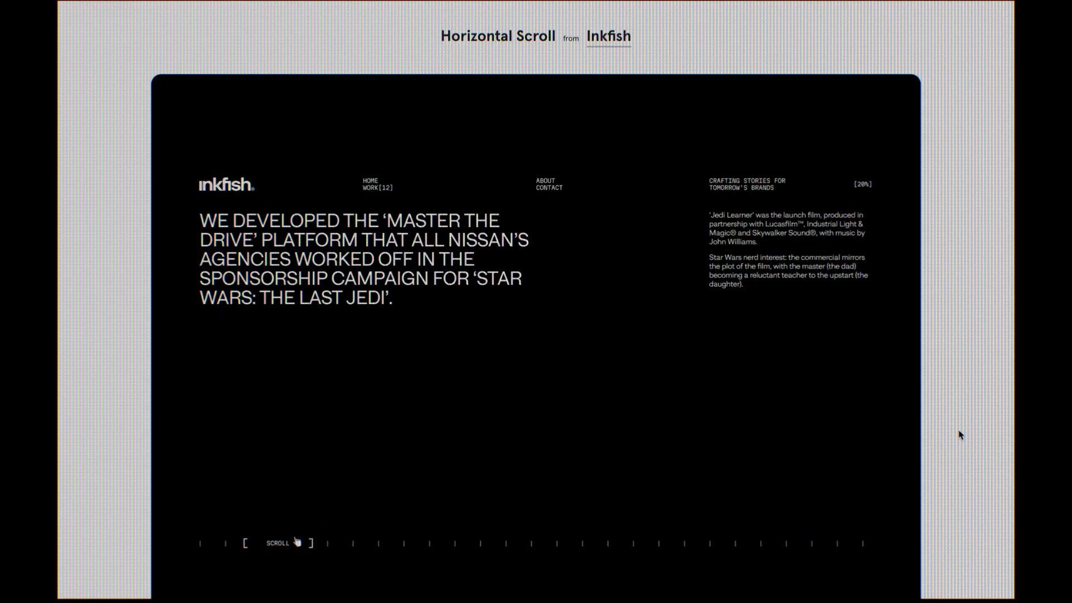
Scroll and drag through the horizontal-scroll demo to preview the Urban Eclipse sliding sections
scroll(right, 3)
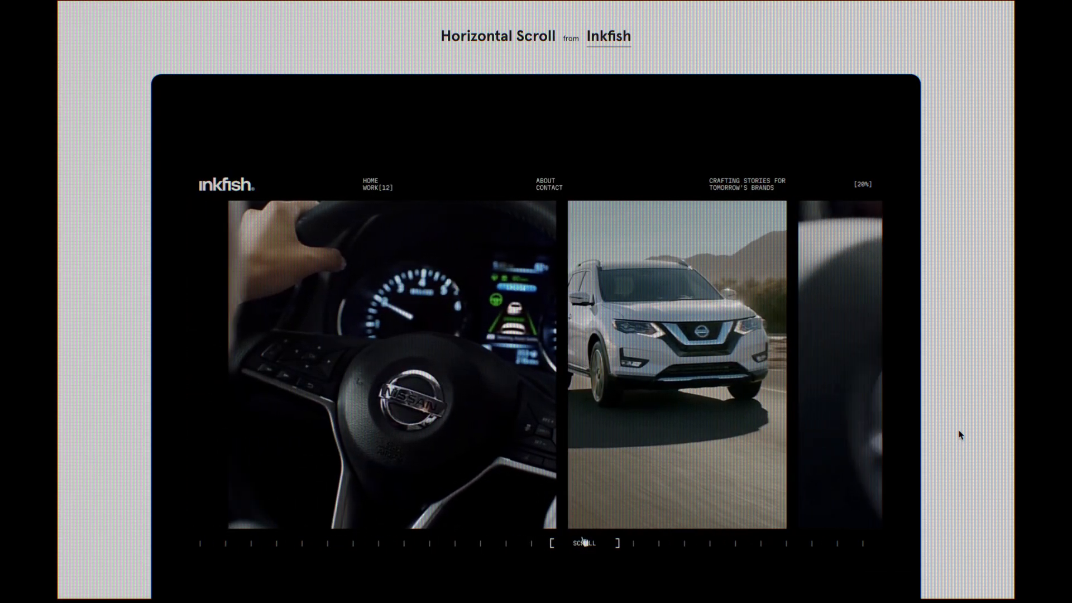
scroll(down, 3)
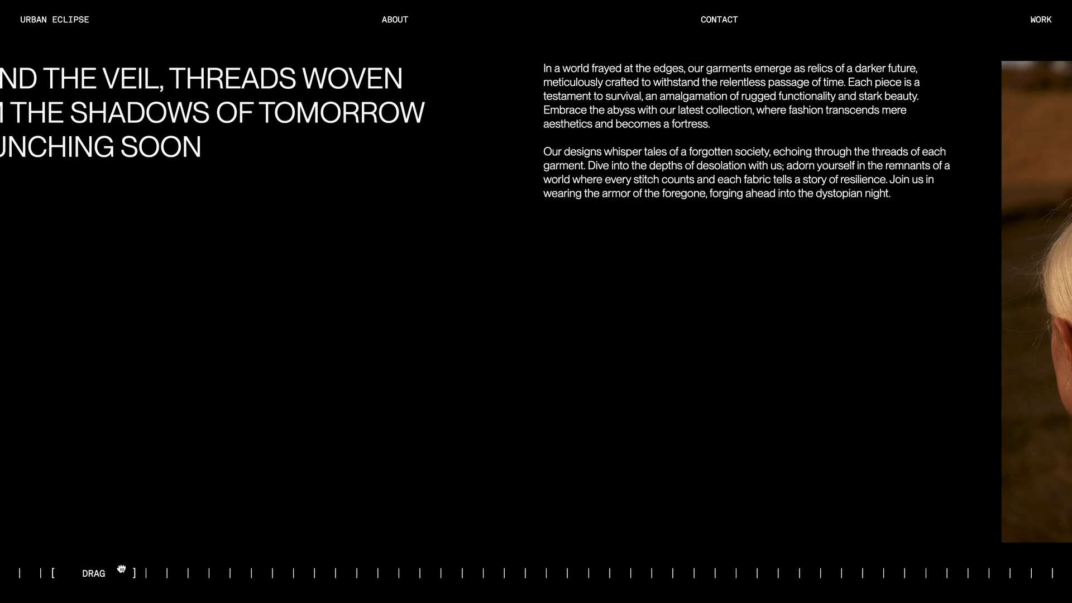
drag(116, 572, 205, 585)
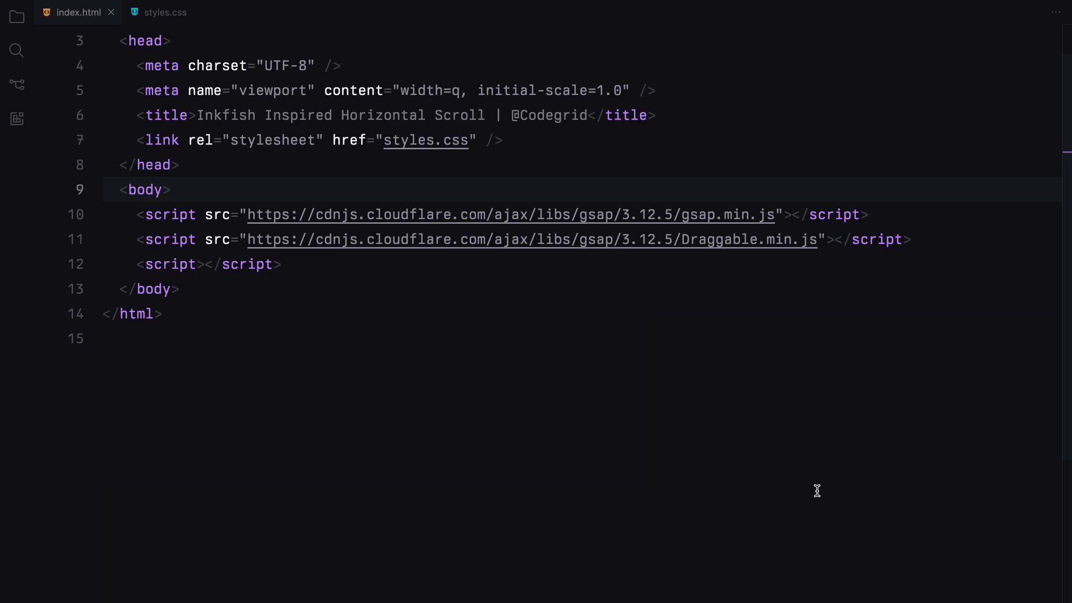
In index.html body, add a nav with href="#" links, then empty container and timeline divs
text(<nav></nav>)
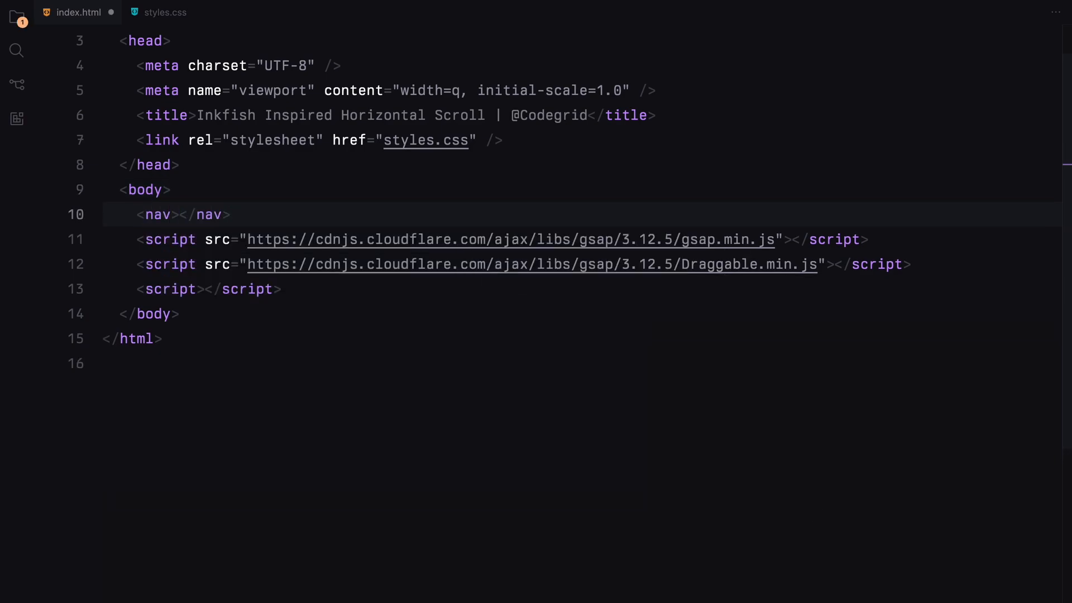
text(<div class="container"></div>)
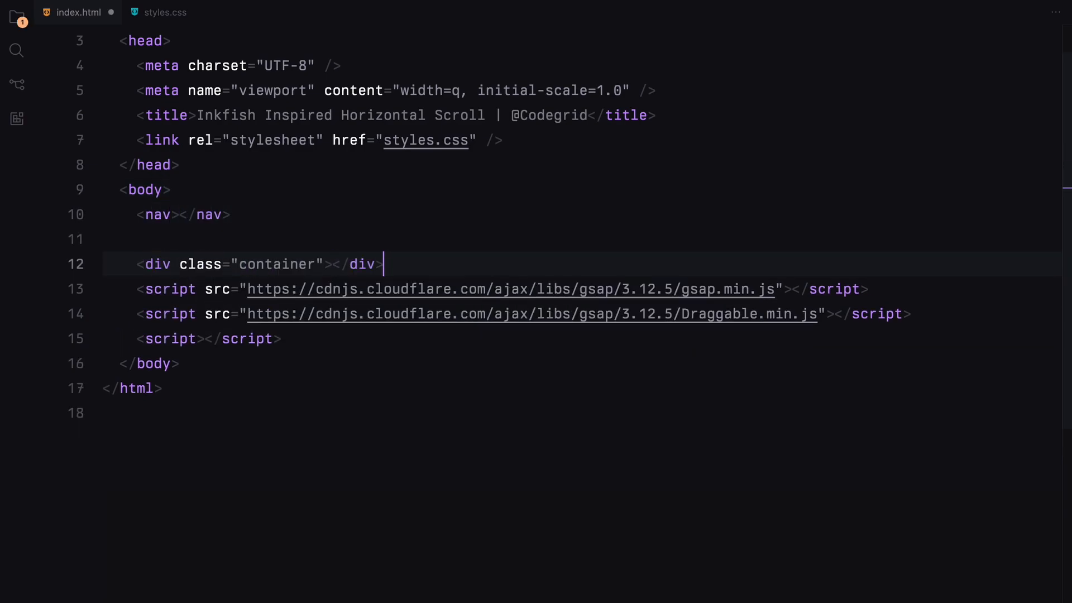
text(<div class="timeline"></div>)
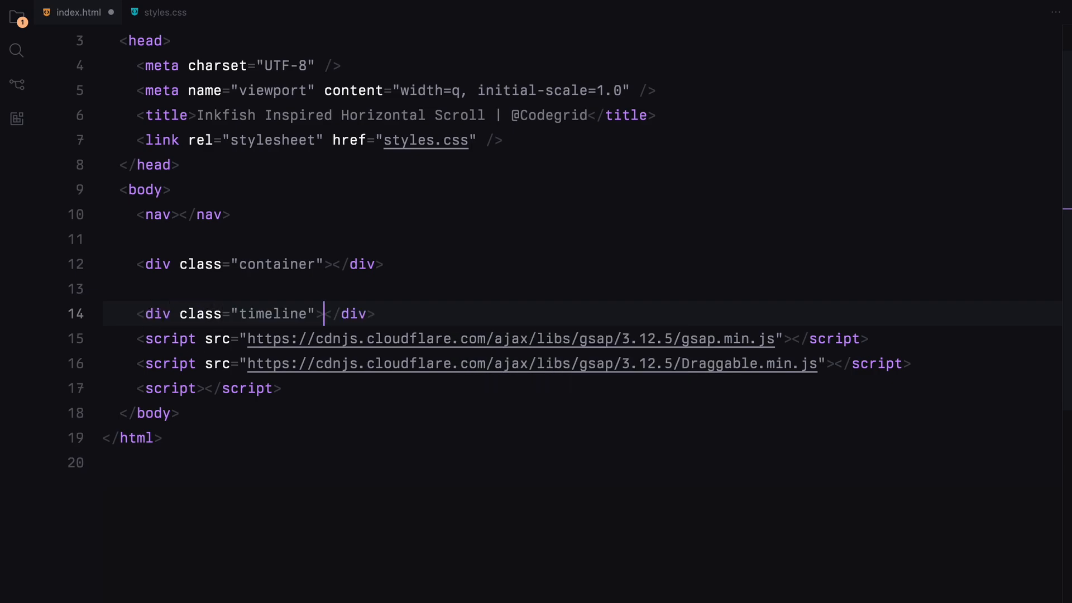
key(Enter)
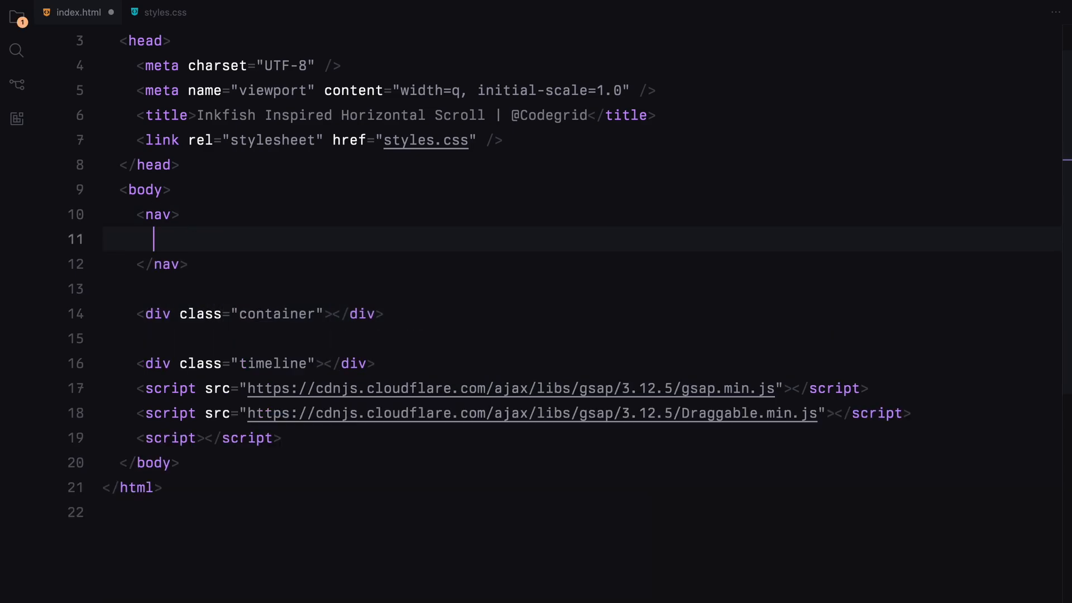
text(<a href="#"></a>)
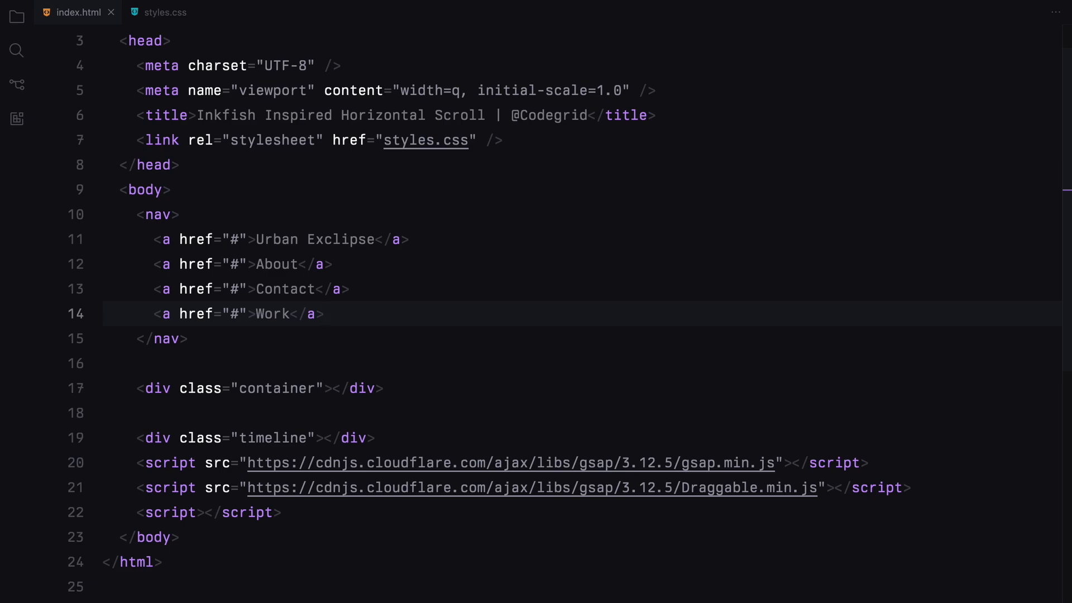
click(331, 389)
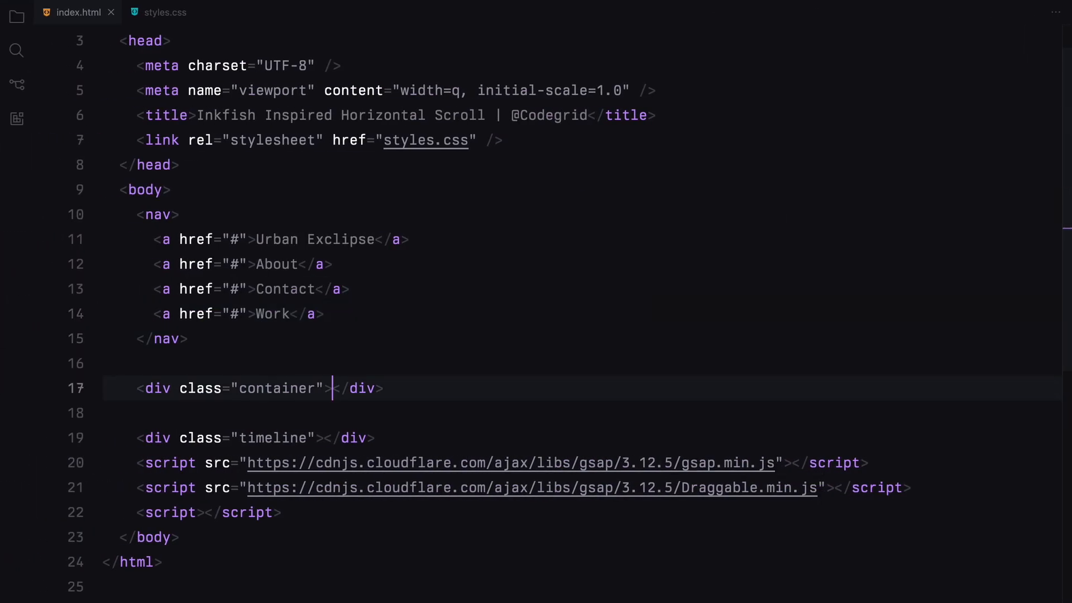
Build sections with Emmet, each with a 'Lorem1' h1, Lorem ipsum paragraph and .img div
key(Enter)
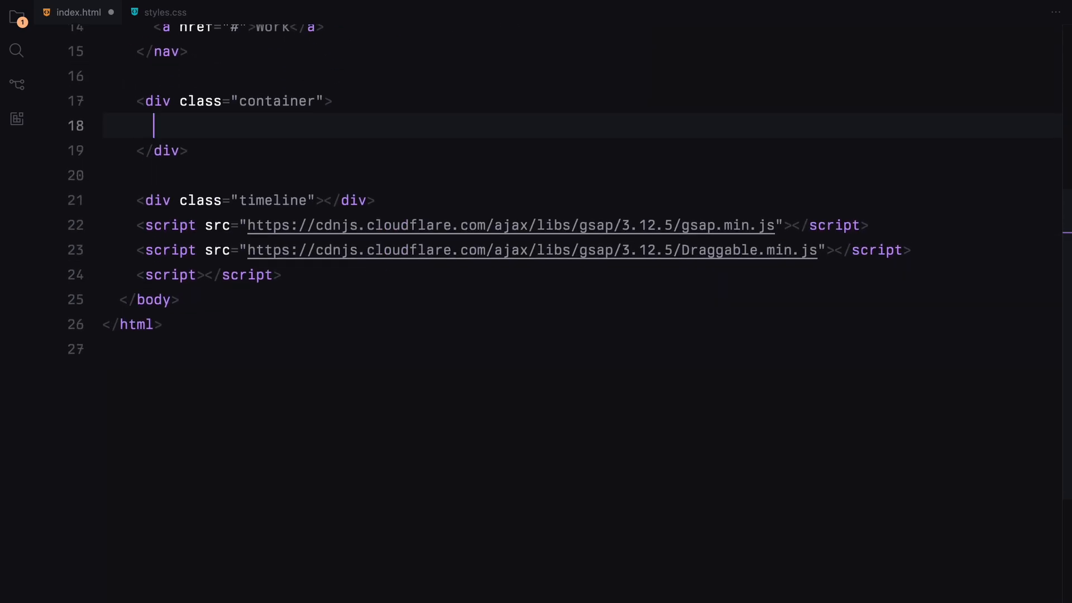
text(section#sect)
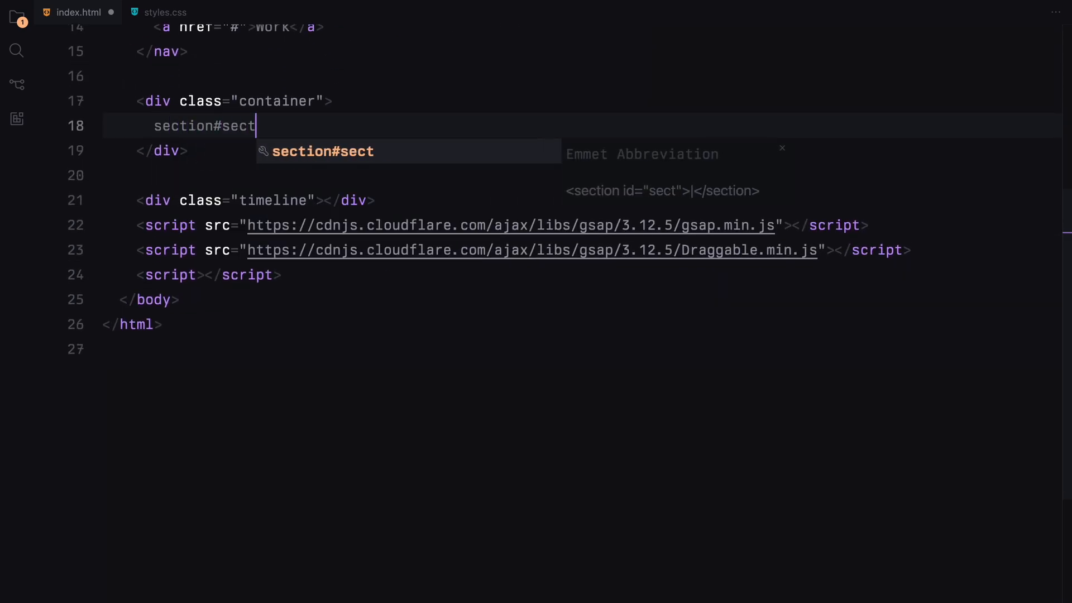
key(Tab)
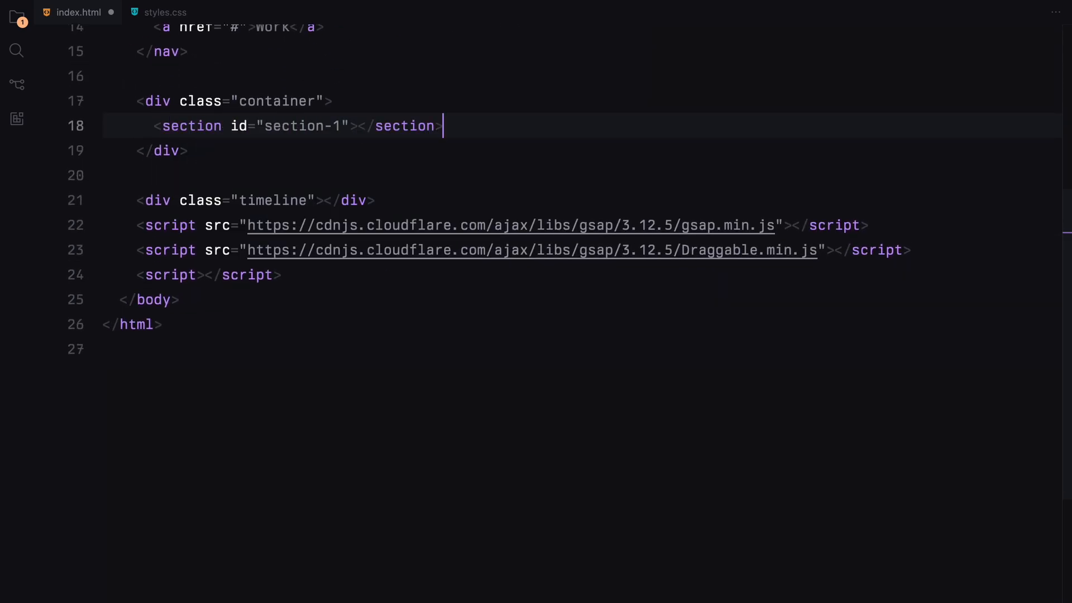
text(<section id="section-2"></section>)
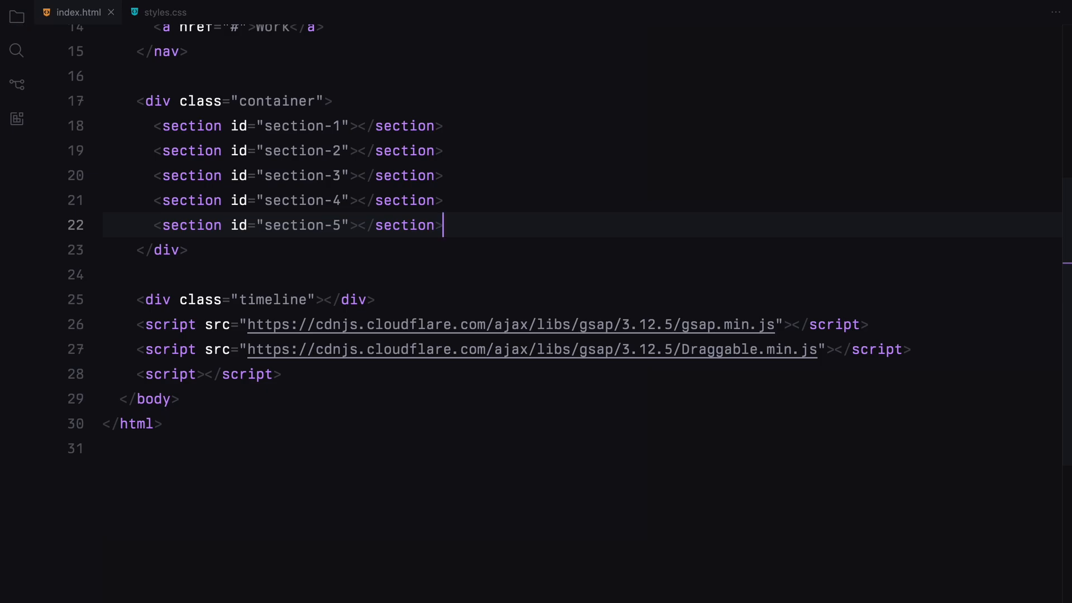
text(<h1>Lorem1</h1>)
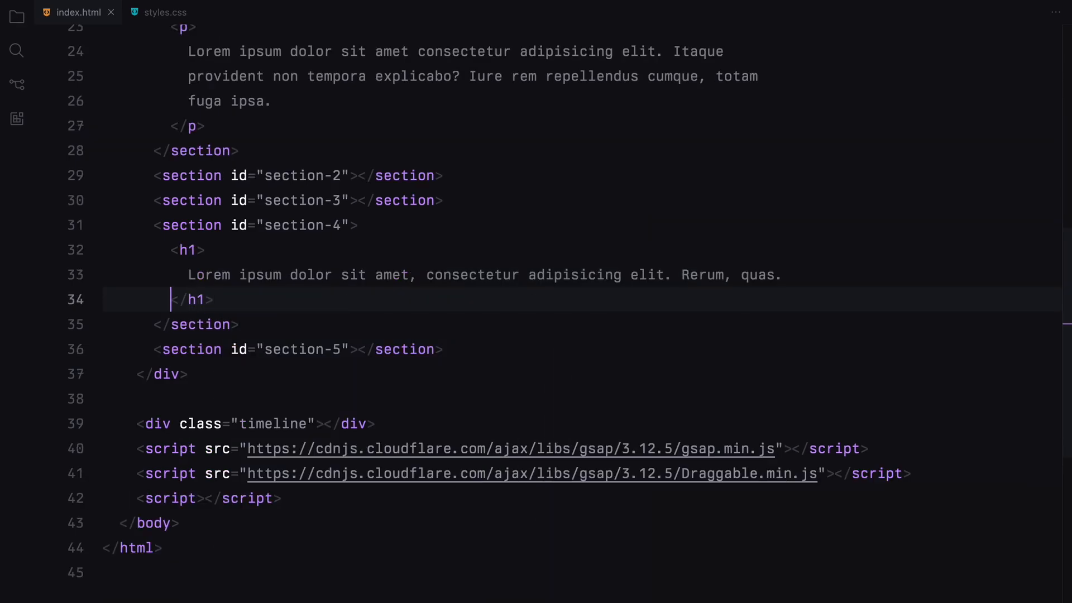
text(<p>Lorem, ipsum dolor sit amet consectetur adipisicing elit. Adipisci quibusdam dolorum enim obcaecati sed ab eius delectus nulla pariatur doloribus.</p>)
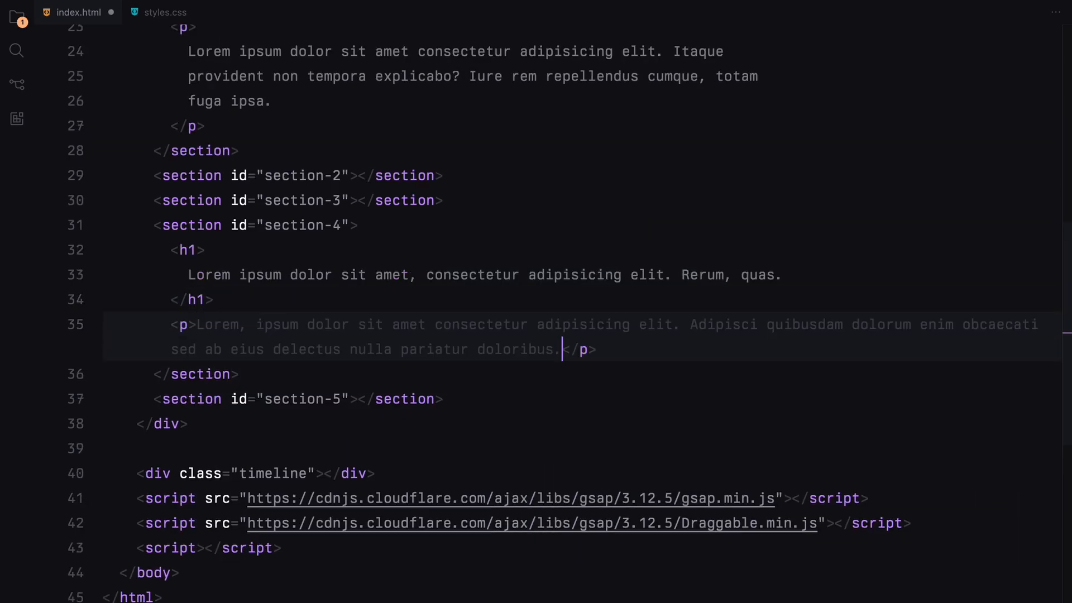
text(.i)
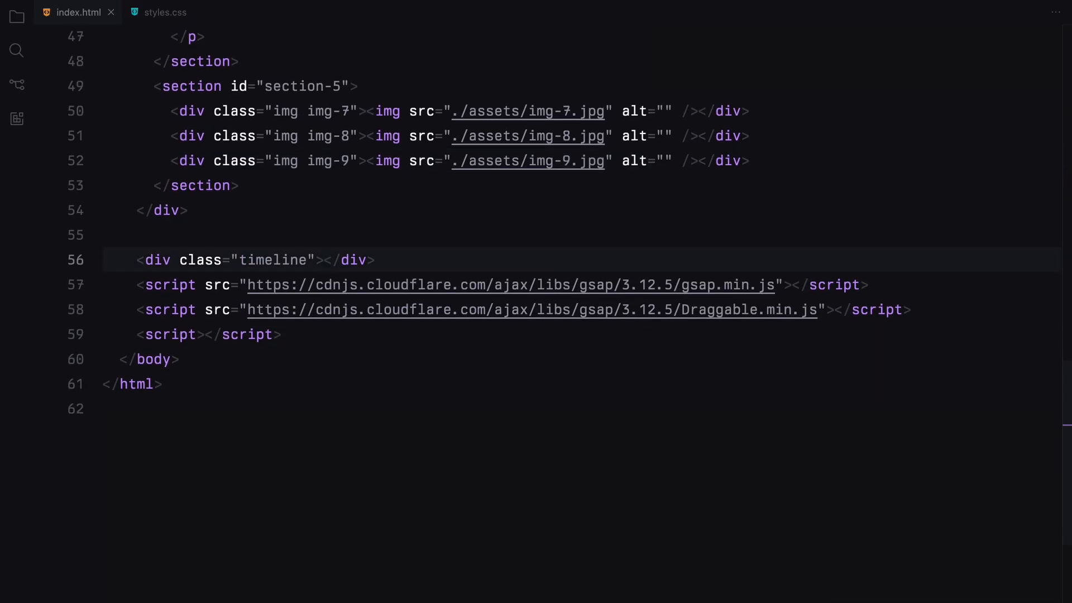
Type <div class="scroller"> with a paragraph containing [<span>Drag</span>] inside the timeline div
text(<div class="scroller"></div>)
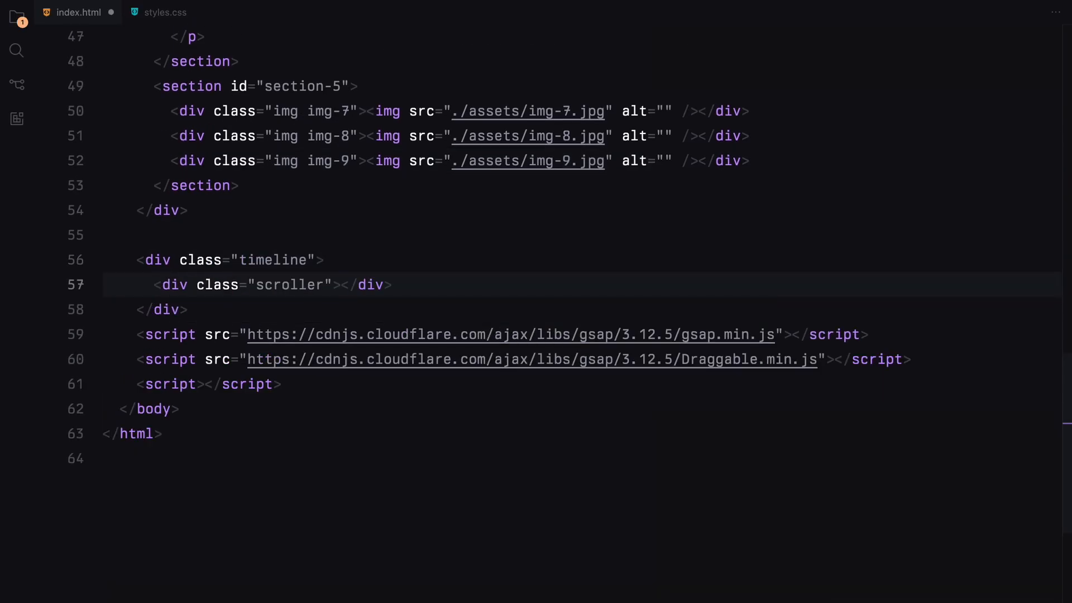
text(<p></p><)
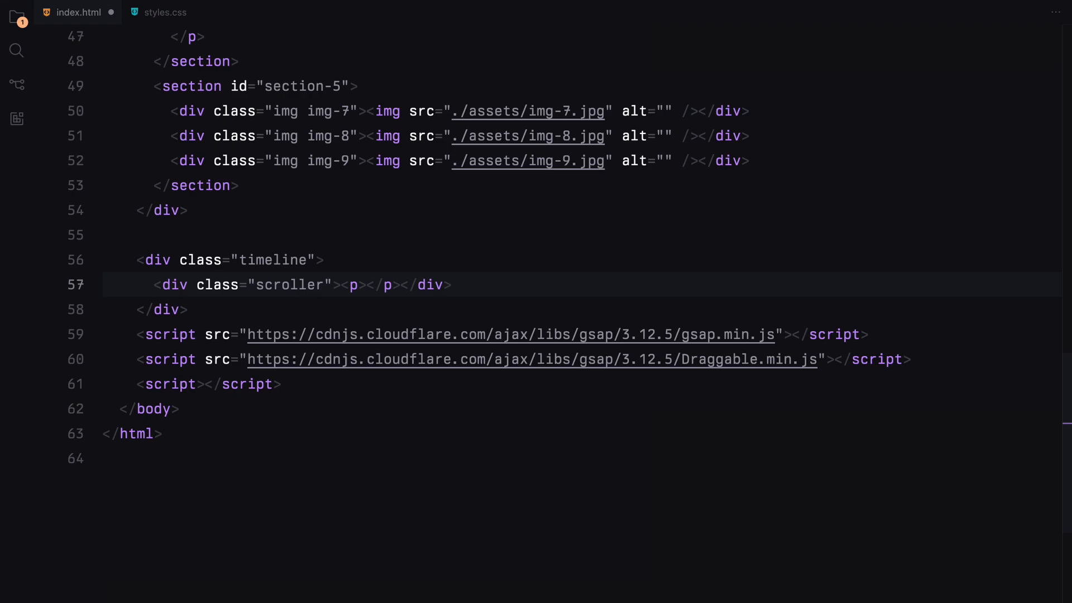
text([<span>Drag</span>])
text(b)
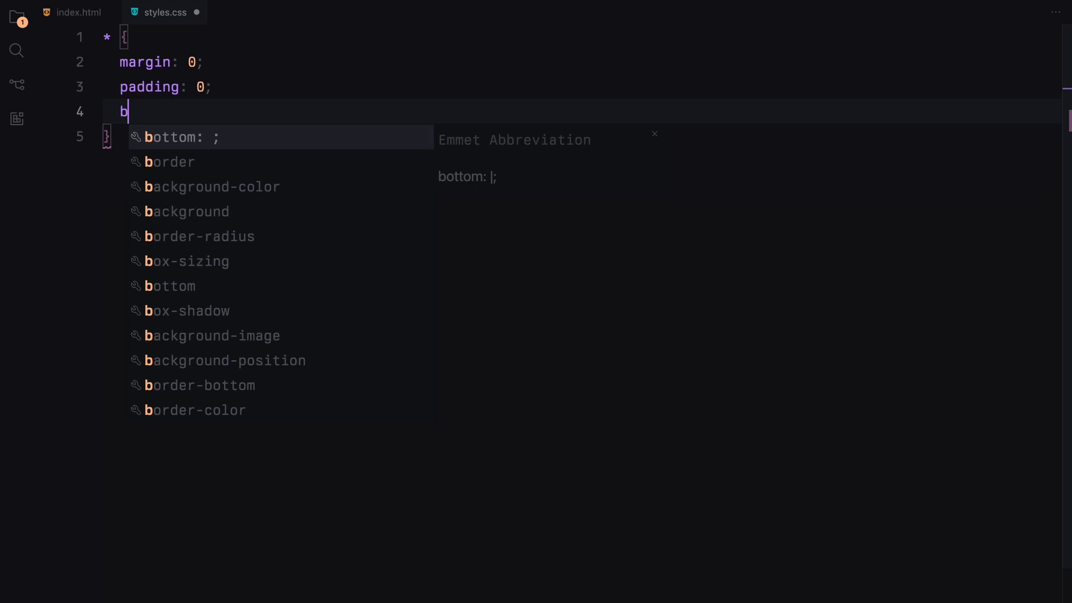
Add border-box sizing and an html, body rule with 100% width and #000
text(ox-sizing: border-box;)
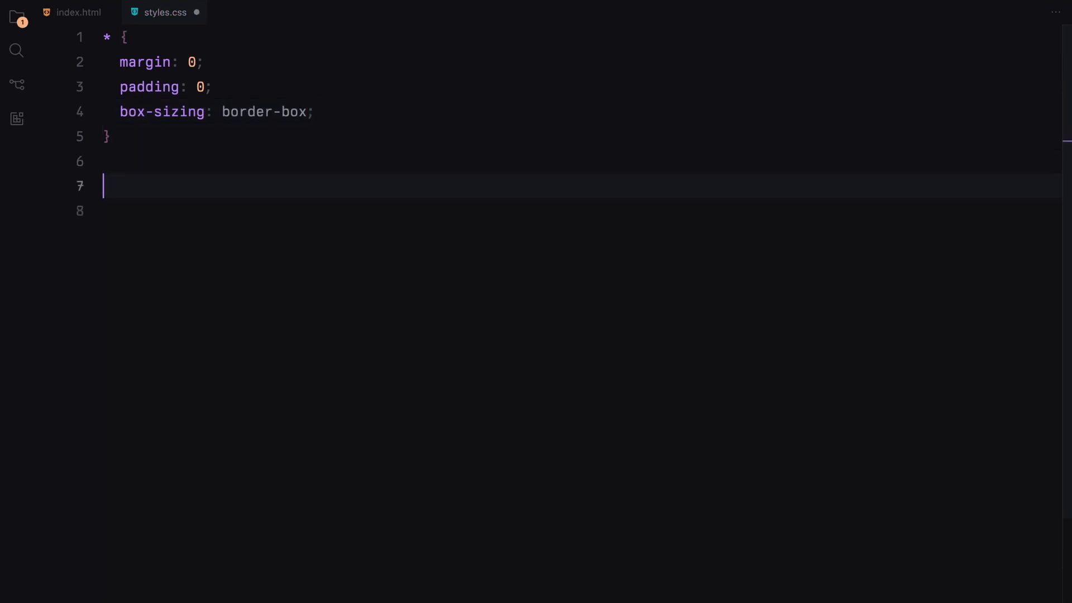
text(html, body {)
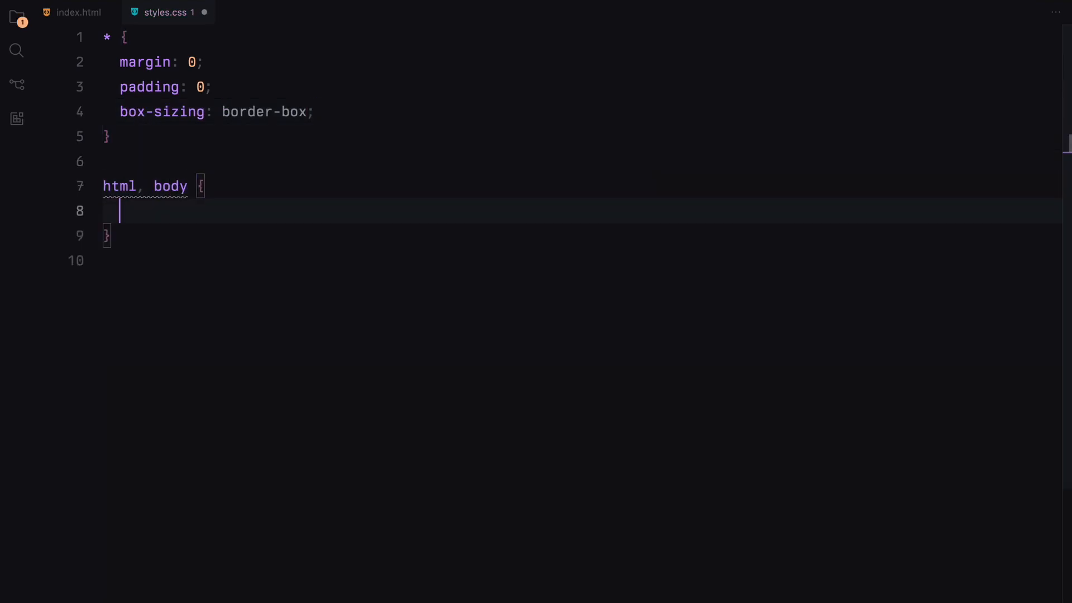
text(width: 100%;)
text(background: ;)
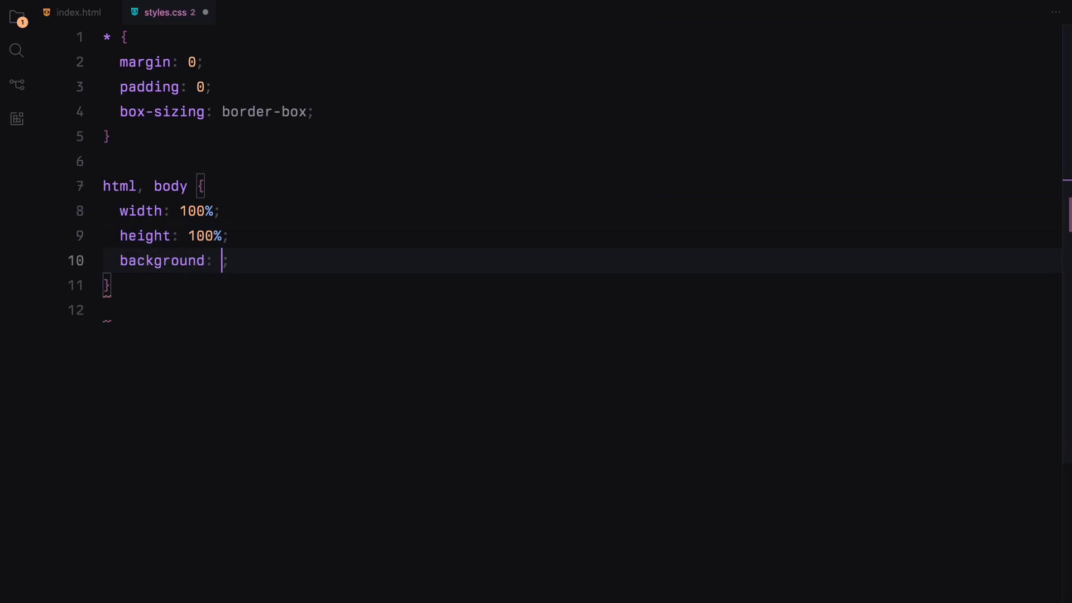
text(#000;)
text(width: 100;)
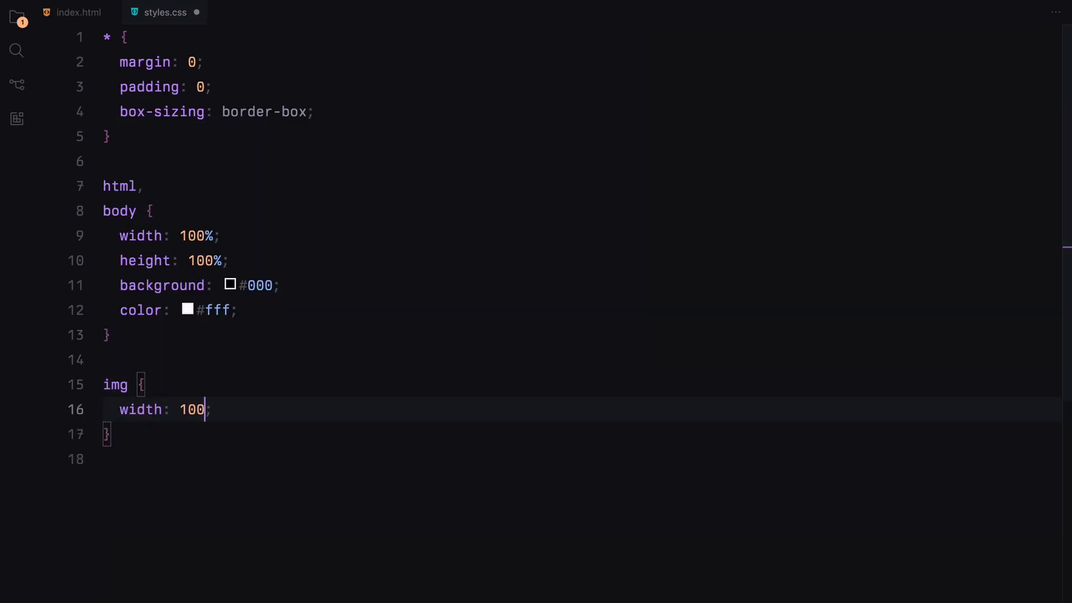
Make images 100% with object-fit cover, and .container absolute, left 0, 90vh, flex
text(%;)
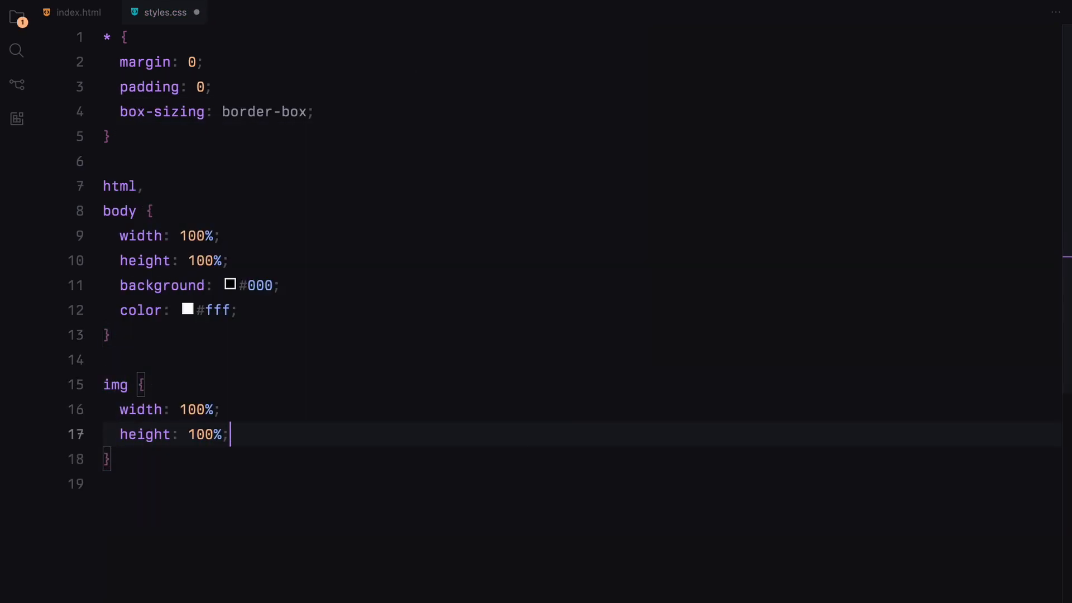
text(object-fit: cover;)
text(top: 0;)
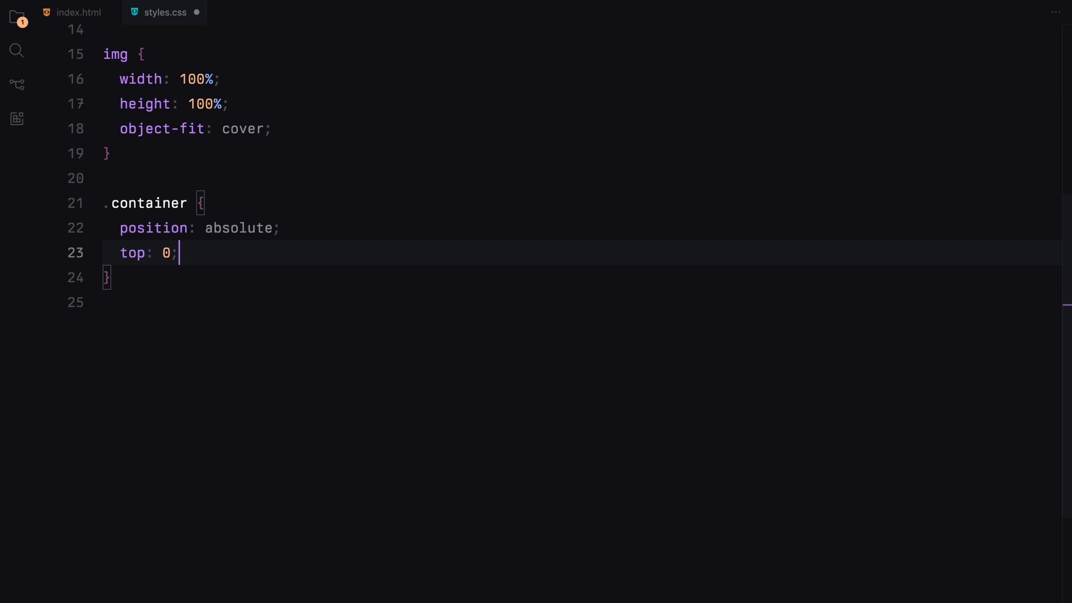
text(left: 0;)
text(height: ;)
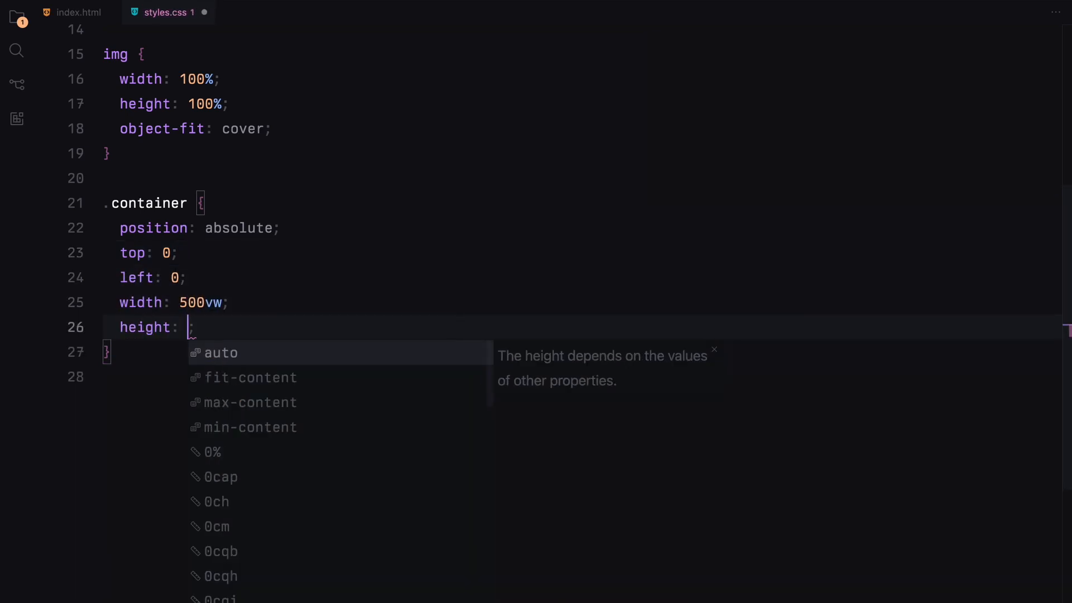
text(90vh;)
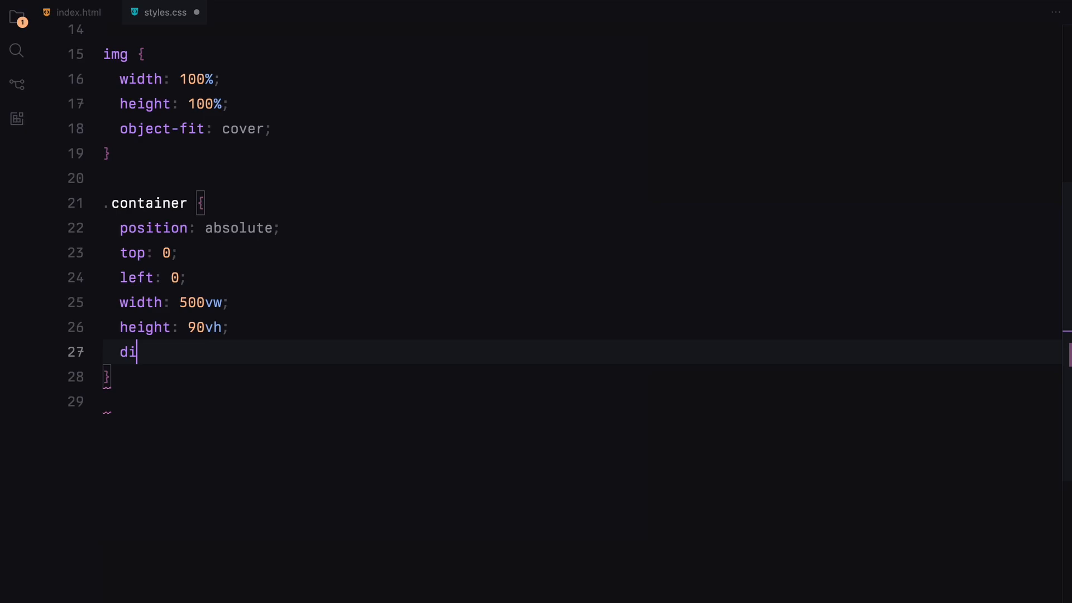
text(splay: flex;)
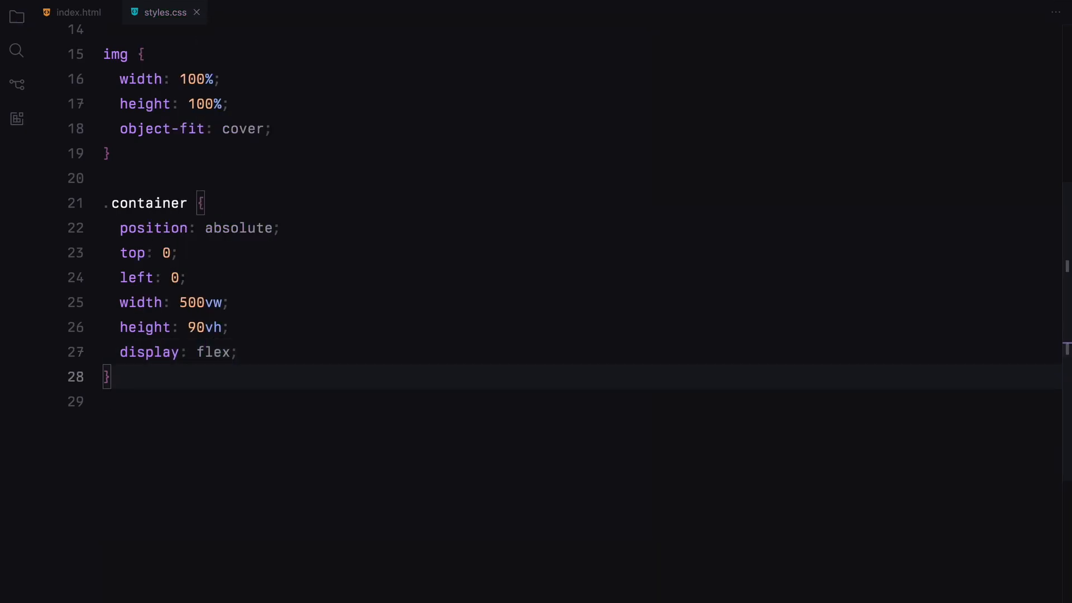
text(nav {)
text(t)
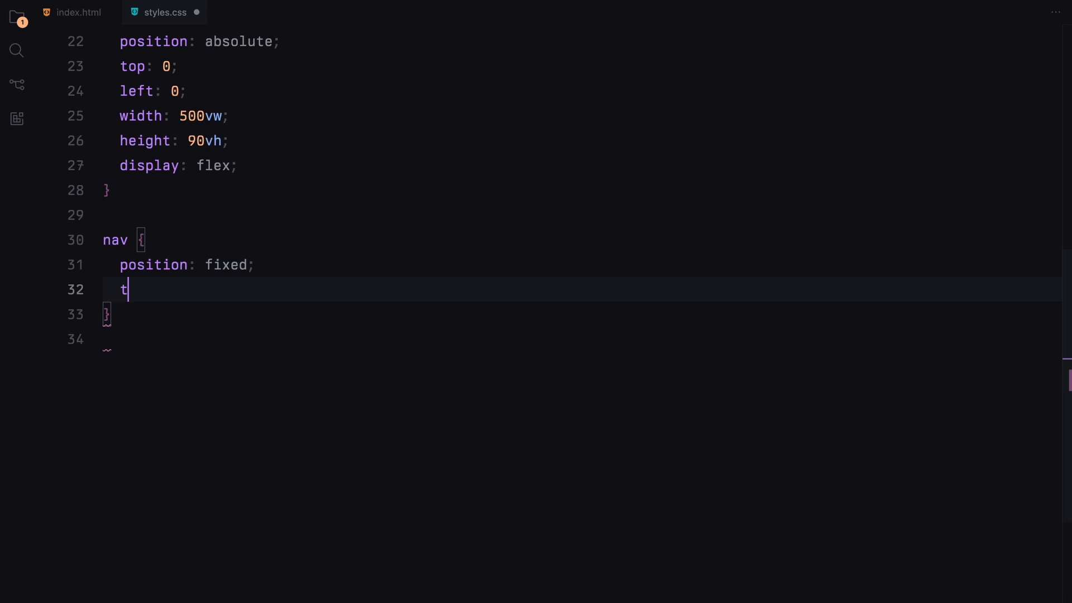
Give the nav top 0, 2em padding, flex display and space-between justification
text(op: 0;)
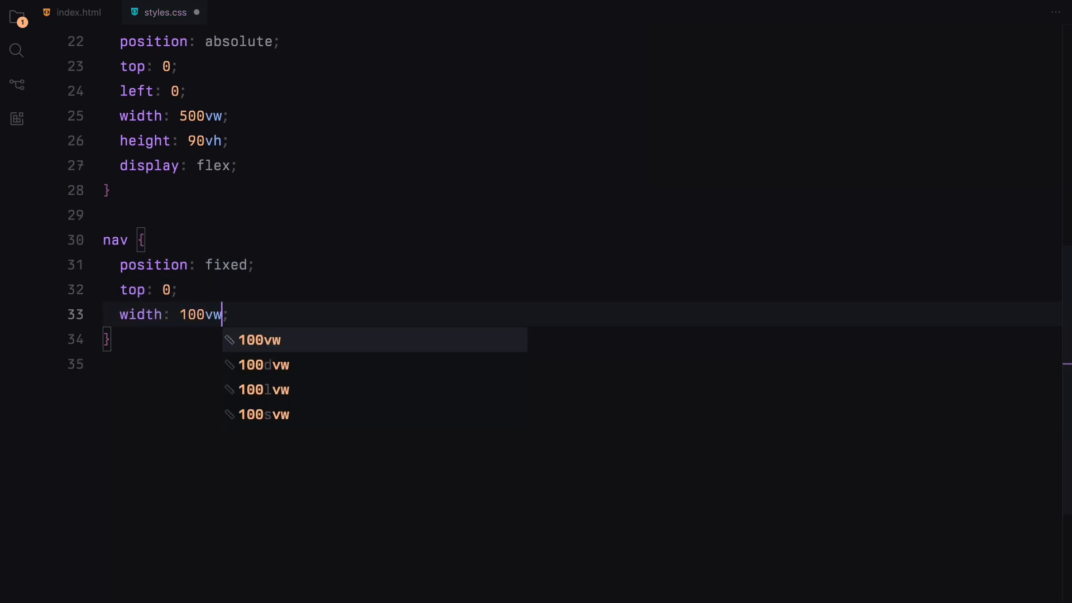
text(padding: 2em;)
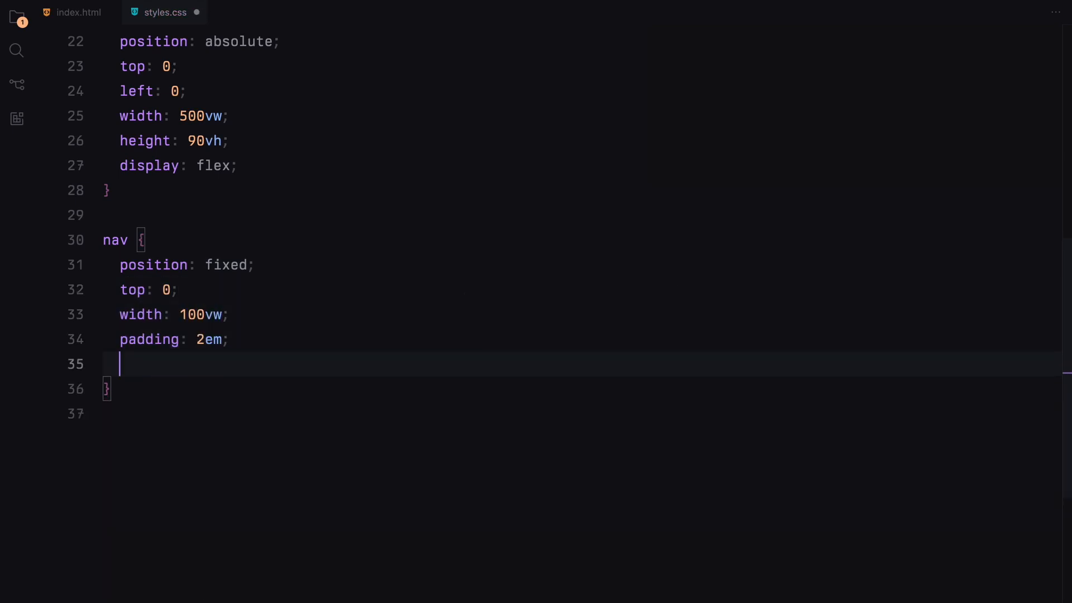
text(display: flex;)
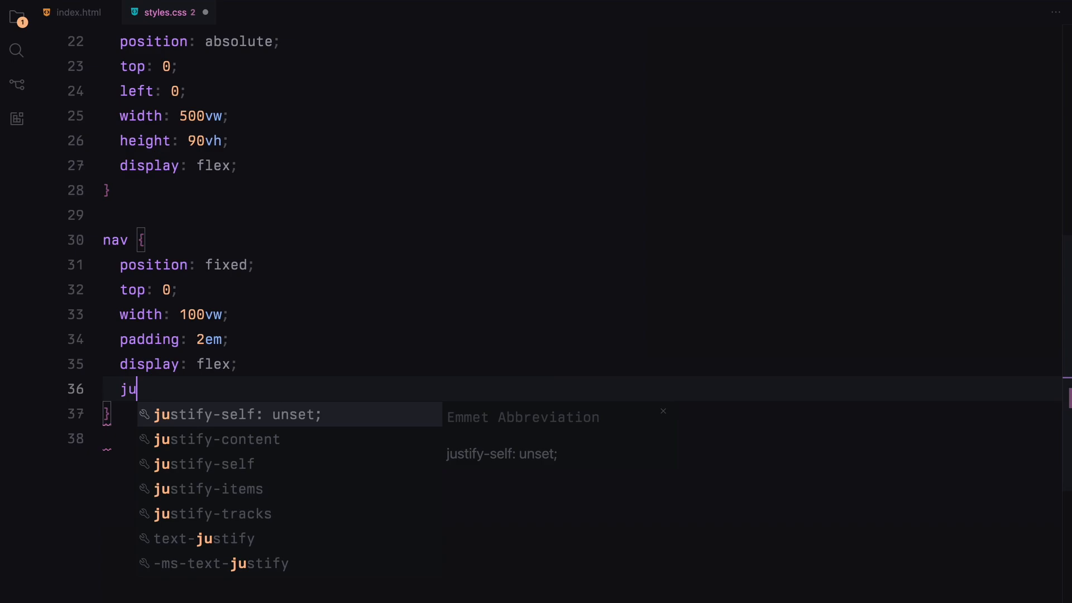
text(justify-content: space-between;)
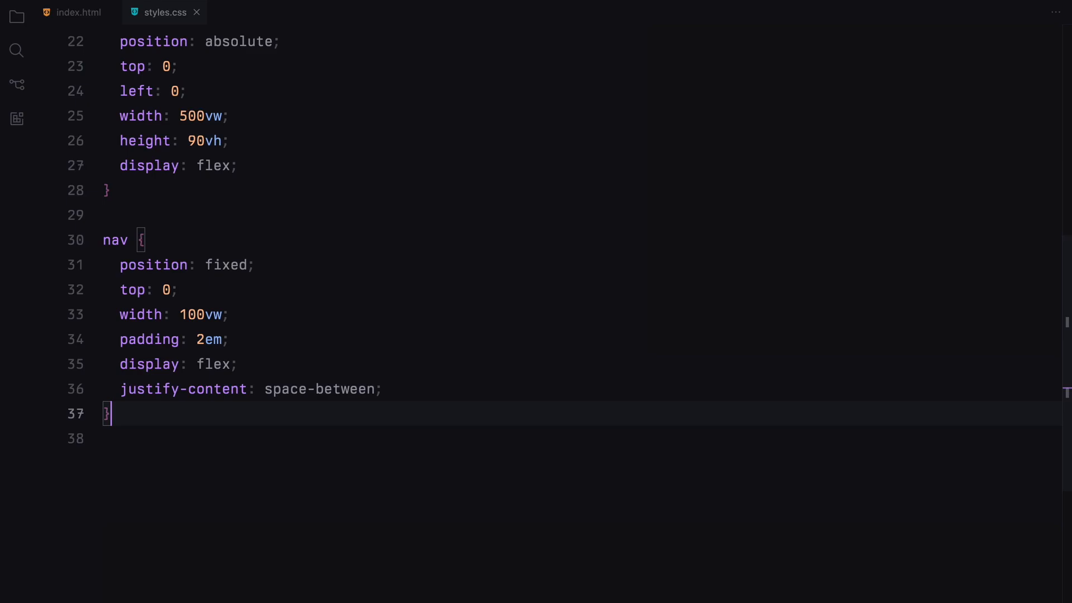
Add an a rule with no text decoration and white Akkurat Mono text
text(a {)
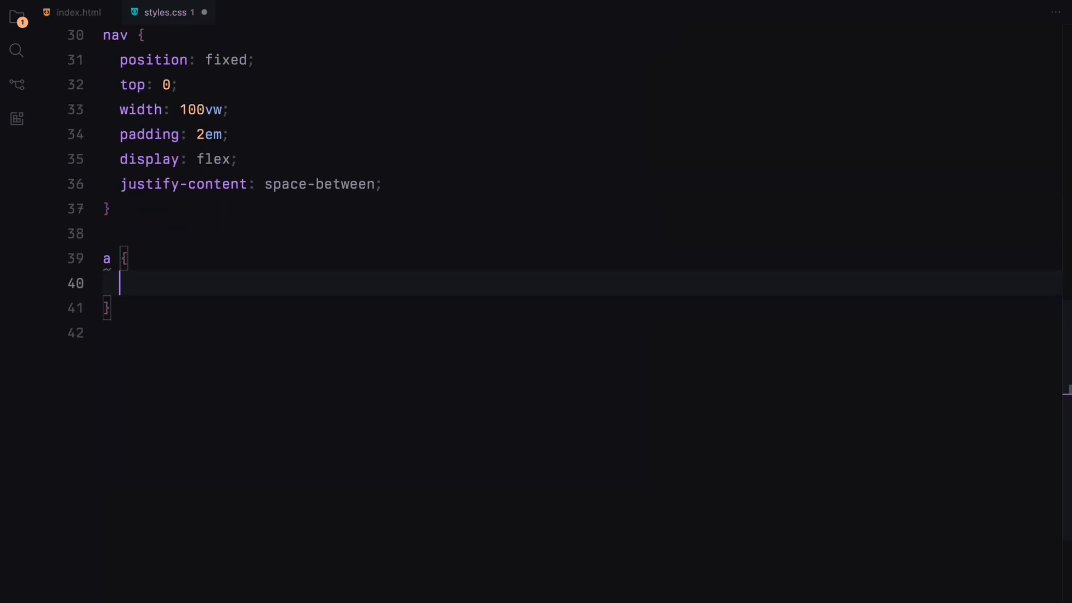
text(text-decoration: none;)
text(font-family: "Akkurat ";)
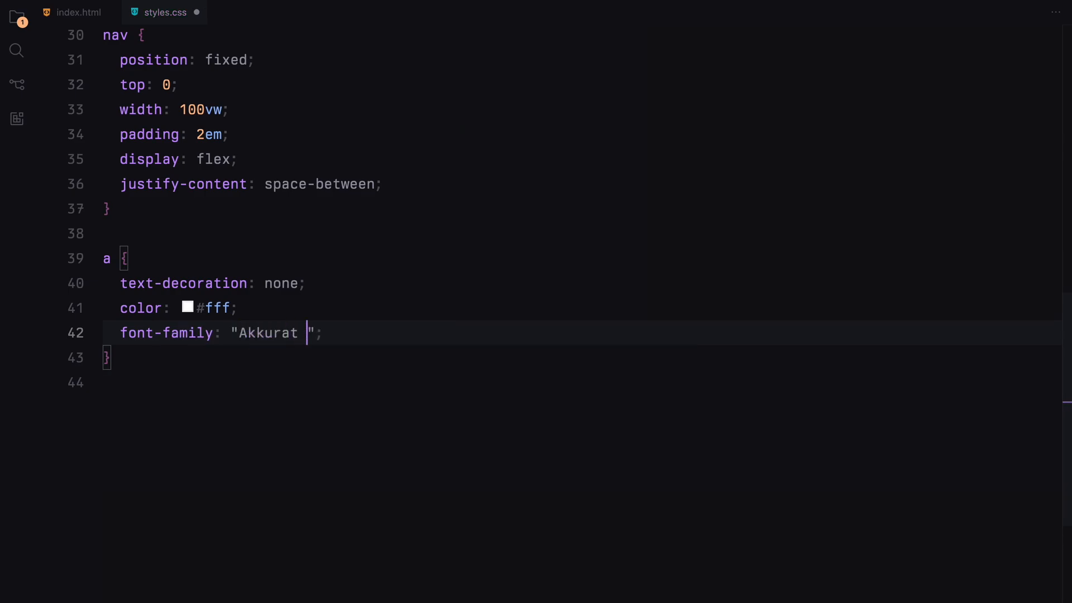
text(textt)
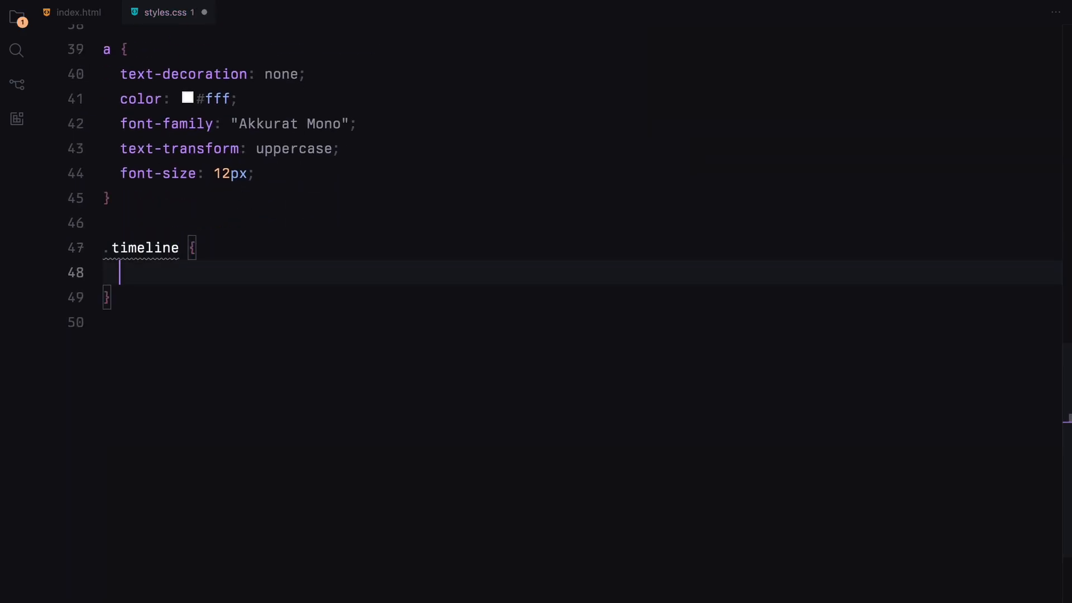
Set .timeline to fixed, bottom 0, 10vh tall, padding 2.25em 1em, flex with space-around
text(position: fixed;)
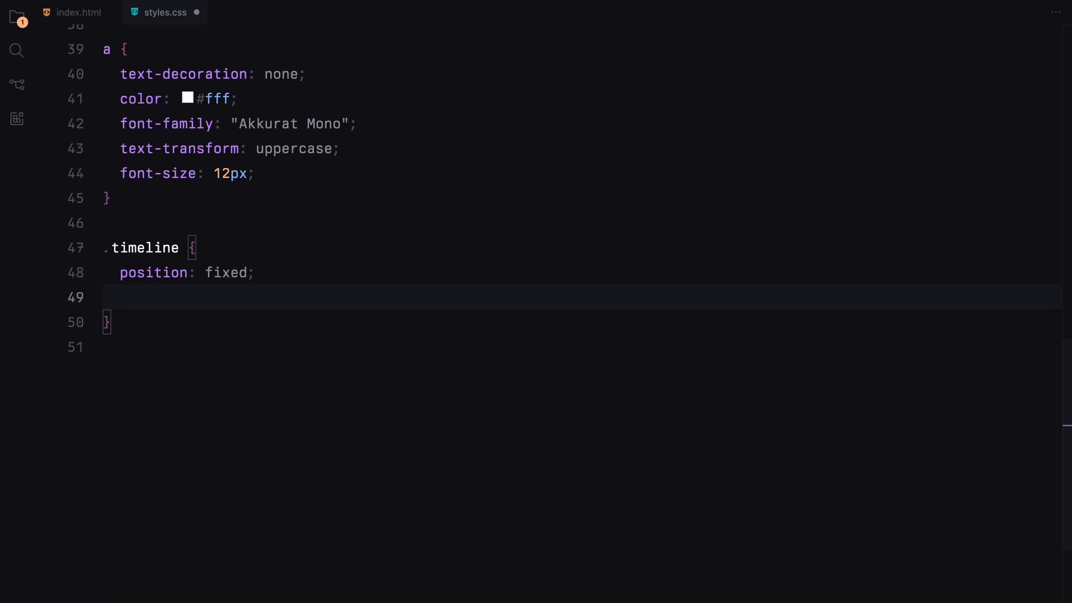
text(bottom: 0;)
text(width: 100vw;)
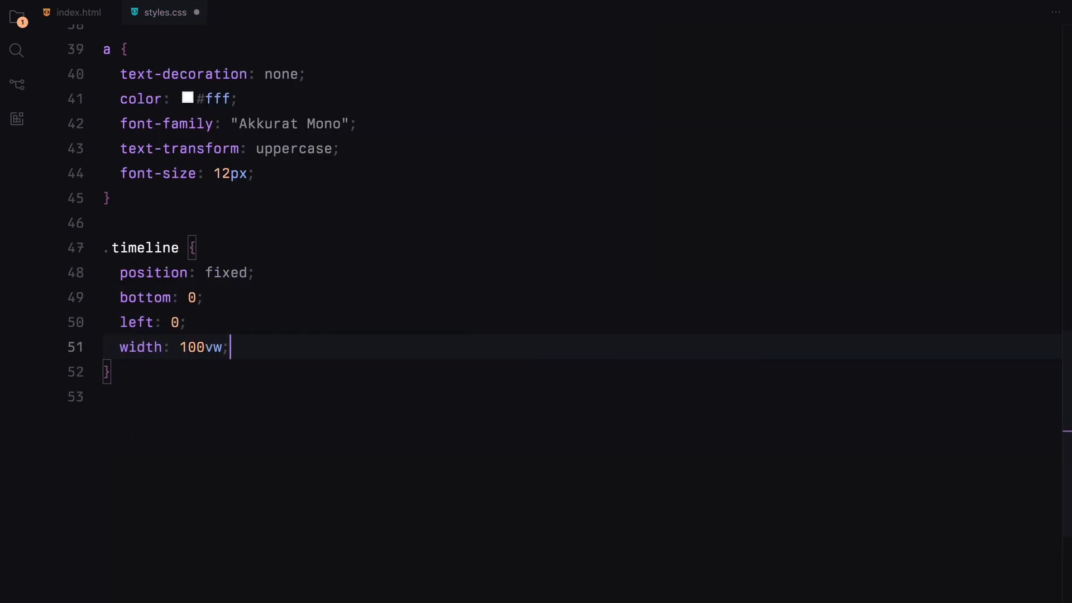
text(height: 10vh;)
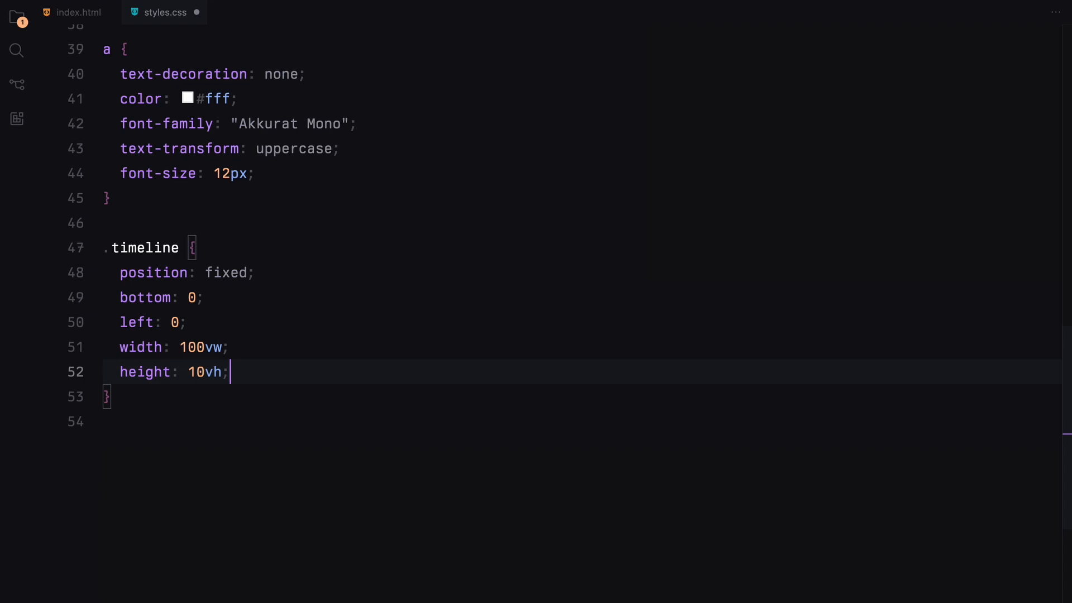
text(padding: 2.25;)
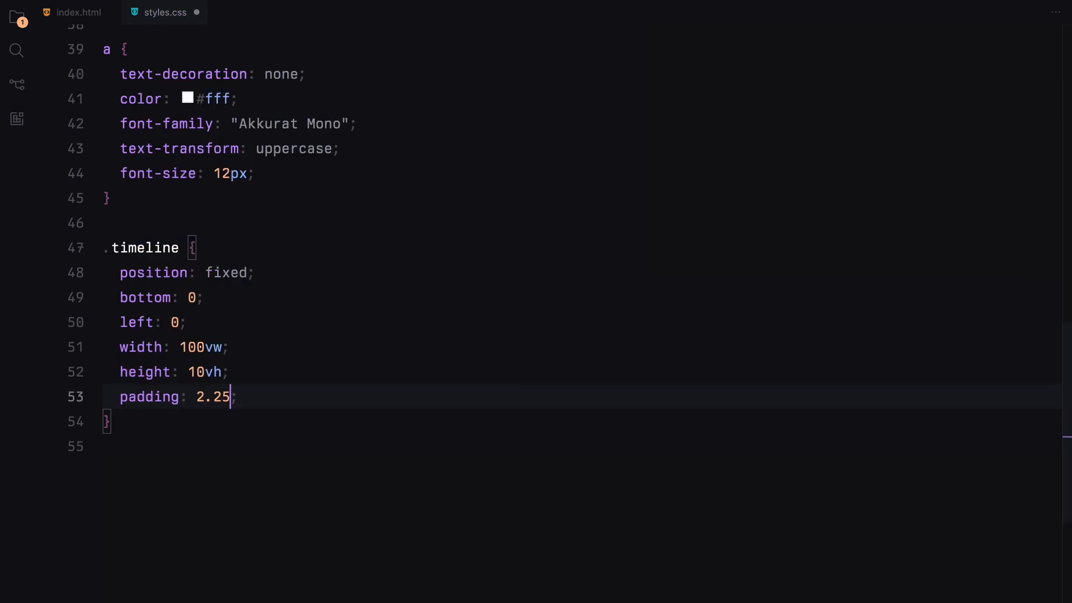
text(em 1em;)
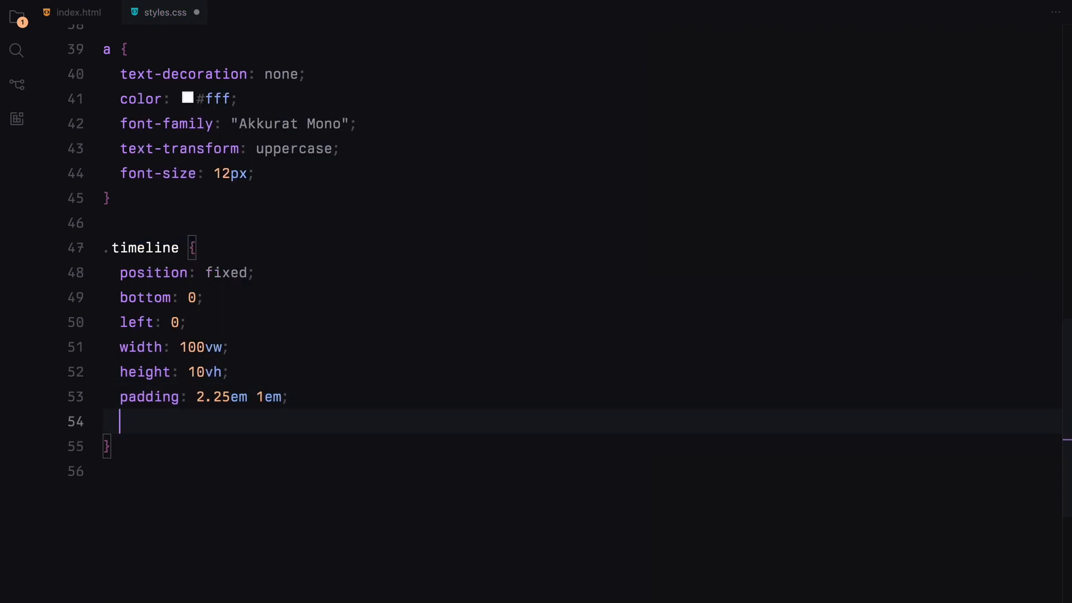
text(display: flex;)
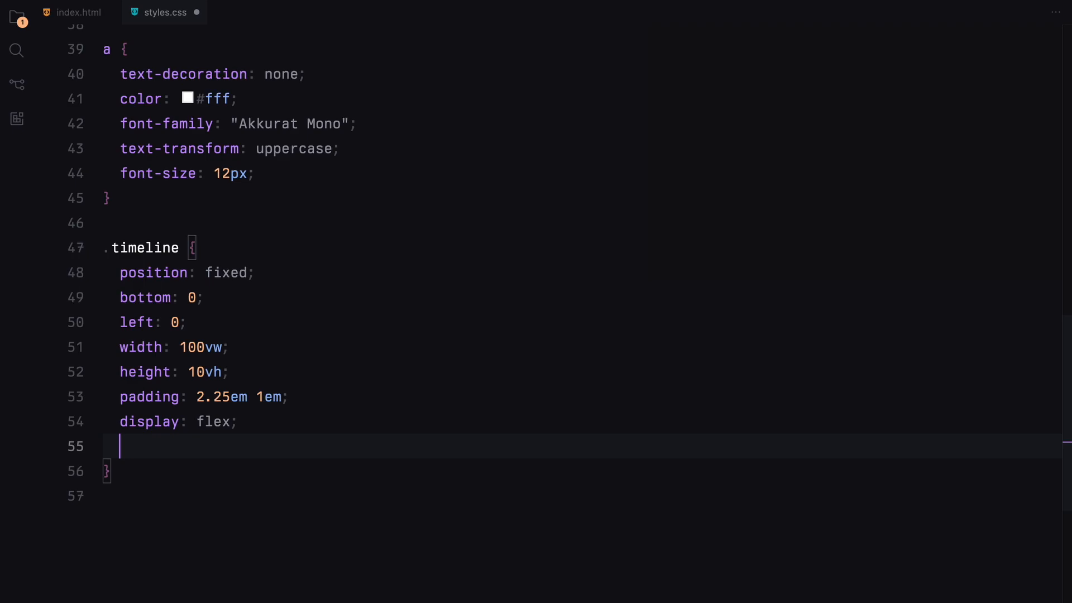
text(justify-content: space-around;)
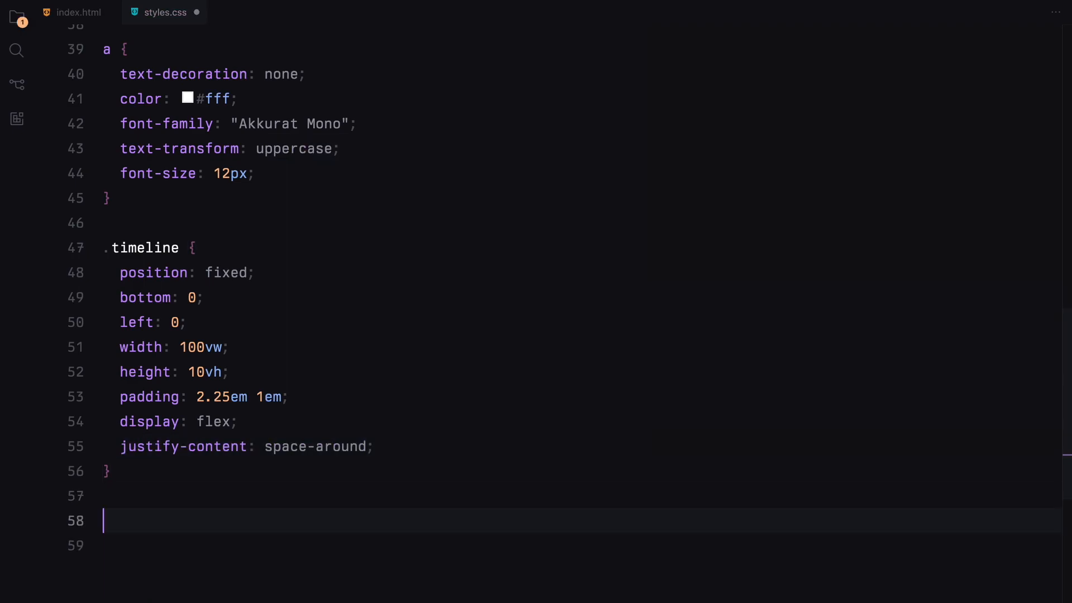
Add a .marker rule with 1px width, 100% height and white background
text(.marker {)
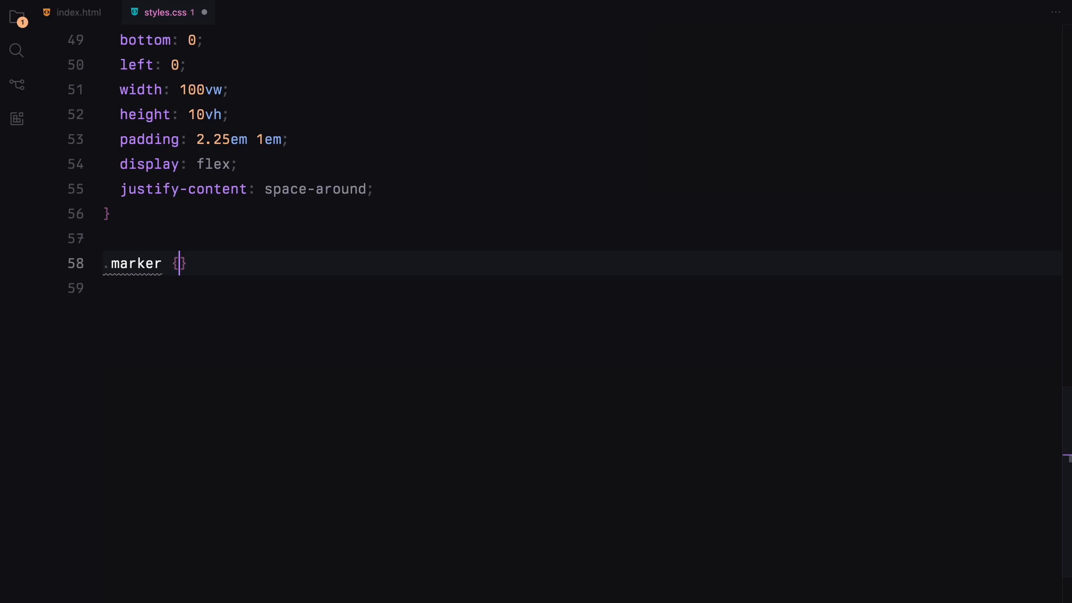
text(width: 1px;)
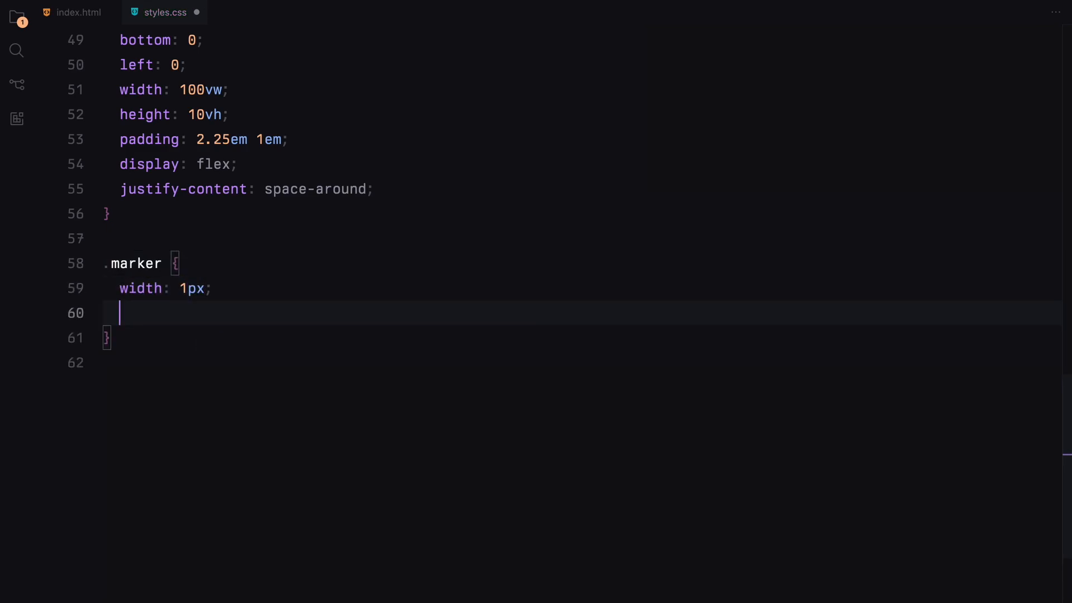
text(height: 100%;)
text(.scroller {)
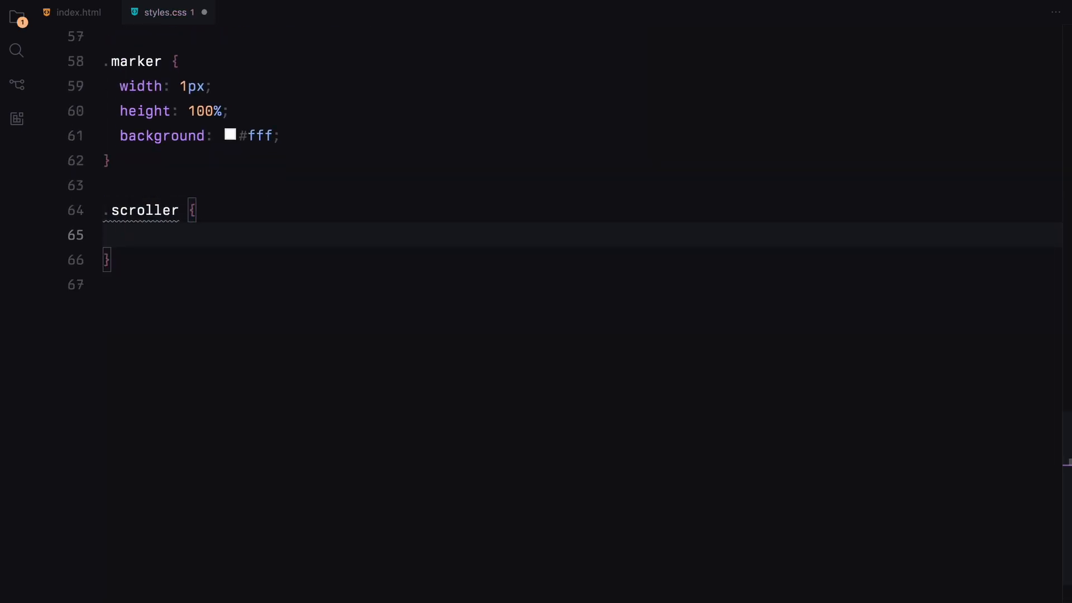
Style .scroller: absolute, top 50%, translate(0%, -50%), Akkurat Mono, pointer cursor, 120% line-height
text(position: absolute;)
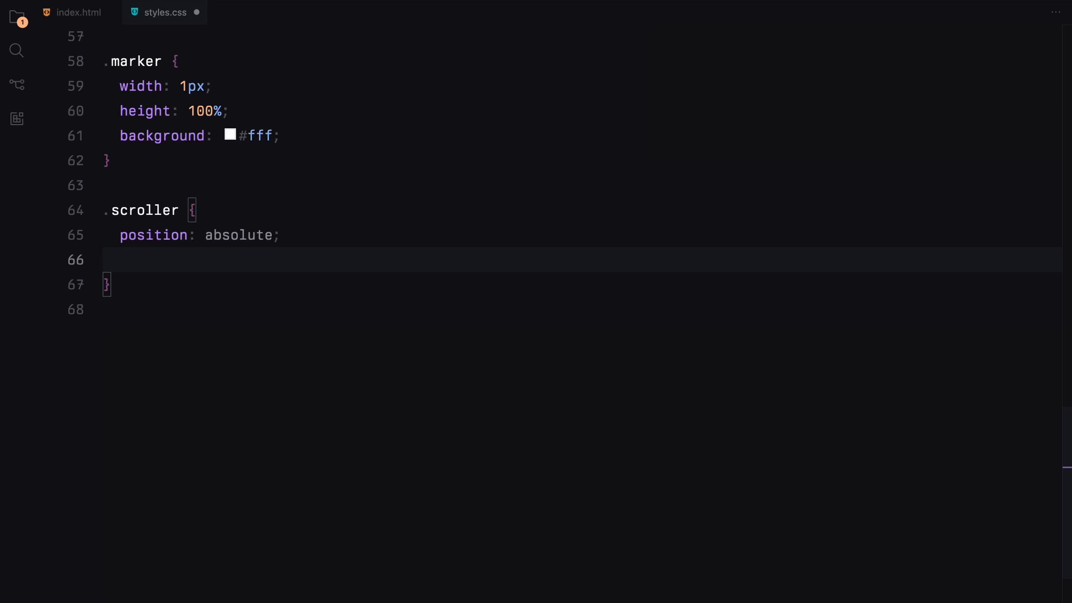
text(top: 50%;)
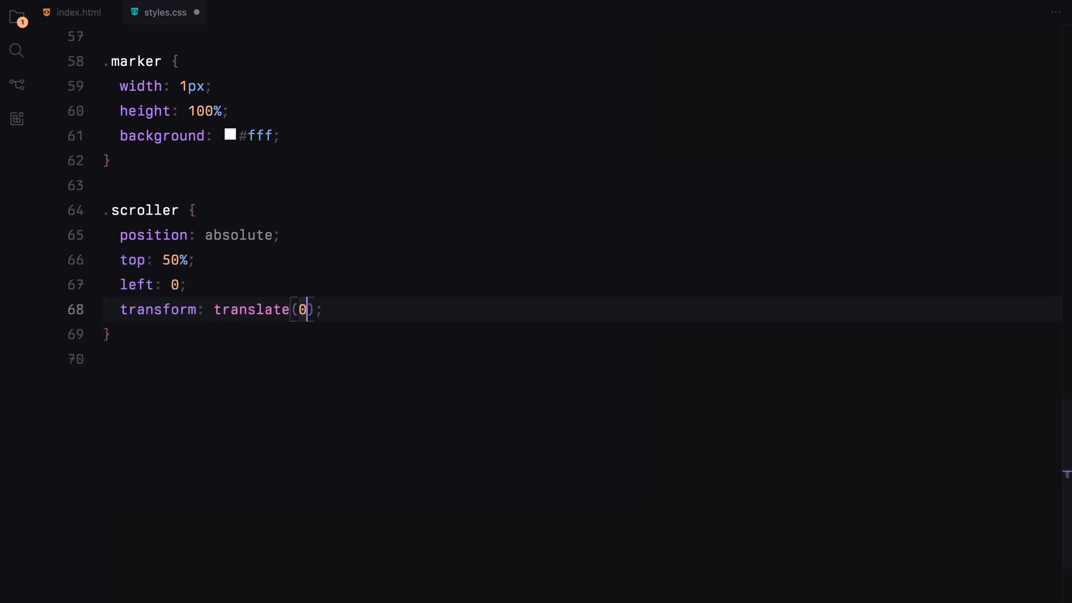
text(%, -50%)
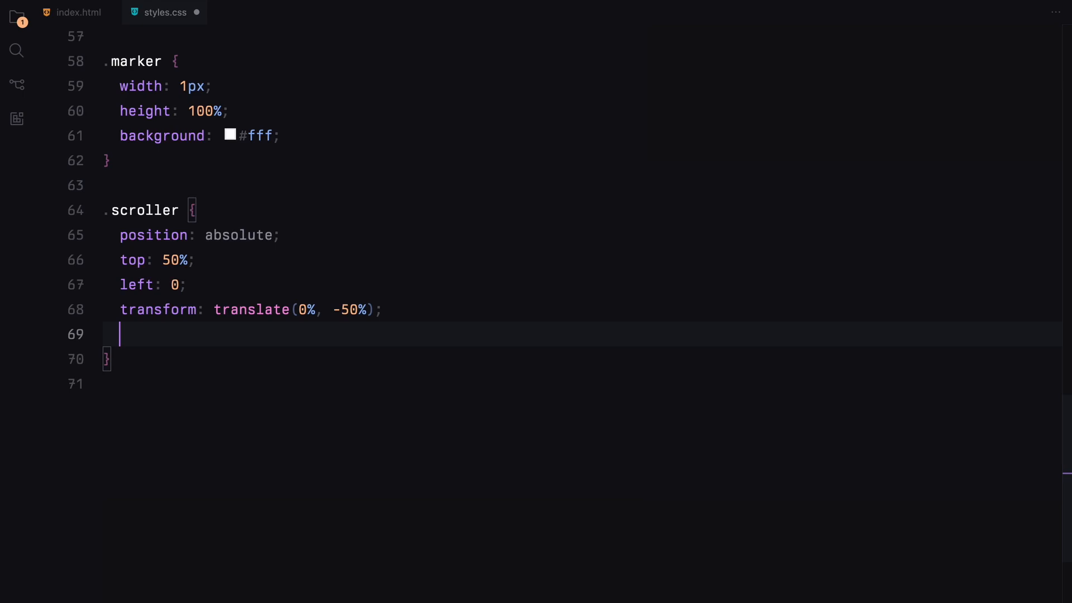
text(font-family: "Akkurat M";)
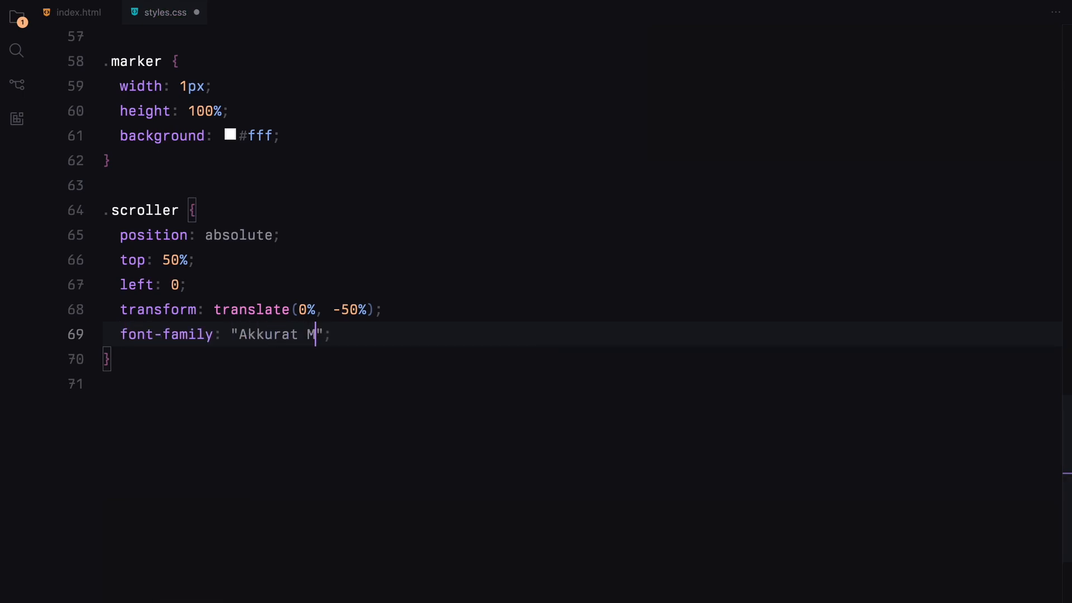
text(text-transform: uppercase;)
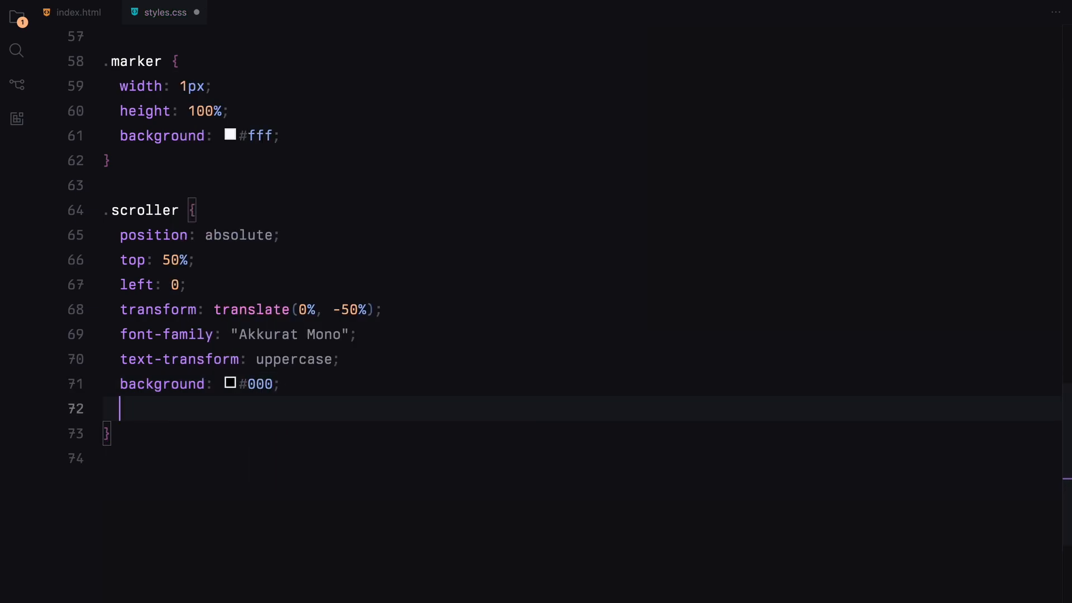
text(cursor: pointer;)
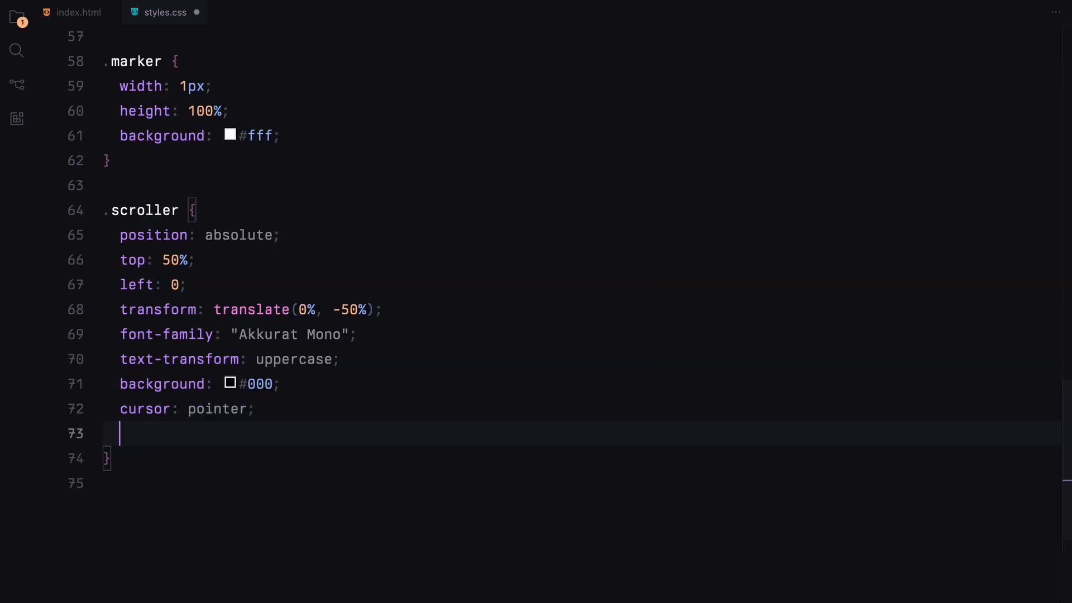
text(line-height: 120%;)
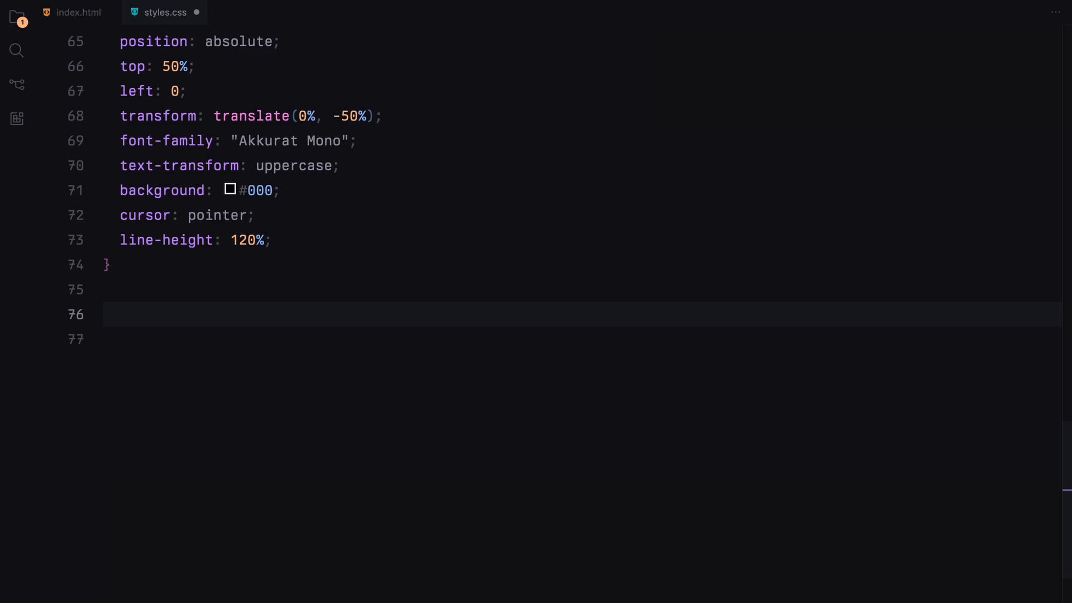
Add a span rule with Akkurat Mono font, 13px size and 3em padding
text(span {\n  font-family:)
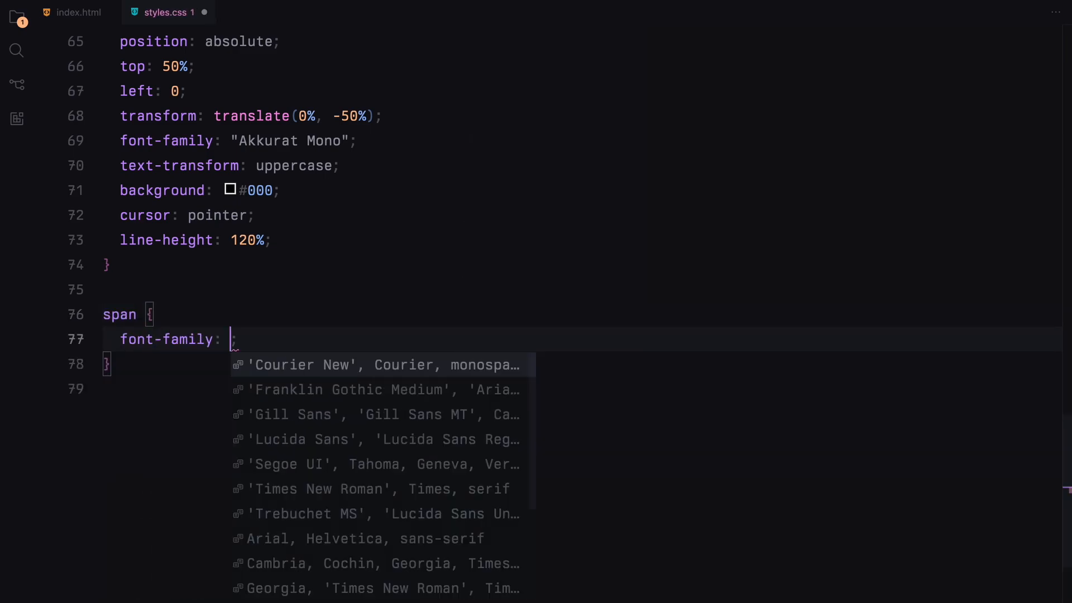
text("Akkurat M")
text(font-size: 13;)
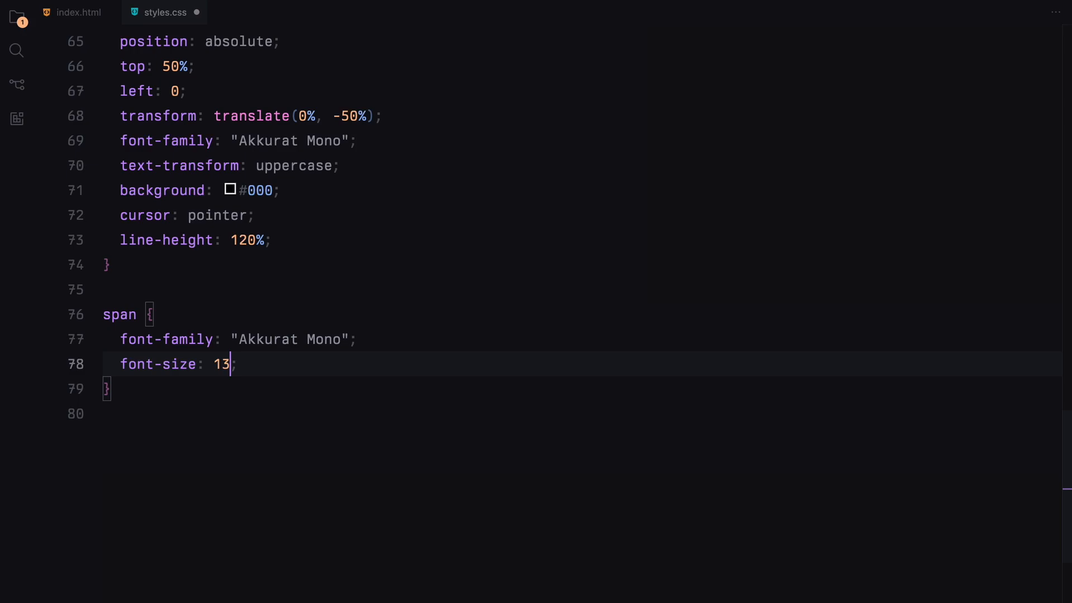
text(px;)
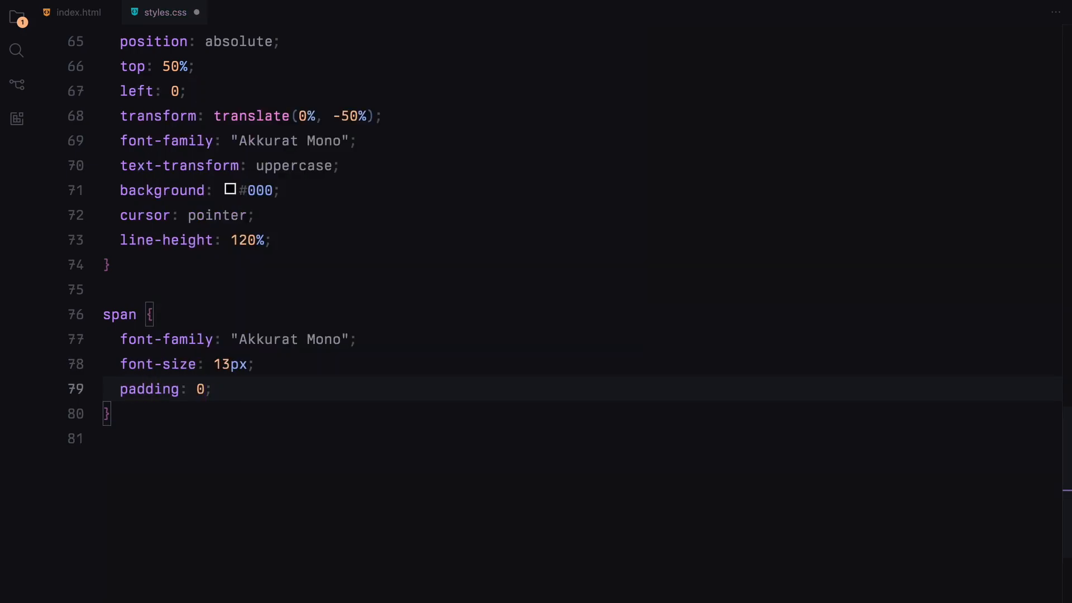
text(3em)
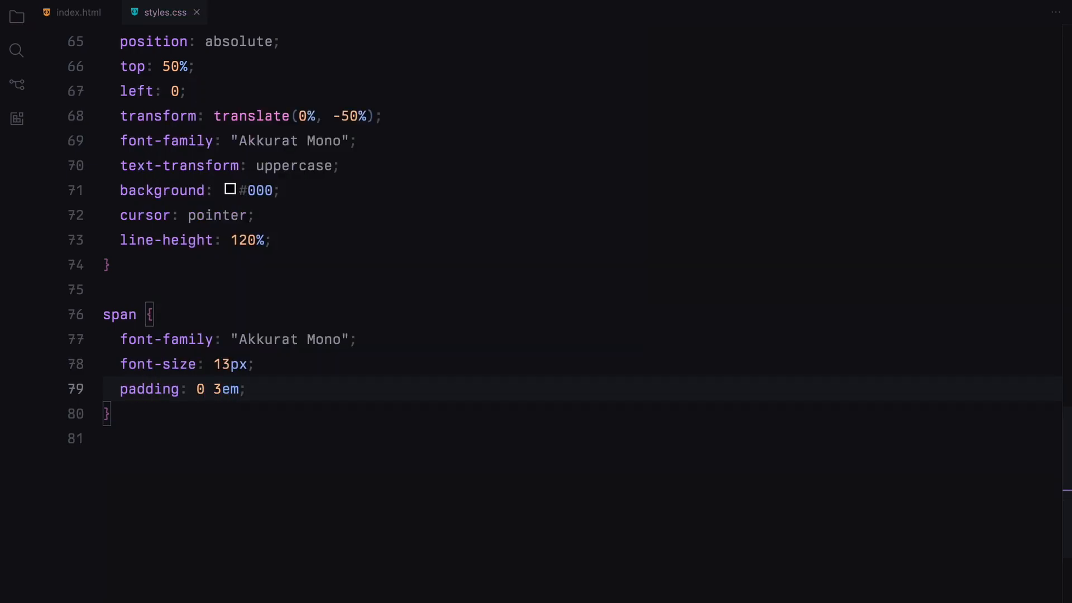
key(Enter)
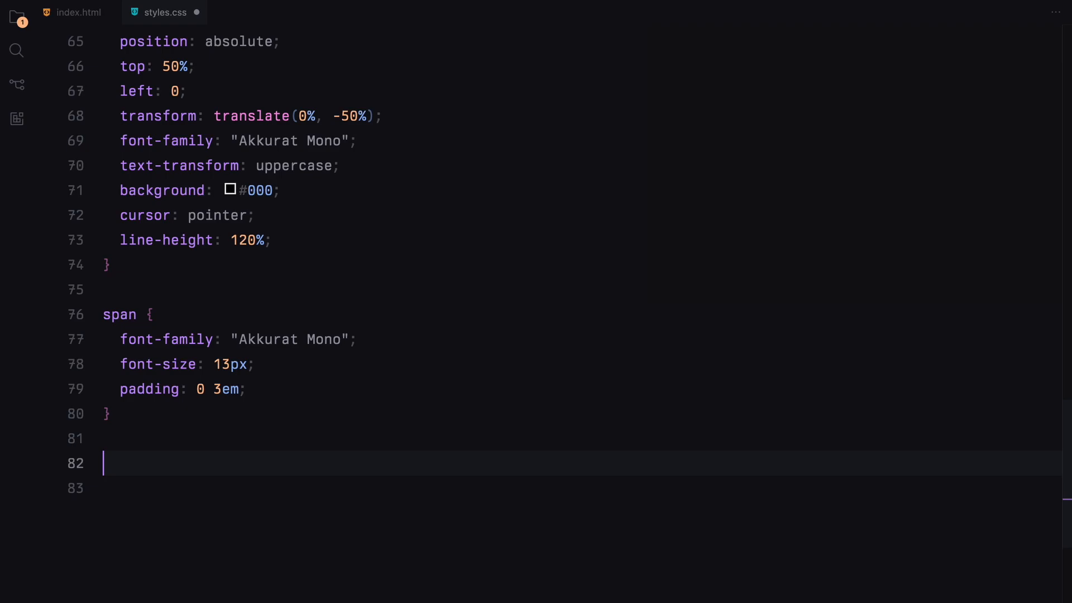
Add a relative, 6em 2em padded flex section rule with hidden overflow, and a 100% .img rule
text(section {)
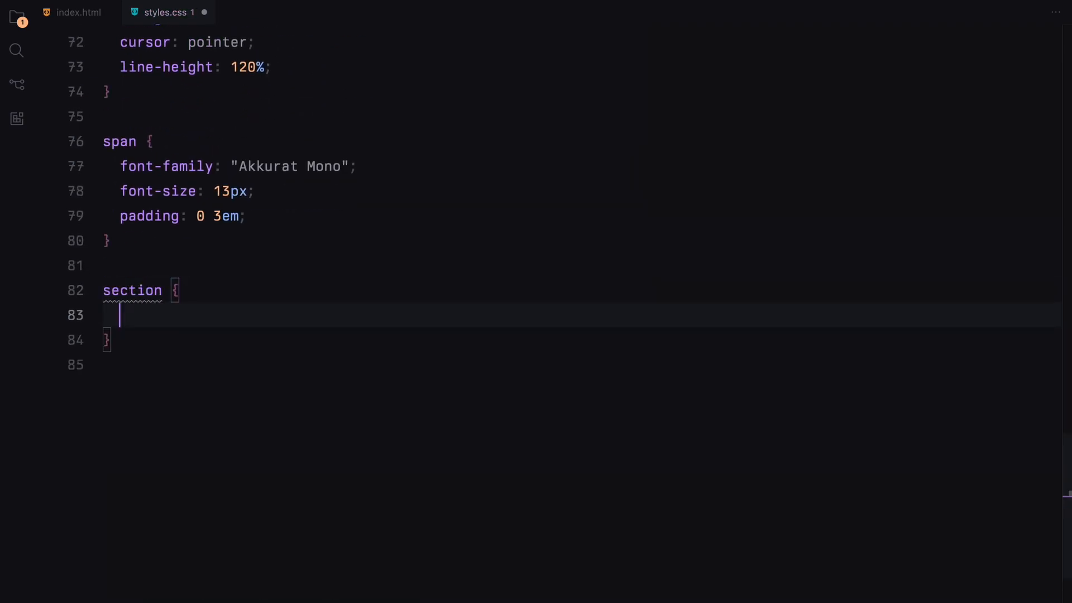
text(position: relative;)
text(height: 100%;)
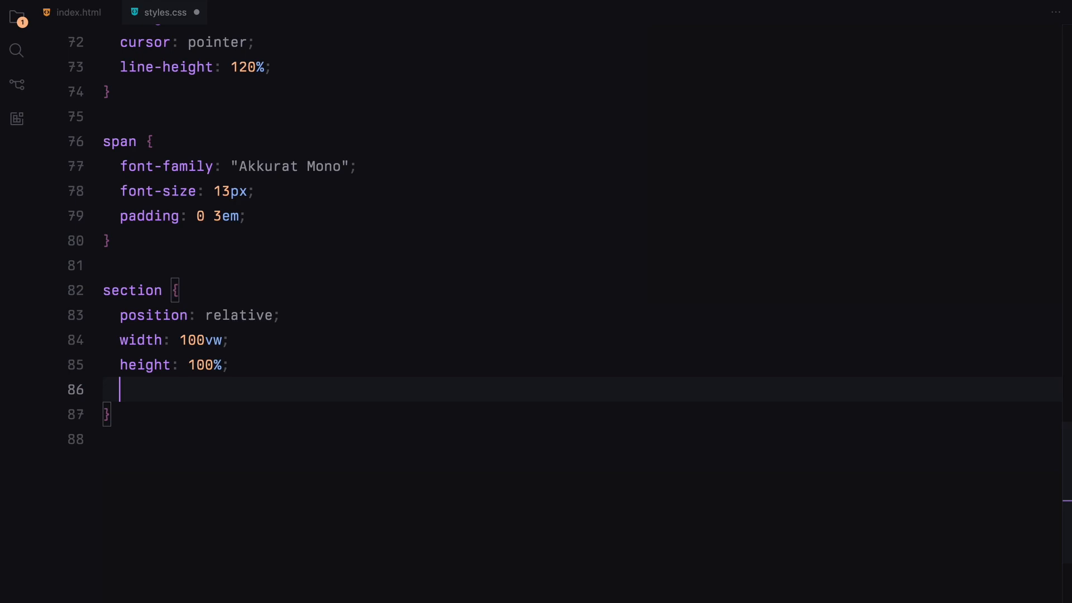
text(padding: 6em 2em ;)
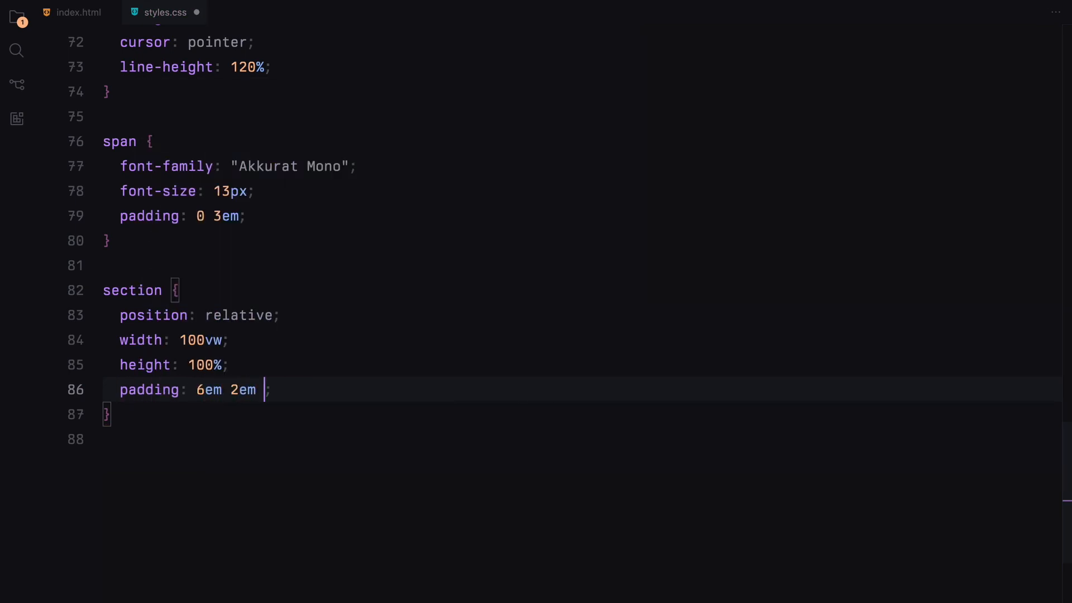
text(display: ;)
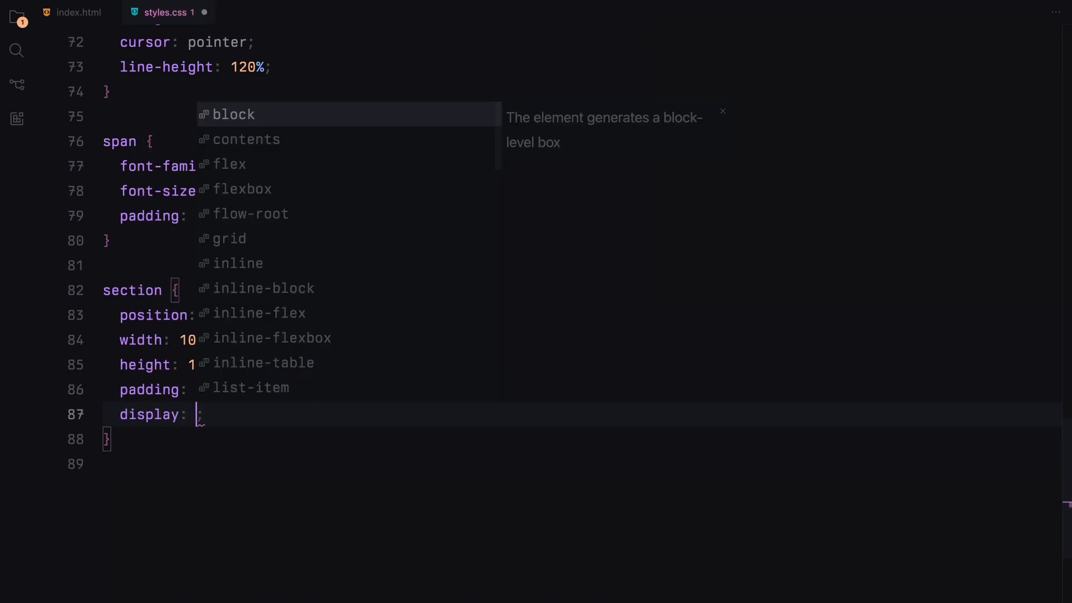
text(flex;)
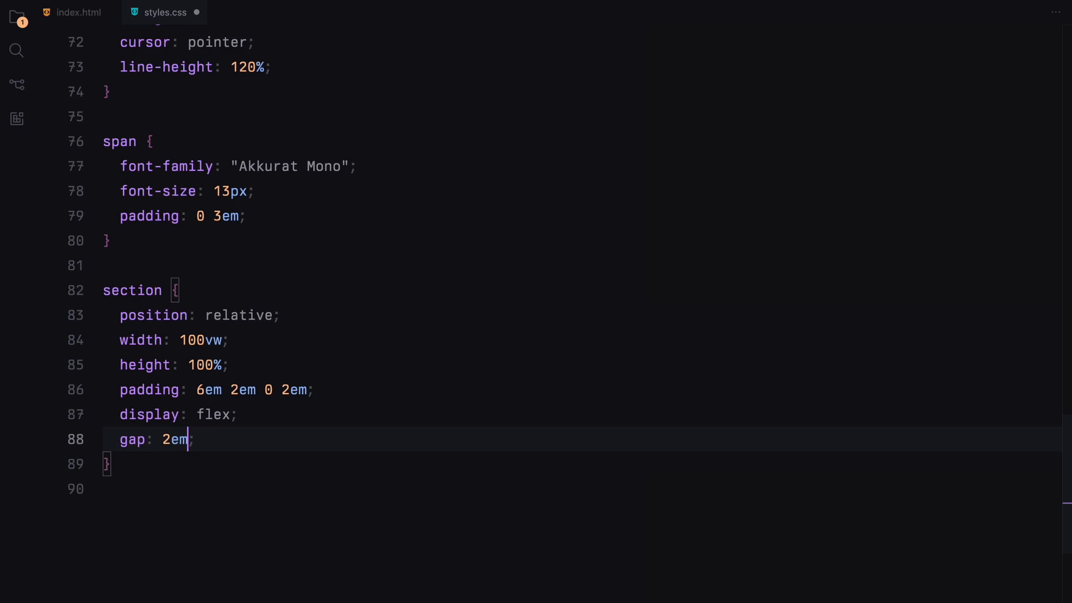
text(overflow: hidden;)
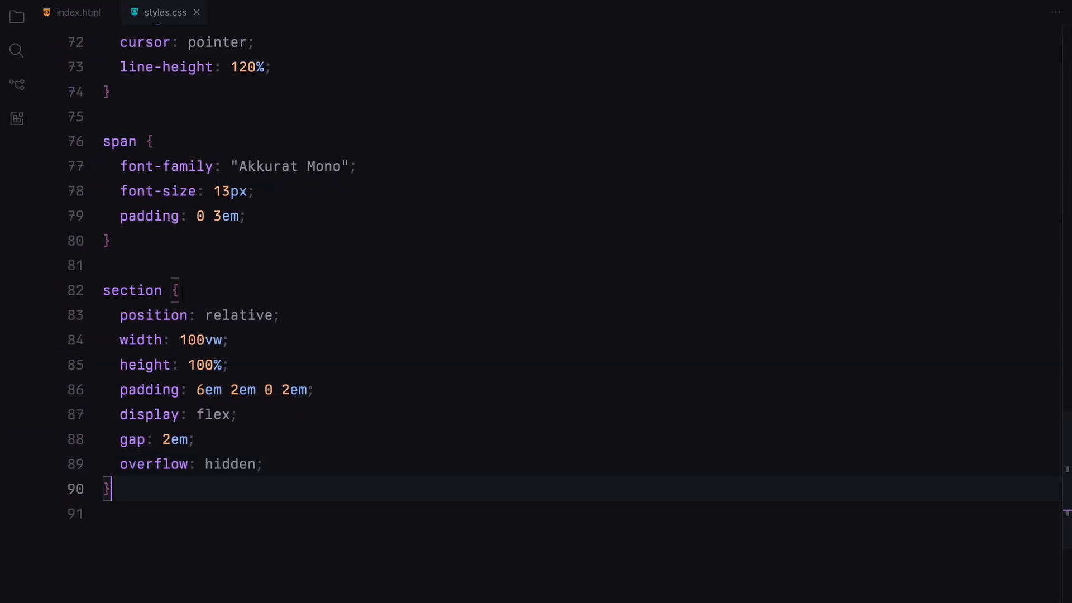
text(.img {)
text(width: 100%;)
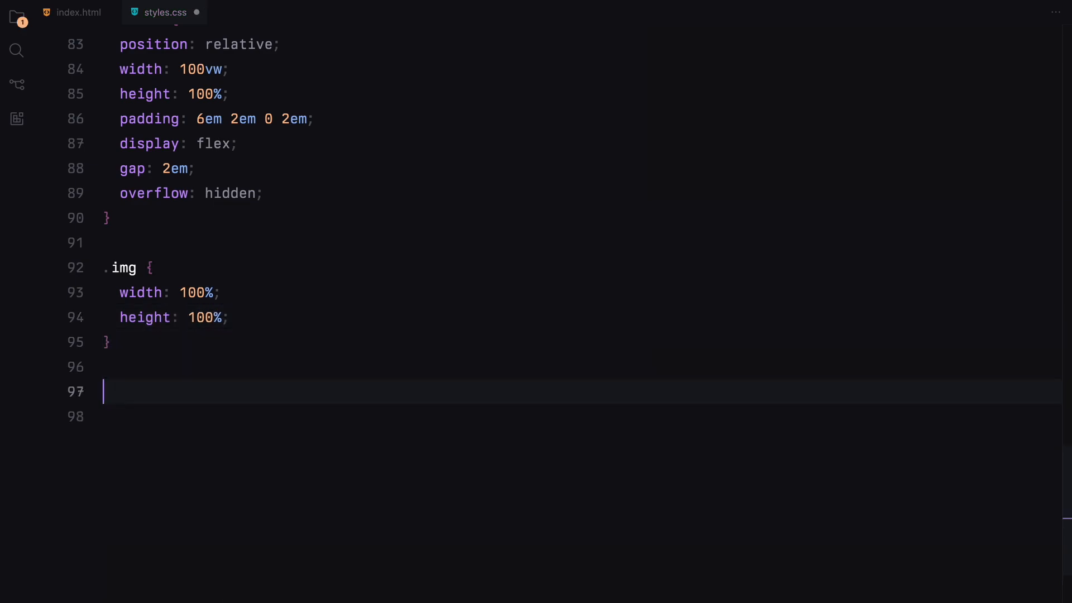
Add an h1 rule: 50% width, PP Neue Montreal, weight 400, 40px, uppercase
text(h1 {)
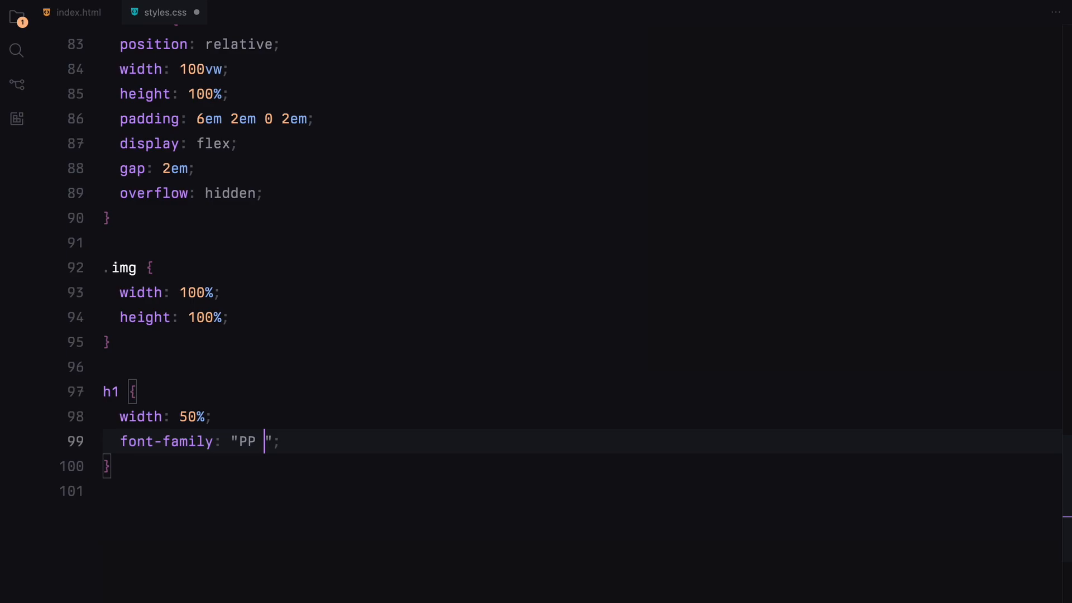
text(Neue Montreal)
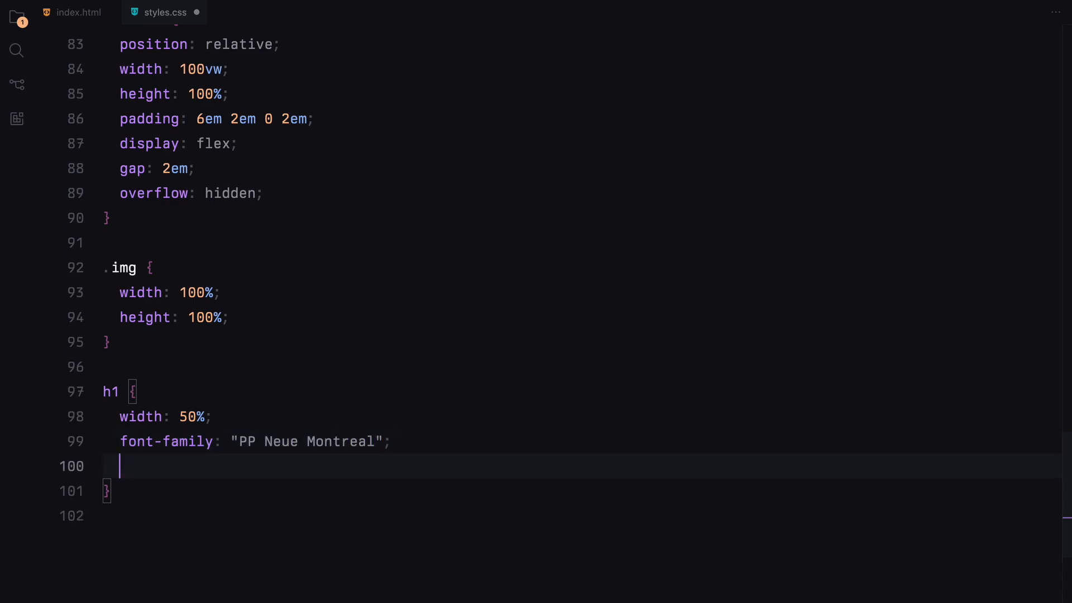
text(font-weight: 400;)
text(font-size: 40px;)
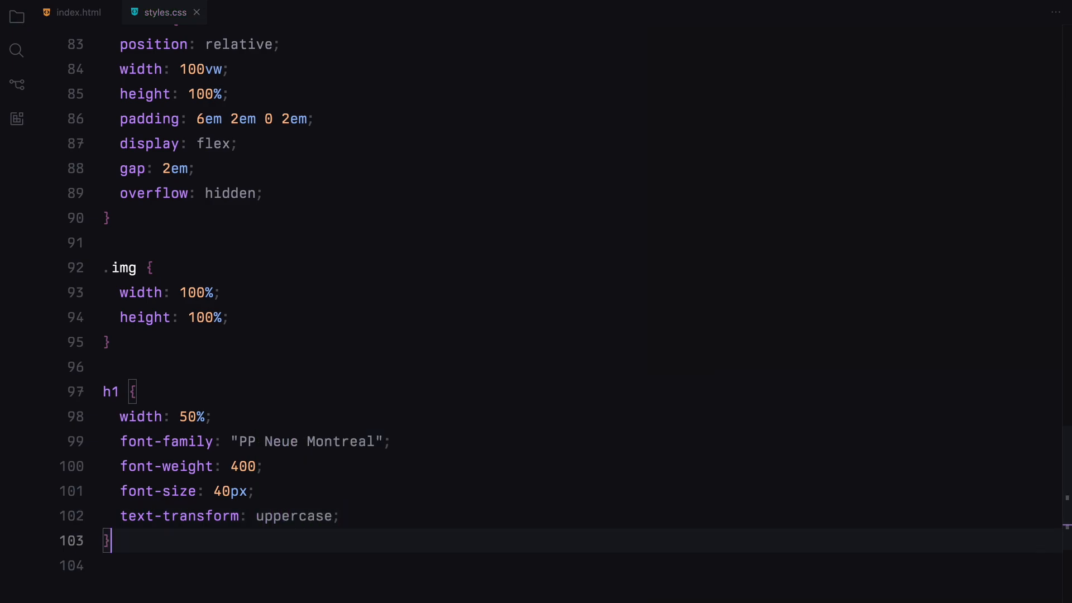
Add a p rule: 40% width, PP Neue Montreal, weight 400, 16px
text(p {)
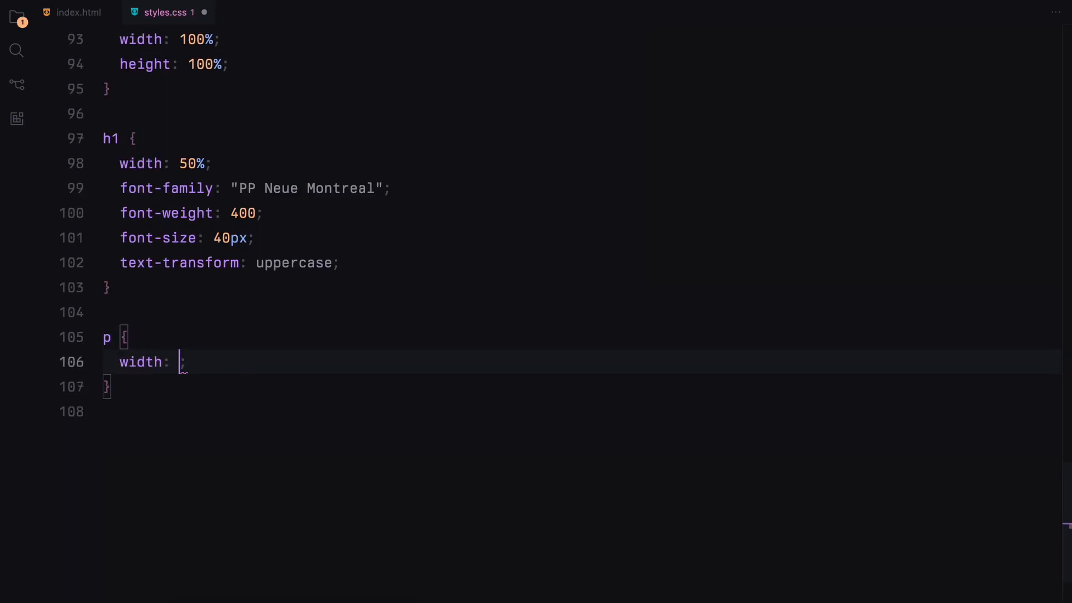
text(40%;)
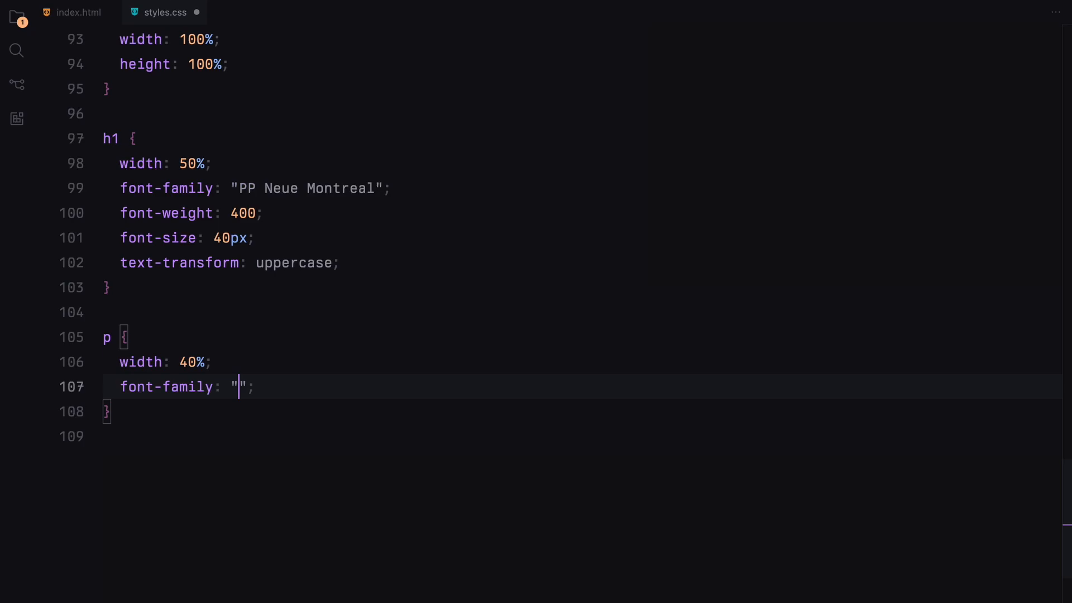
text(PP Neue Montreal)
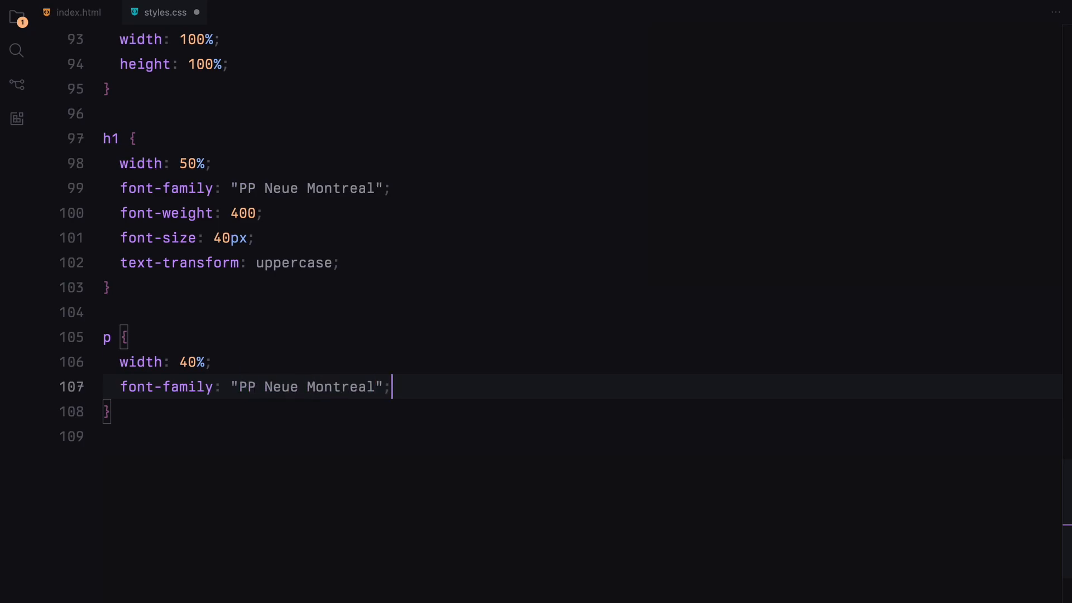
text(font-weight: 400;)
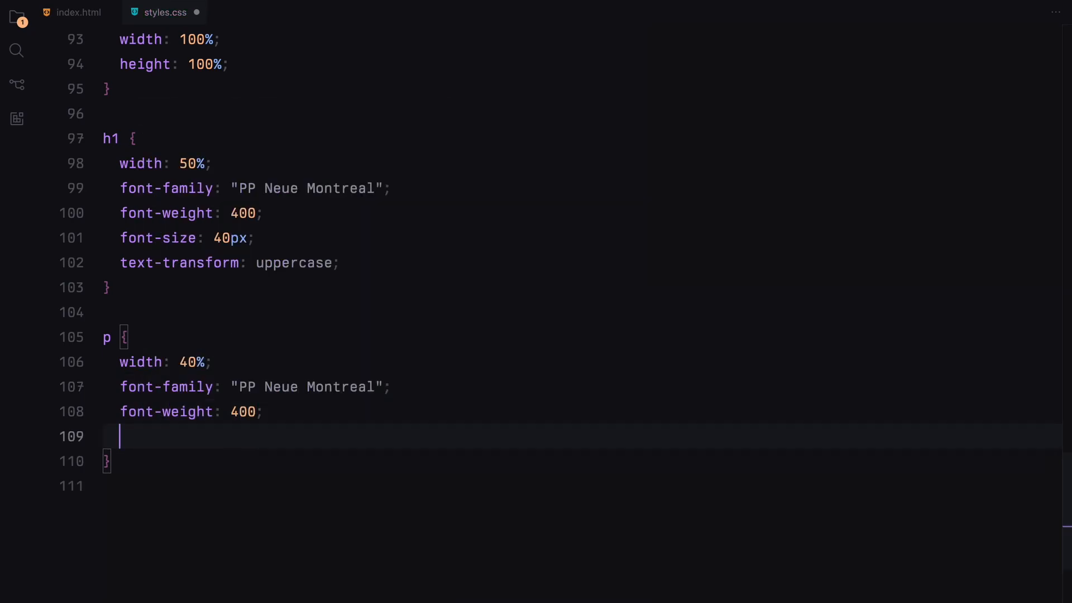
text(font-size: 16px;)
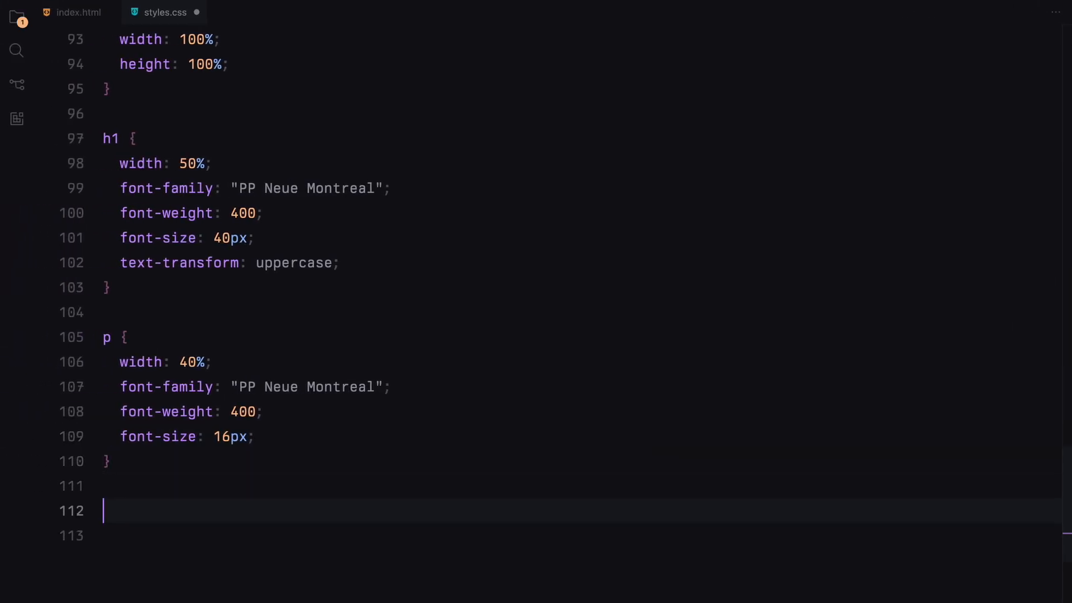
Add a #section-4 rule with display: flex
text(#section-1,)
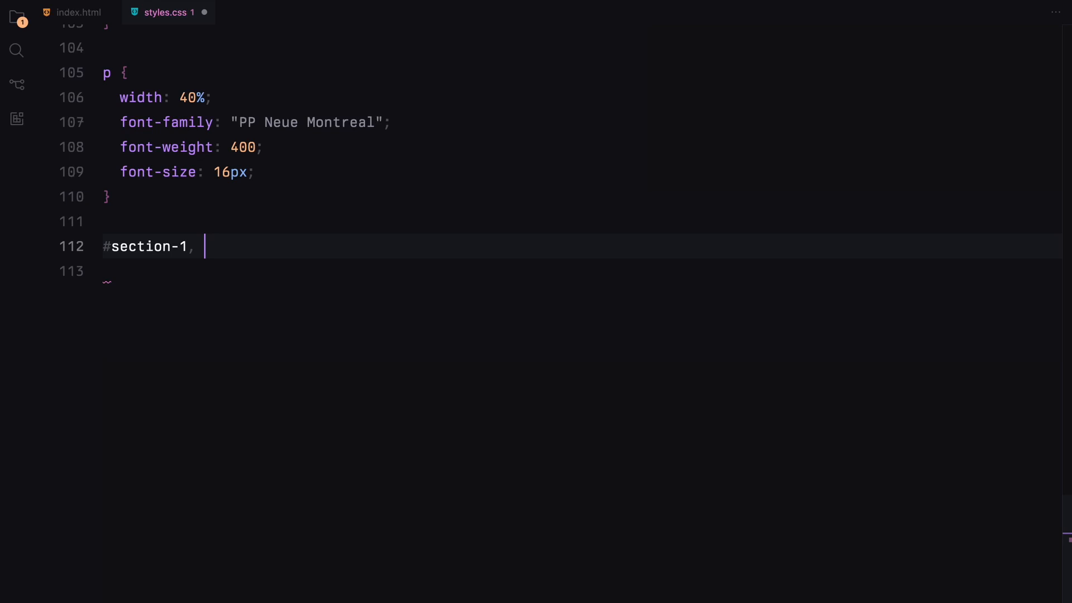
text(#section-4 {)
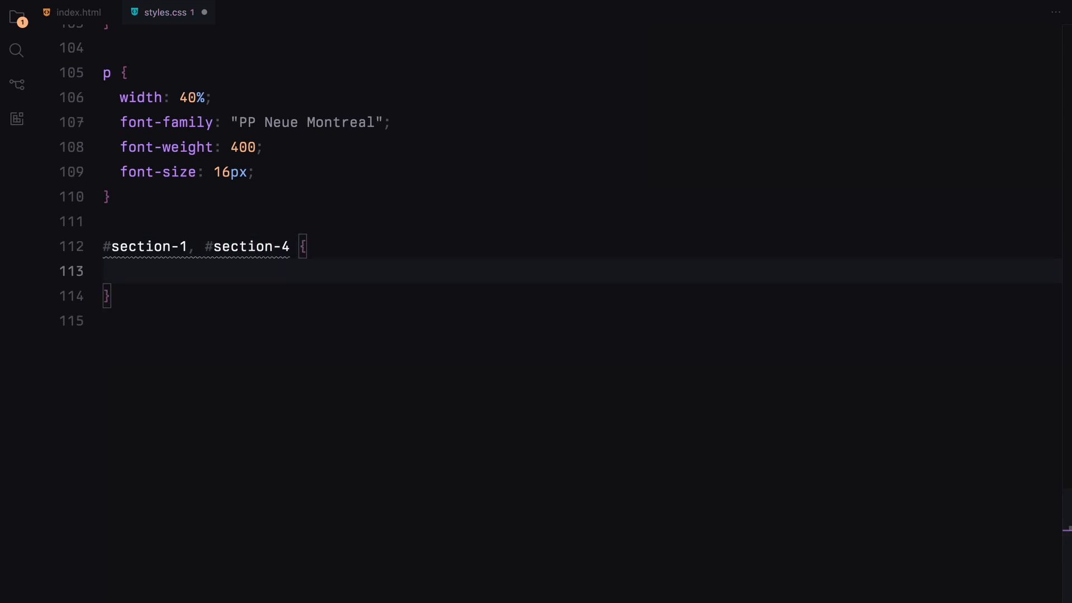
text(display: flex;)
text(justify-content: space-between;)
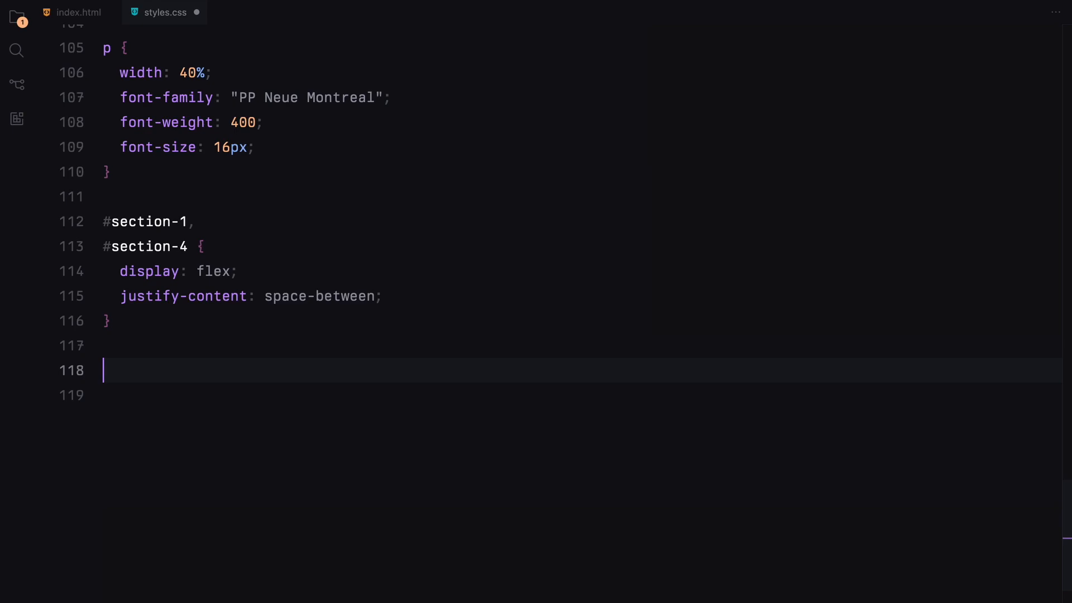
Start the flex: 1 rule for .img-2, .img-3, .img-4, .img-6, .img-7 and .img-9
text(.img-2,)
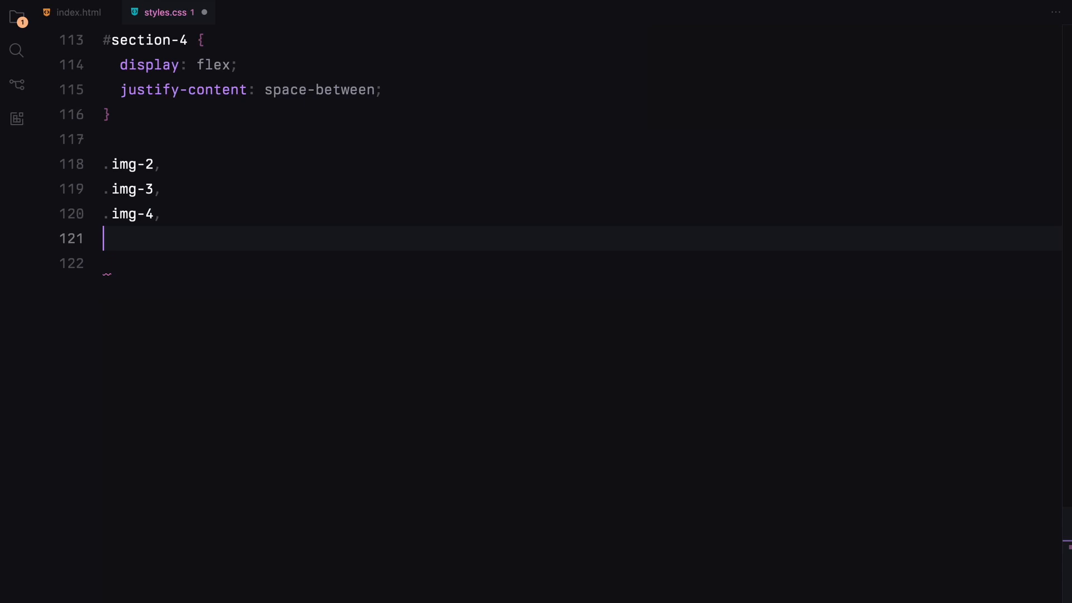
text(.img-6,)
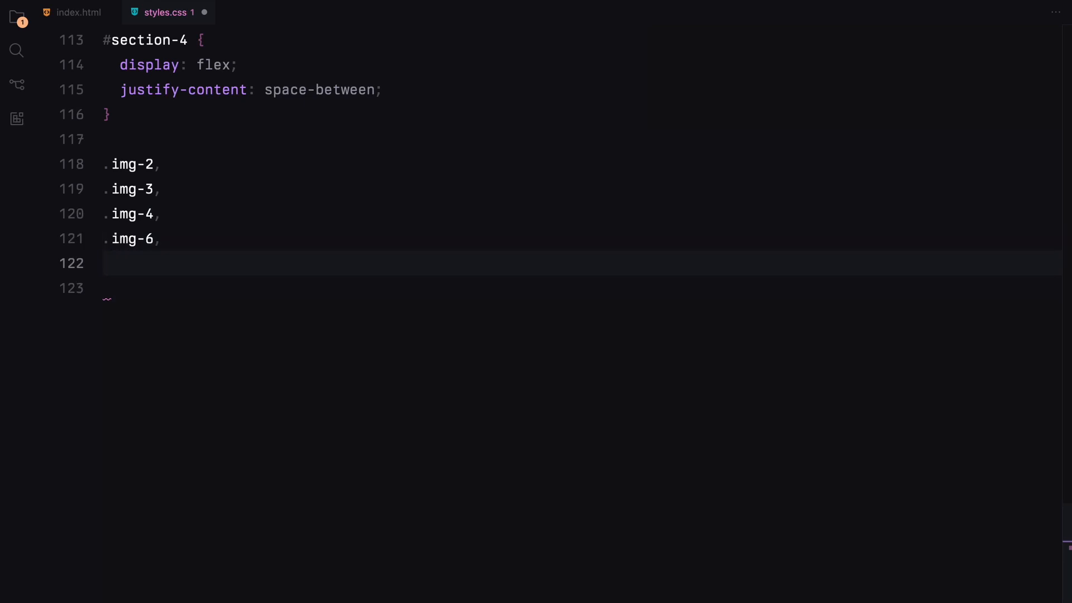
text(.img-7,)
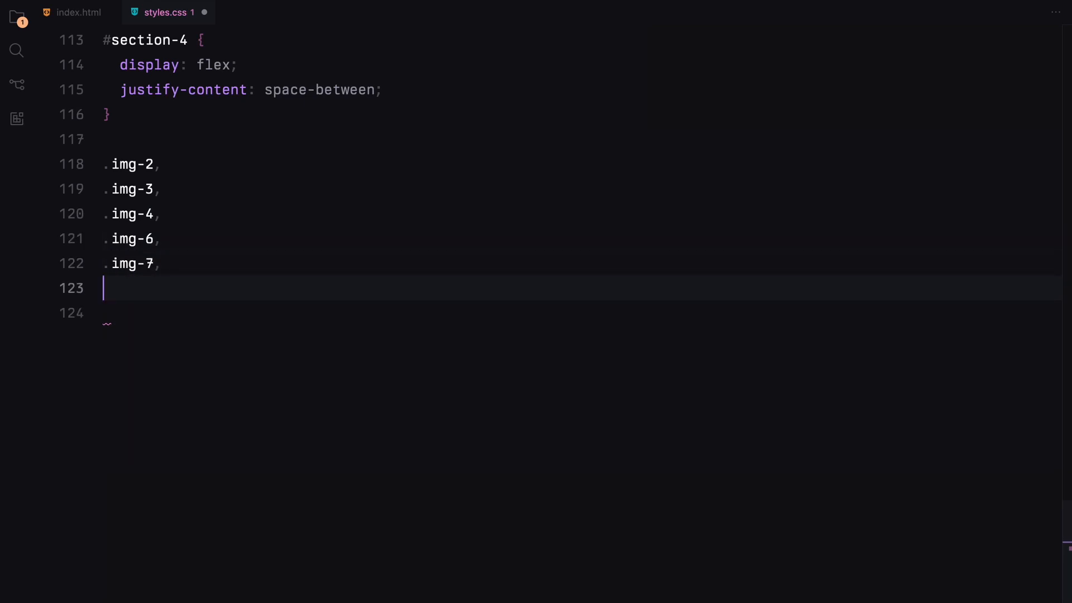
text(.img-9 {)
click(556, 314)
text(flex: 1;)
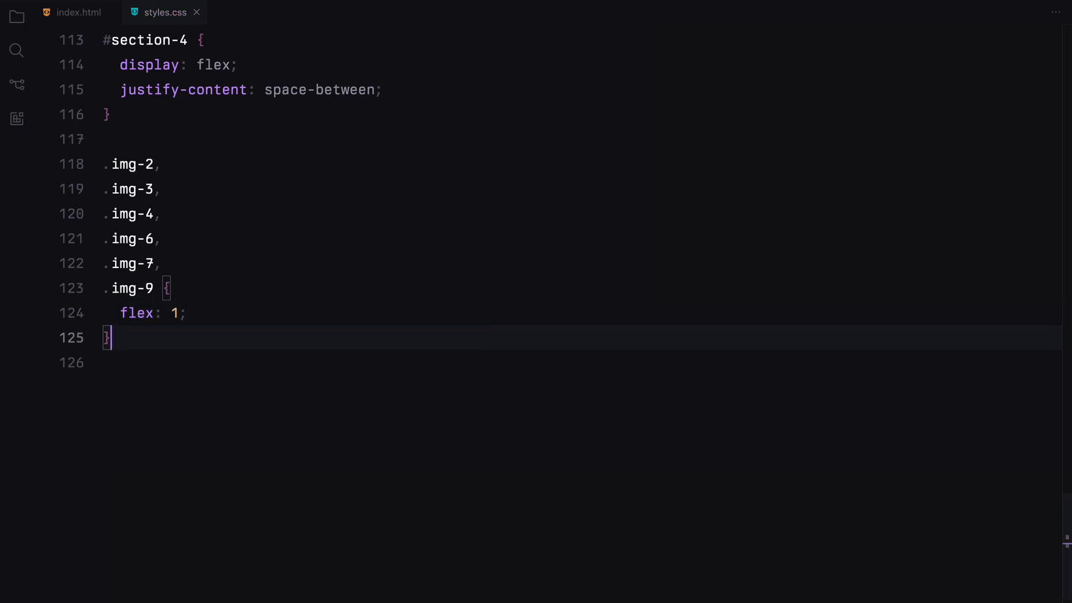
Give .img-1, .img-5 and .img-8 flex: 2 and save styles.css
text(.img-1,)
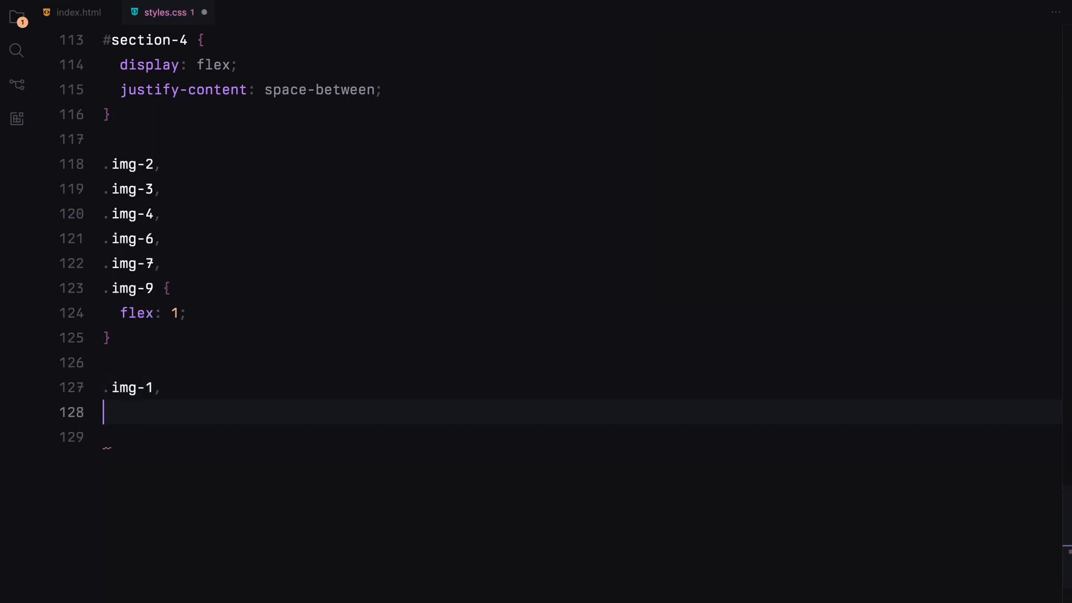
text(.img-5,)
click(581, 438)
text(.img-8 {)
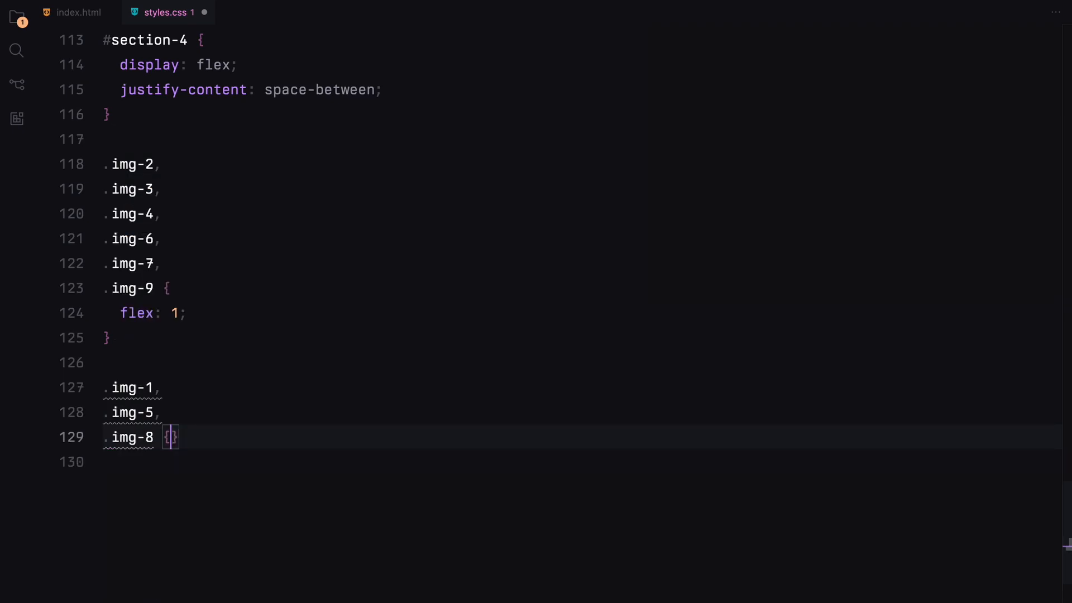
text(flex: 2;)
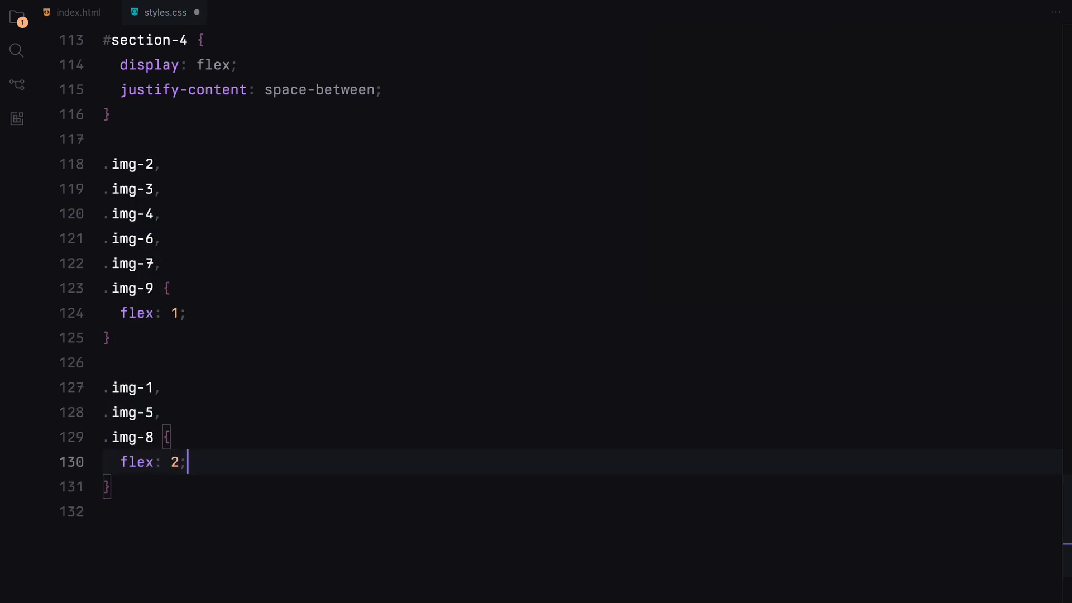
key(Ctrl+s)
text(gsap.)
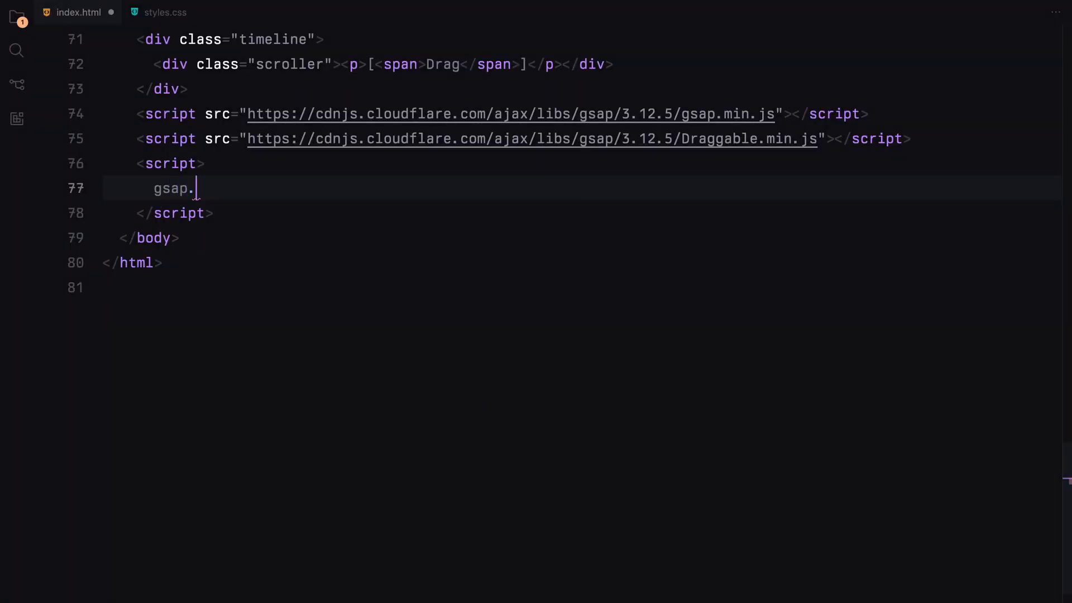
Register the Draggable plugin and create an empty window.onload function
text(registerPl)
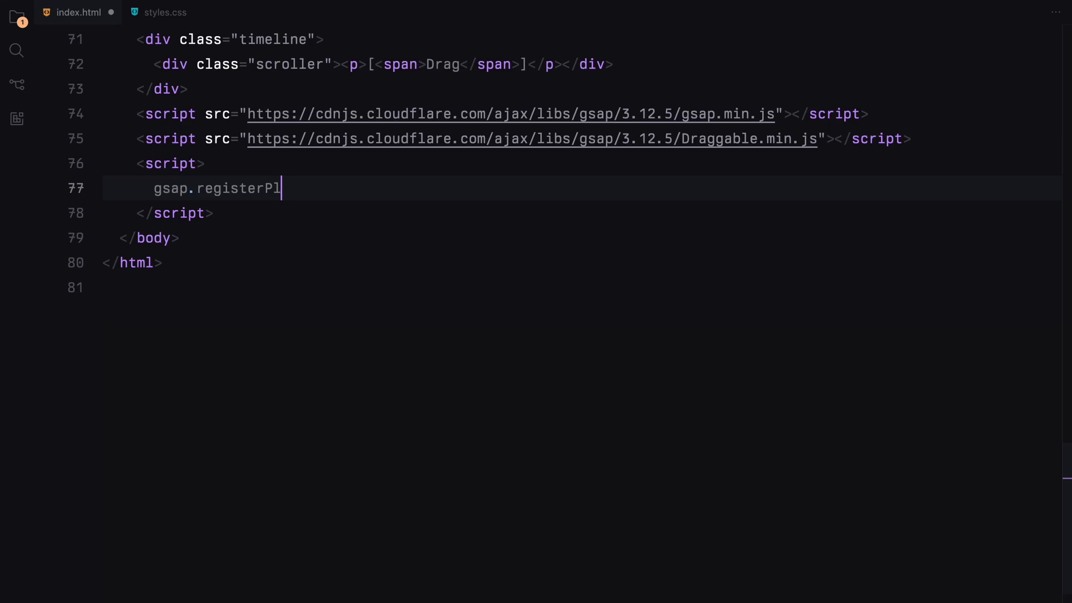
text(ugin(Draggable);)
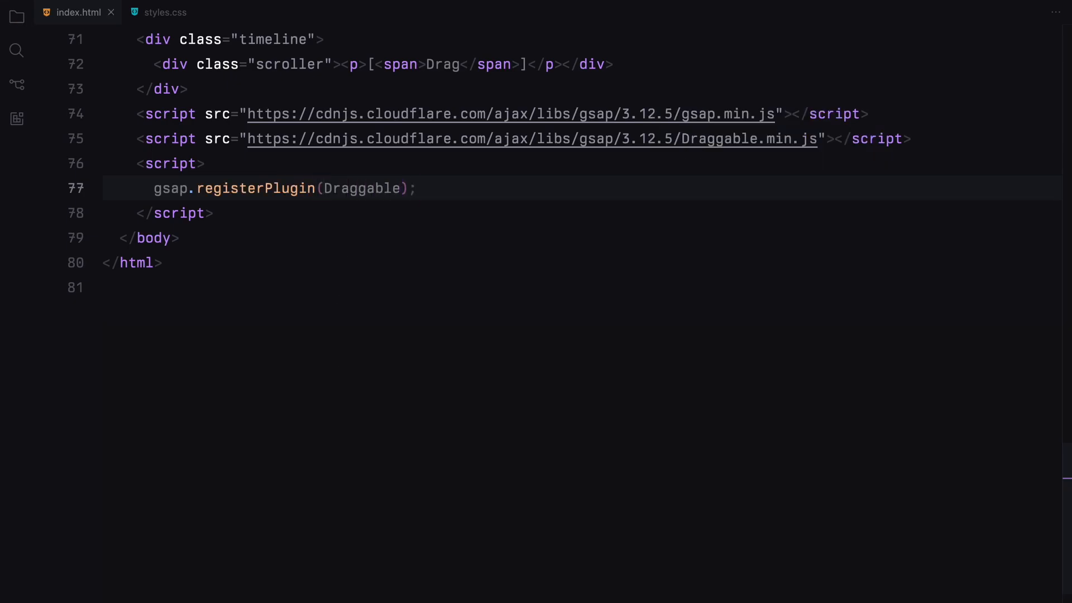
text(w)
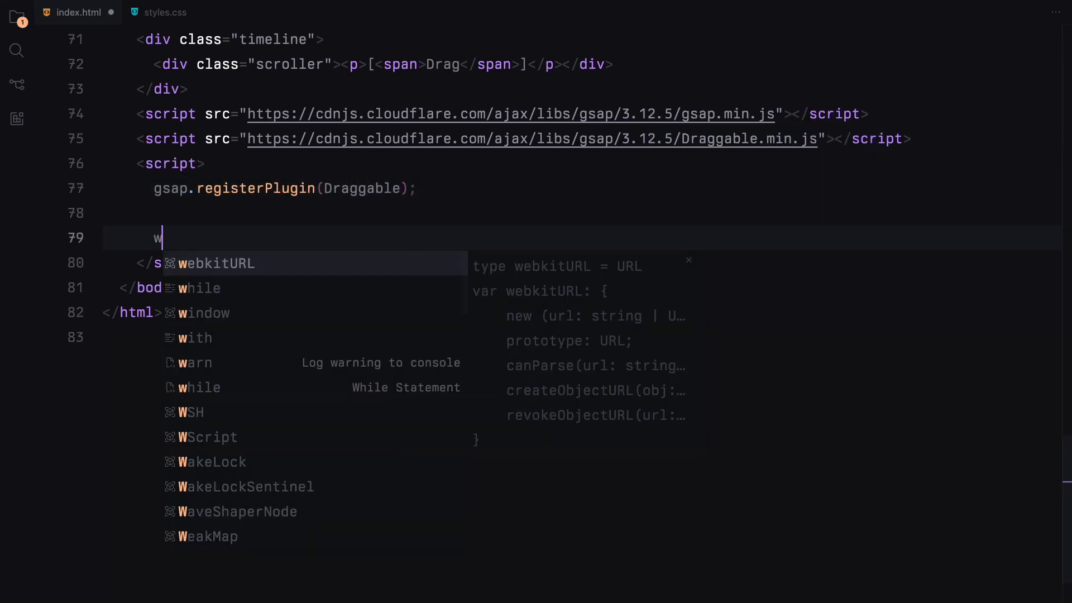
text(indow.onload = fun)
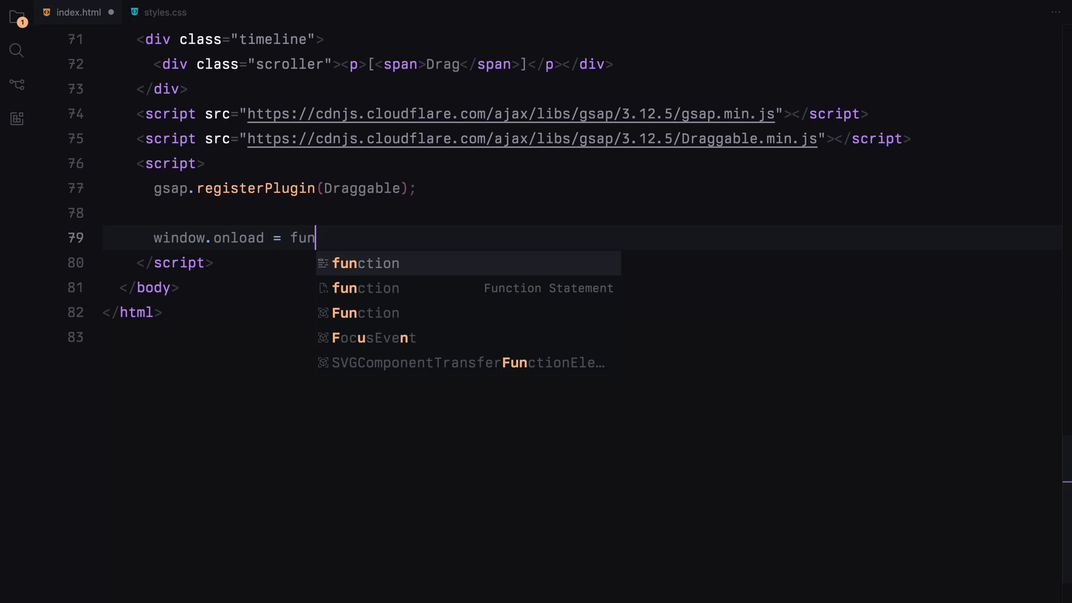
key(Tab)
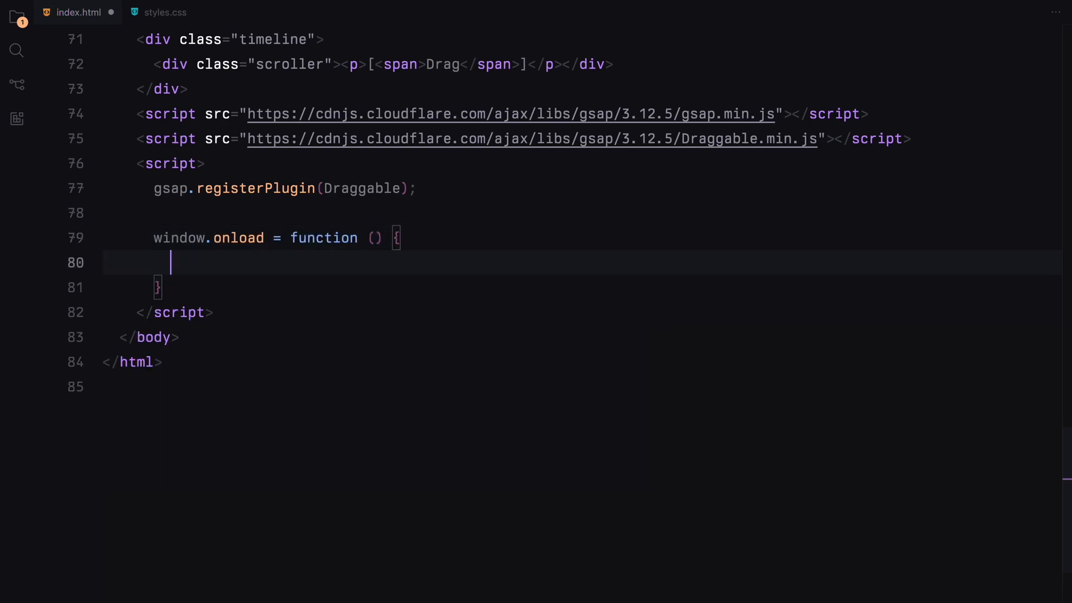
Query .timeline, .scroller and container, and store timeline and scroller offsetWidth values
text(const timeline = document.querySelector(".timeline");)
text(const scro)
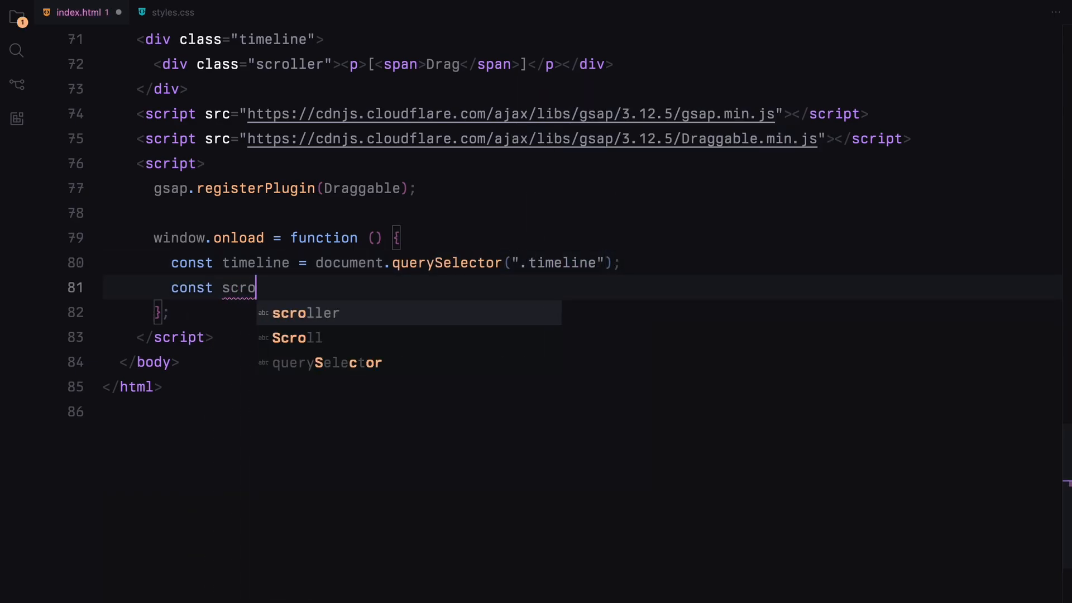
text(ller = document.querySelector)
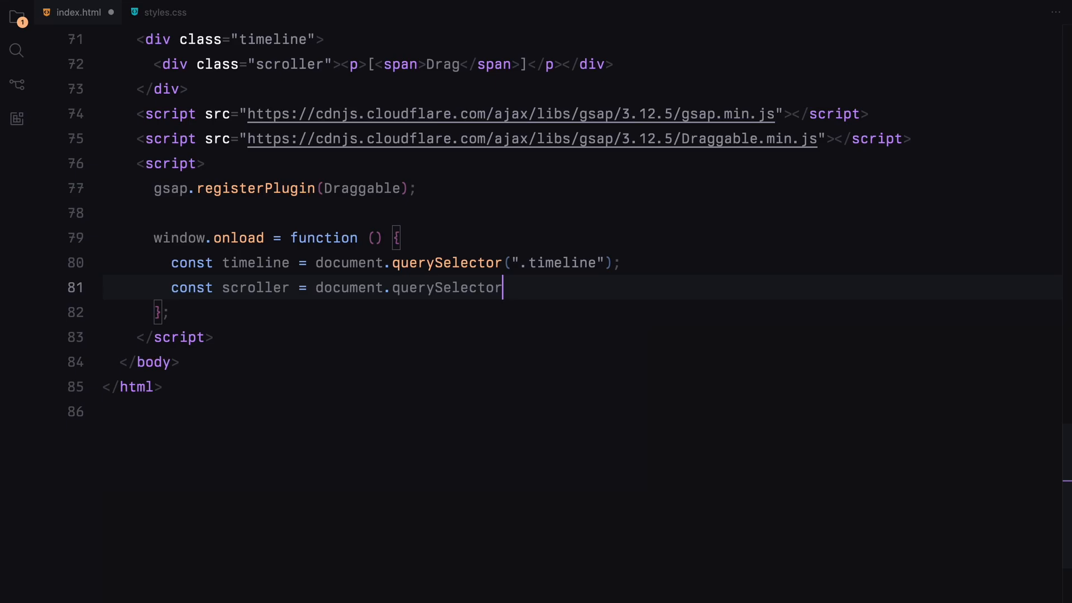
text((".scroller");)
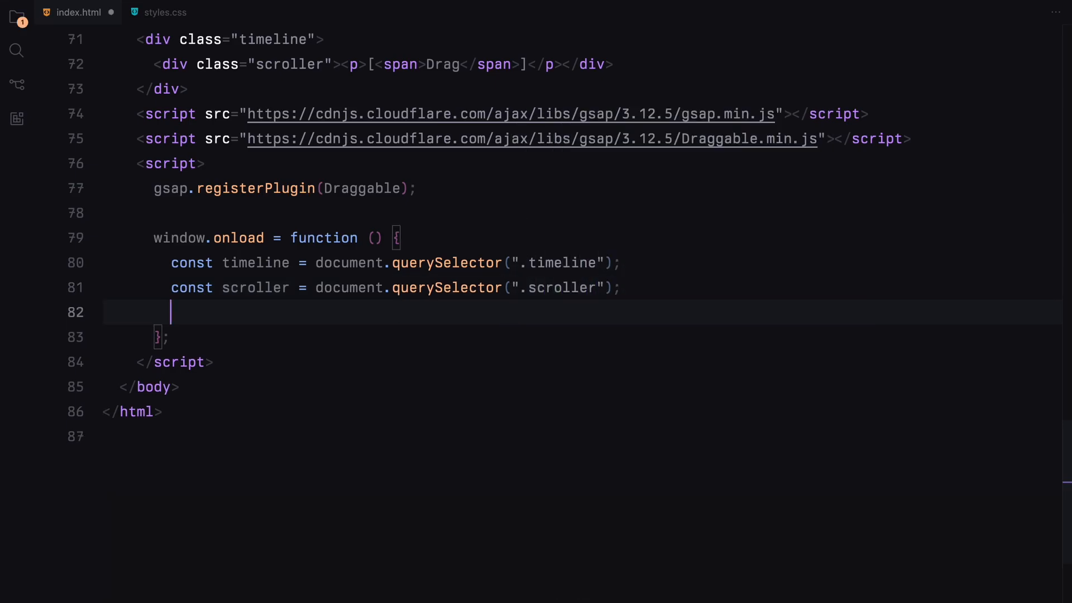
text(const container = document.querySelector(".container");)
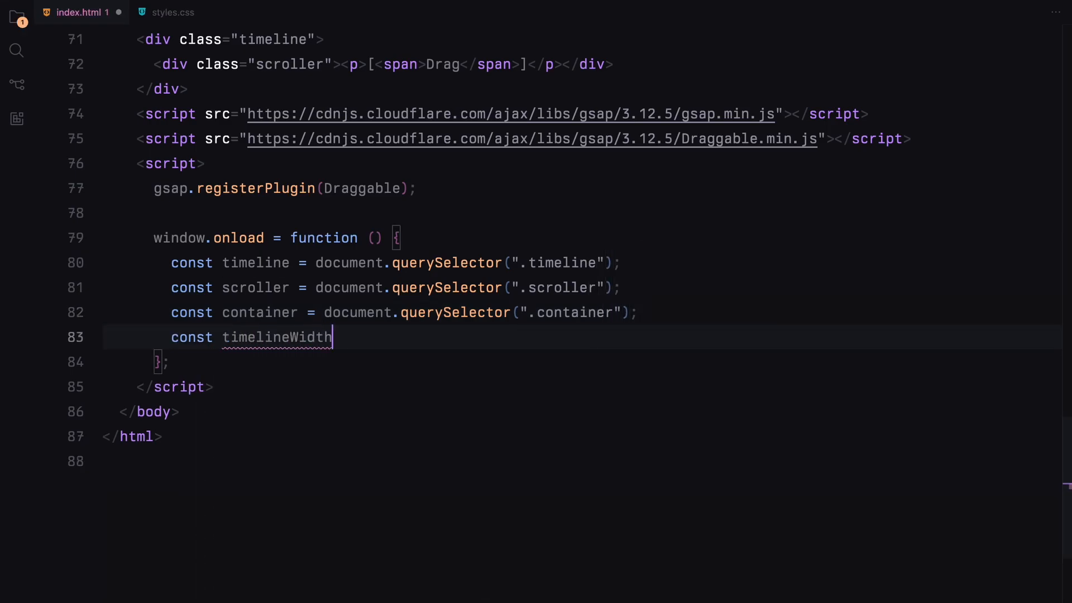
text(= timeline.offsetW)
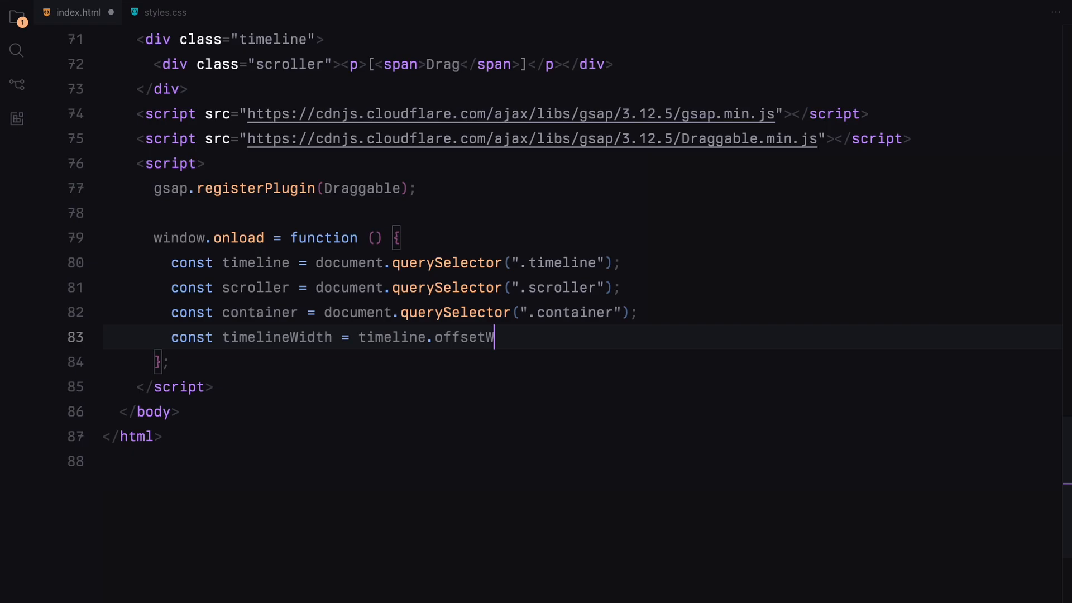
text(idth;)
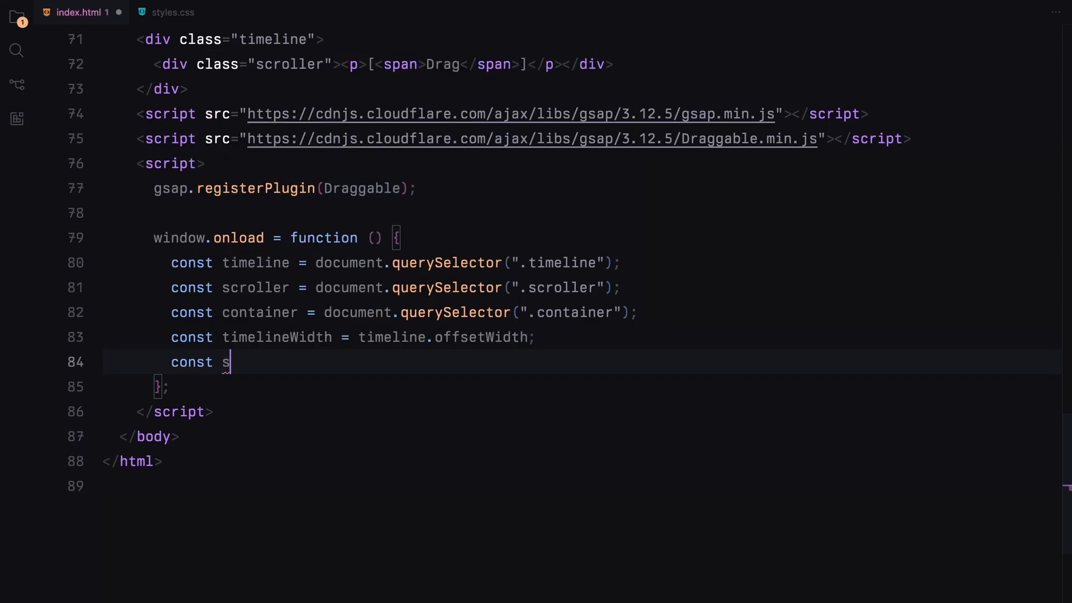
text(crollerWidth = scroller.offsetWidth)
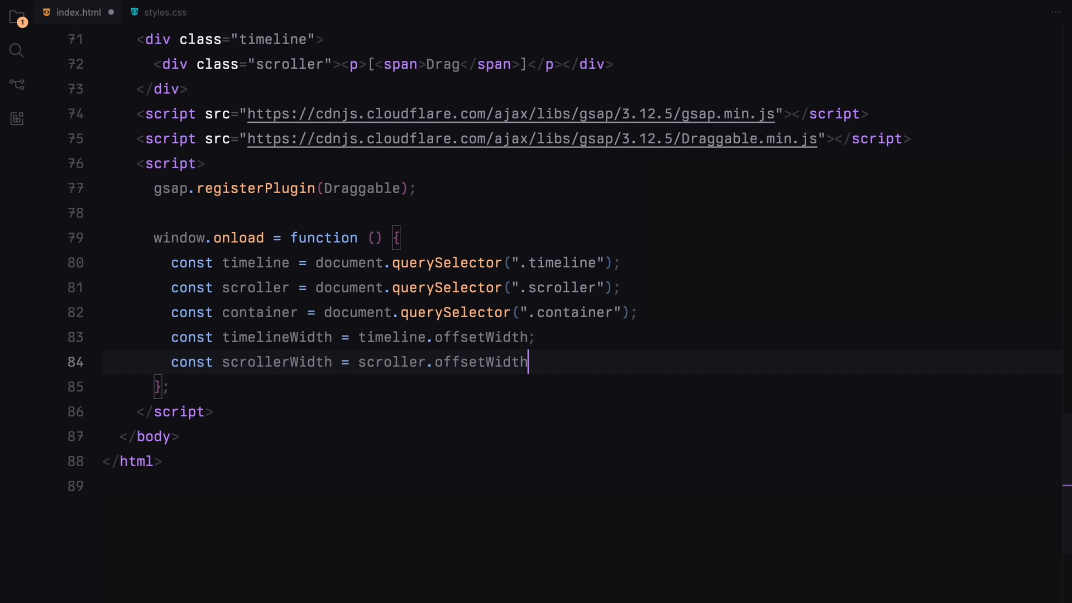
key(Enter)
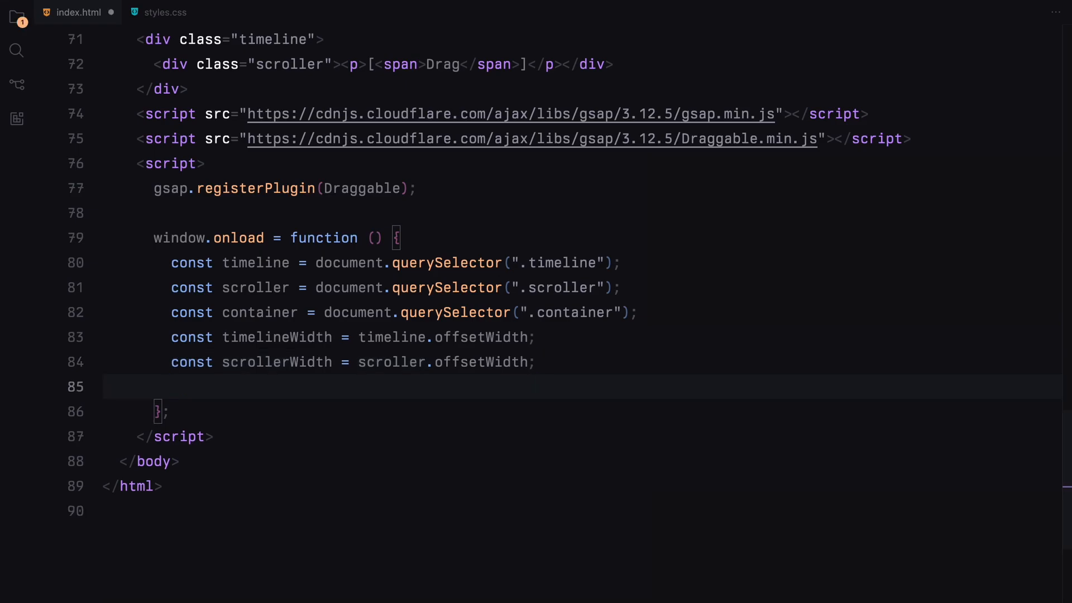
Compute gap from the body font size with parseInt(getComputedStyle) and begin a max constant
text(const gap =)
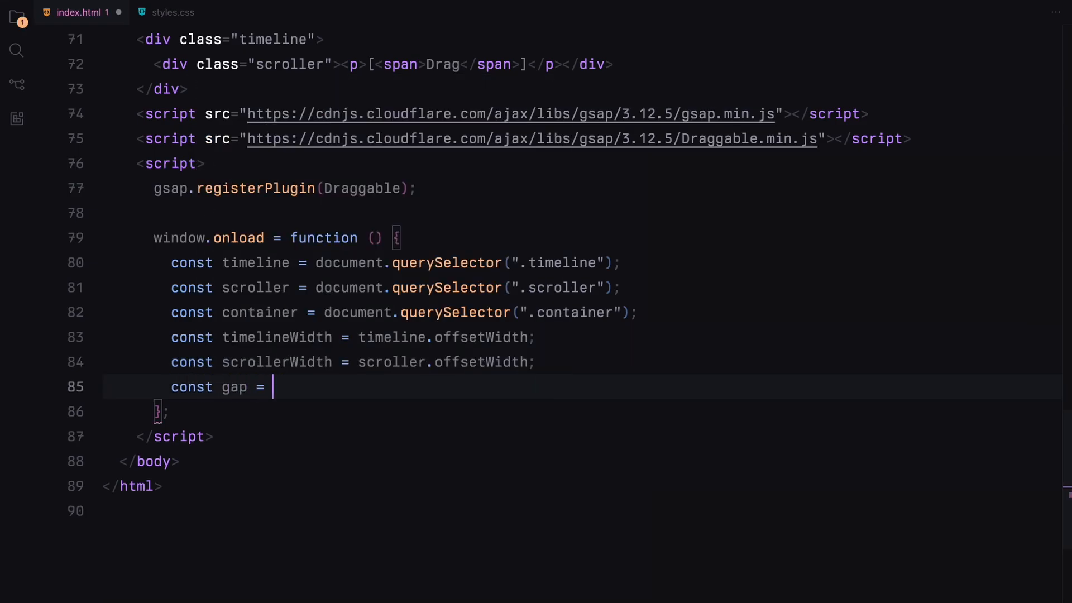
text(parseI)
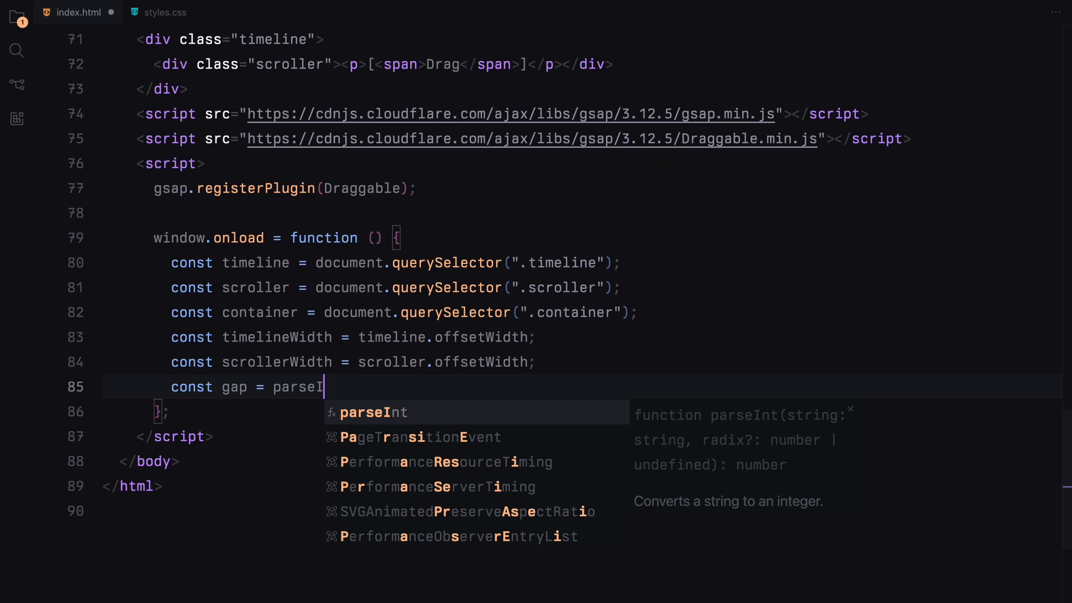
text((window.getComputedStyle(document)
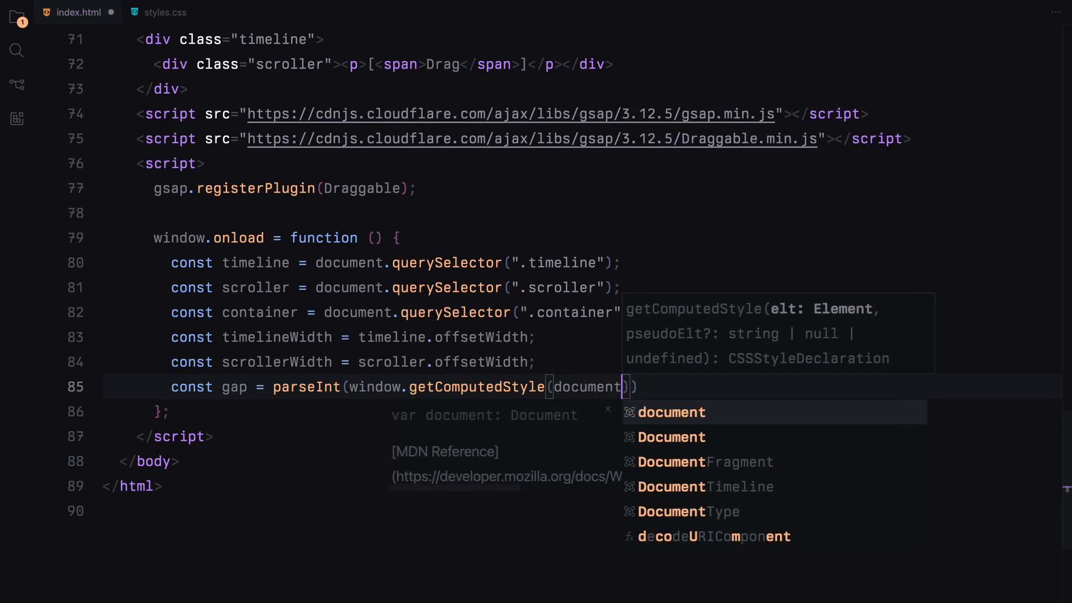
text(.body).fontSize)
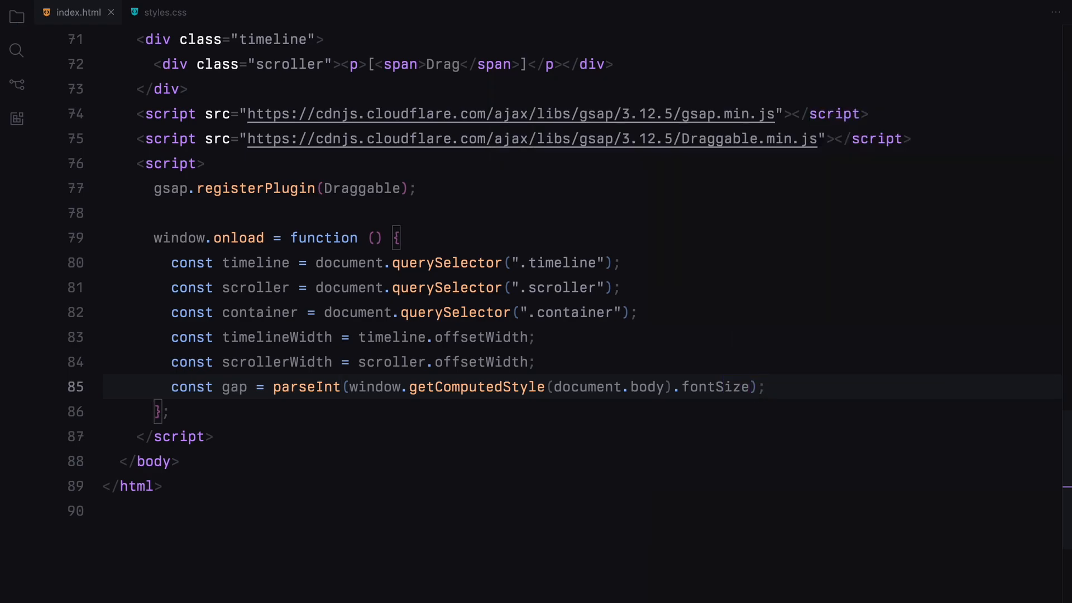
text(const max)
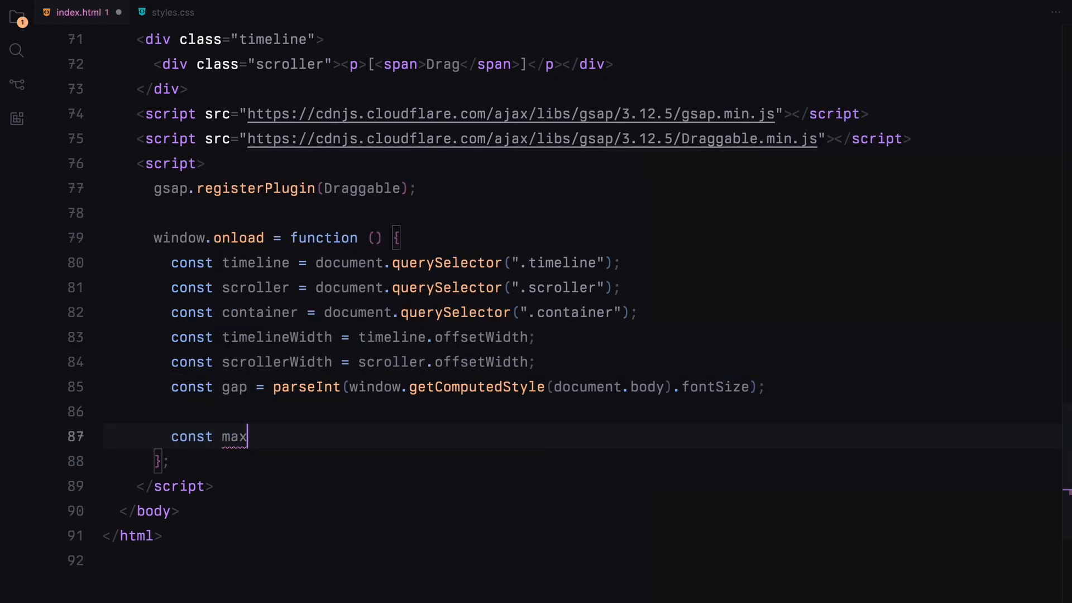
Finish the maxDragX constant using the timeline width and gap
text(DragX = timelineWidth - scrollerWidth - 2 *)
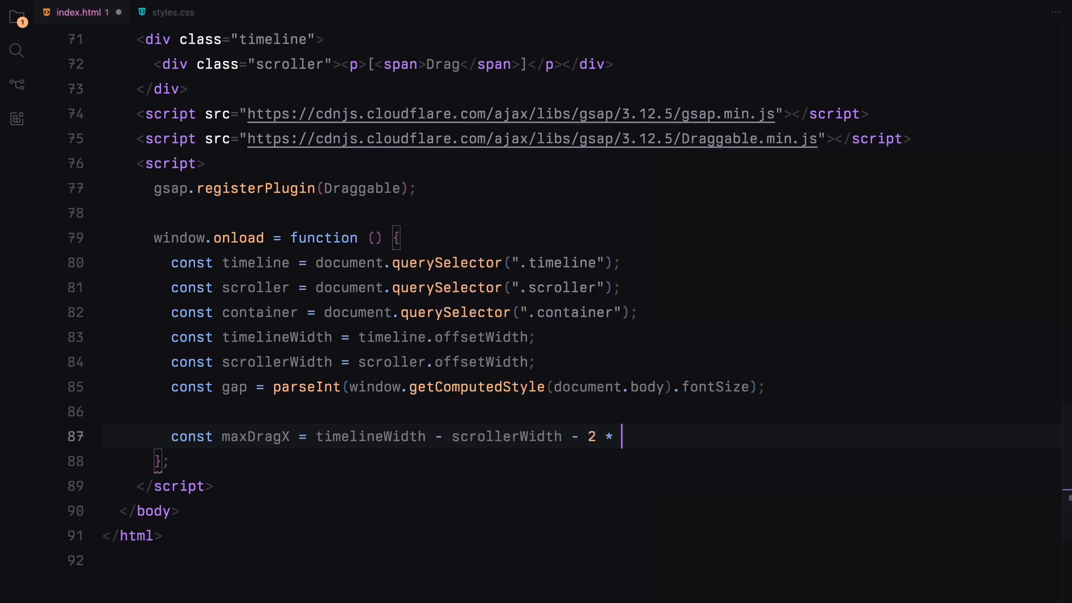
text(gap;)
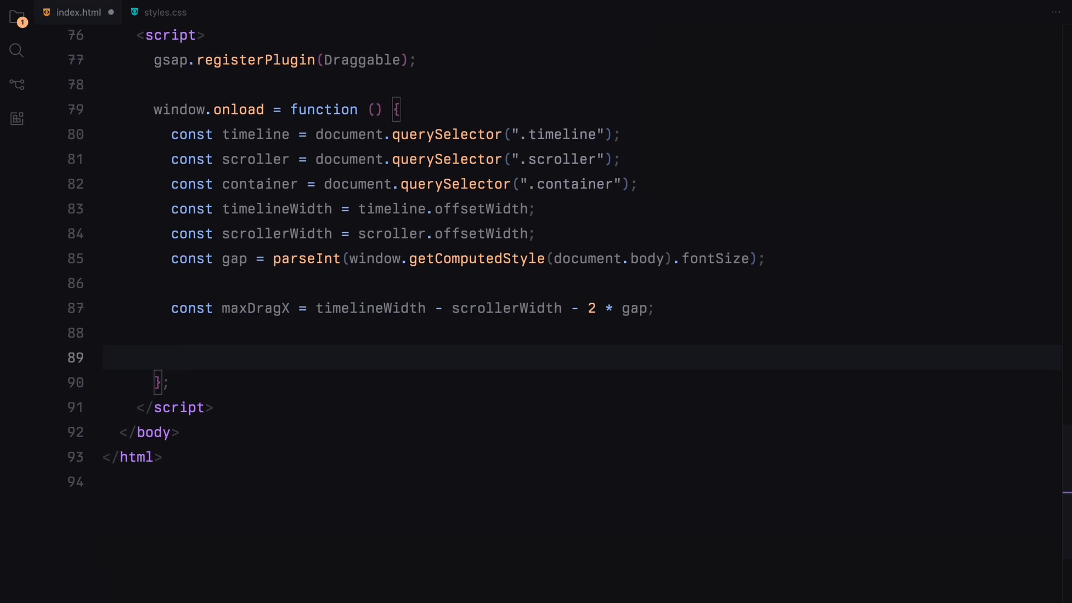
scroll(down, 3)
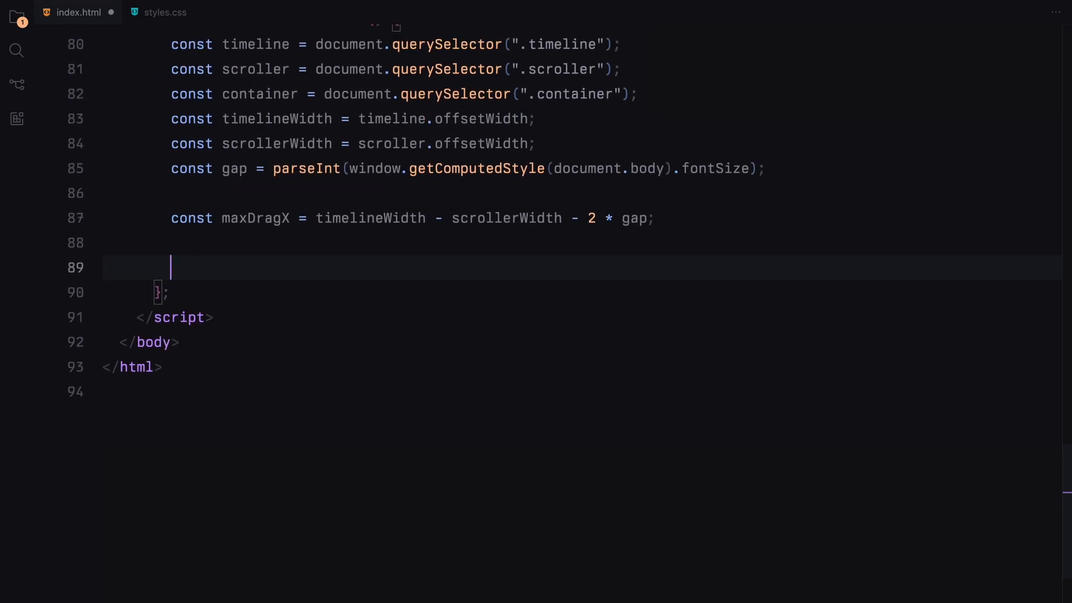
Loop 50 times, creating 'marker' div elements and appending each to the timeline
text(for(let)
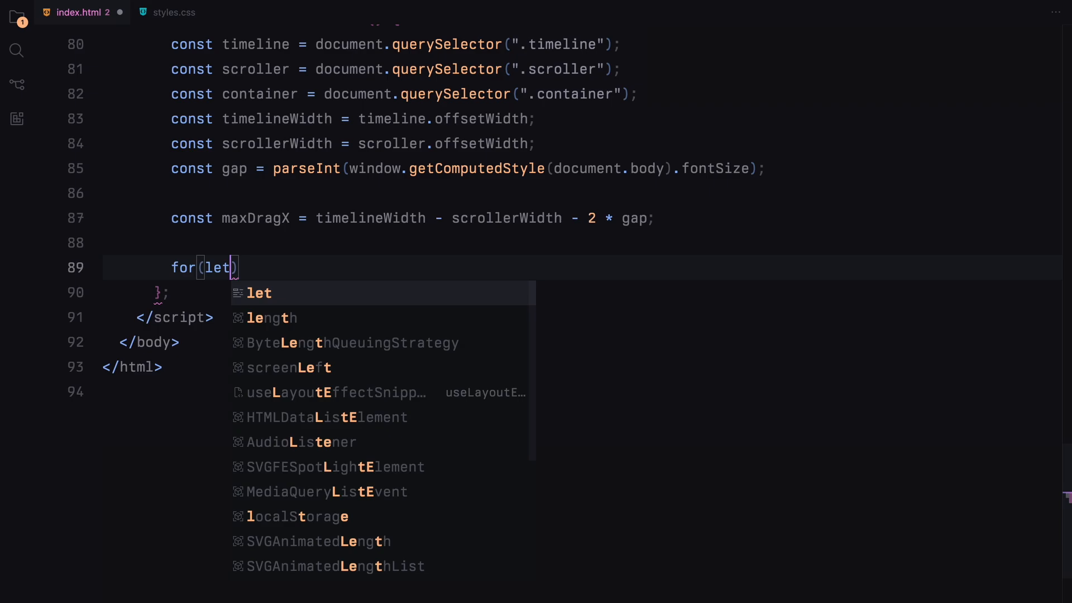
text(i = 0; i)
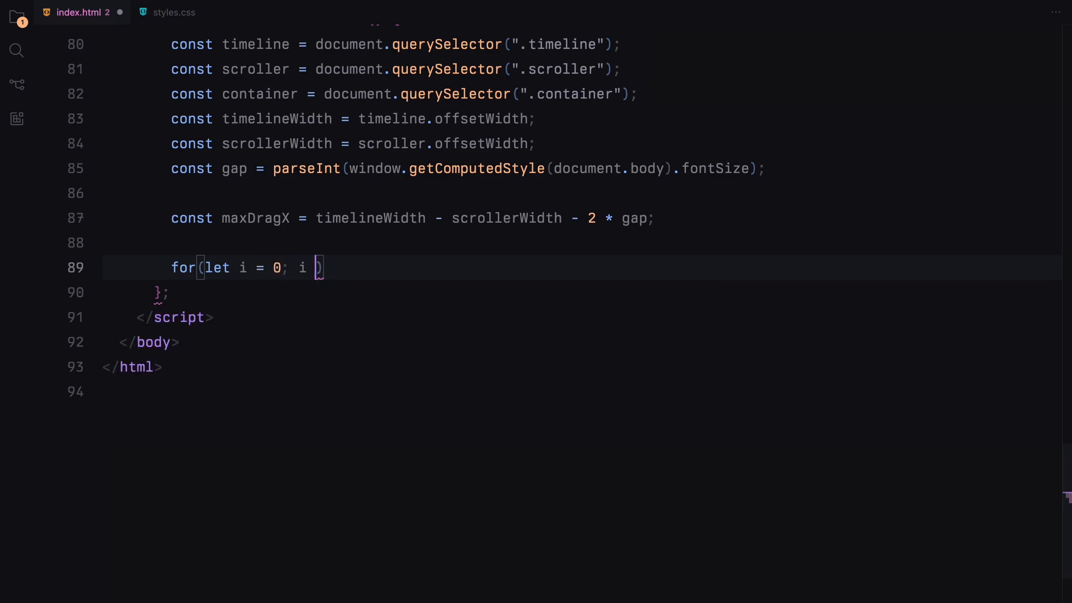
text(< 50; i++) {)
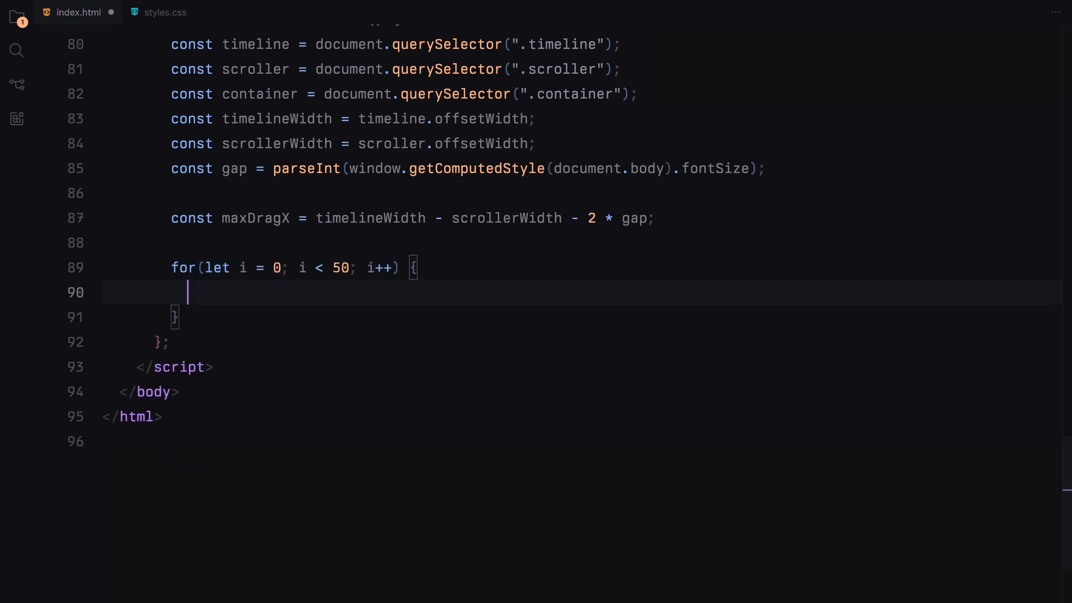
text(const marker = document.createElement()
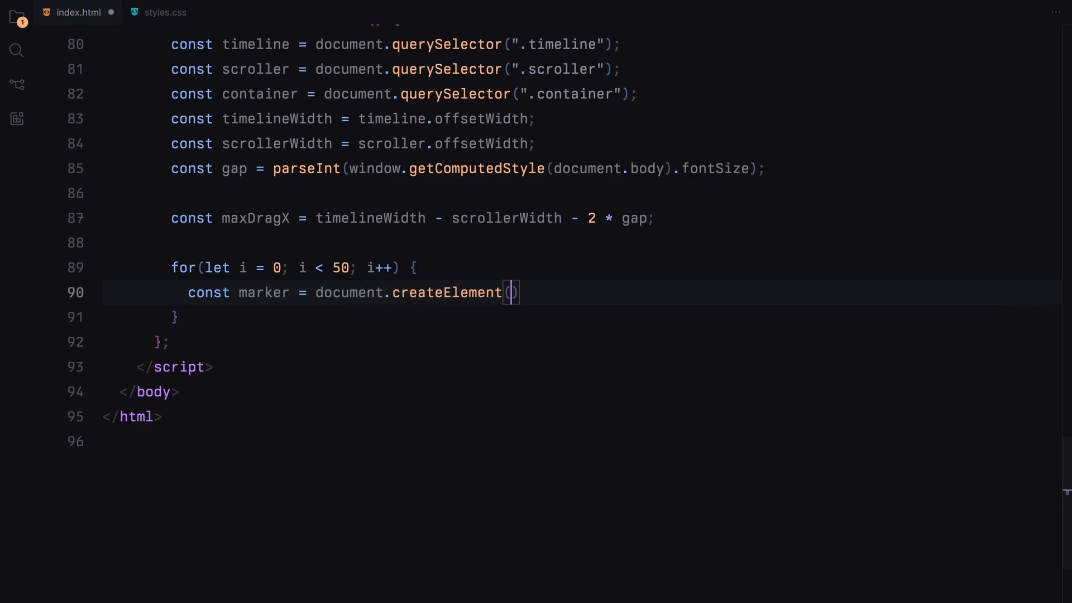
text("div")
text(marker)
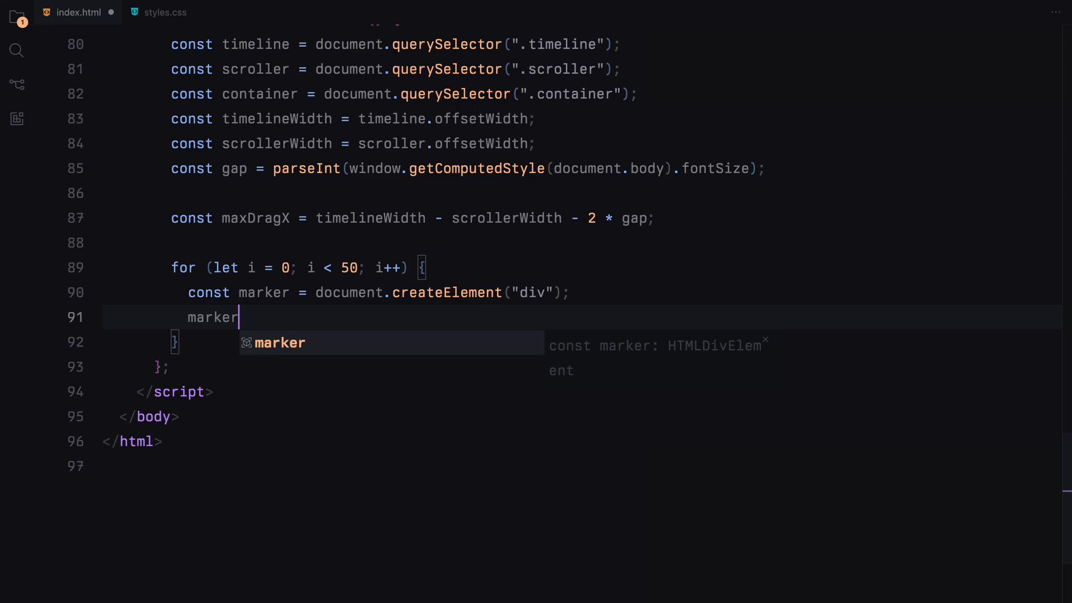
text(.classList.add("ma")
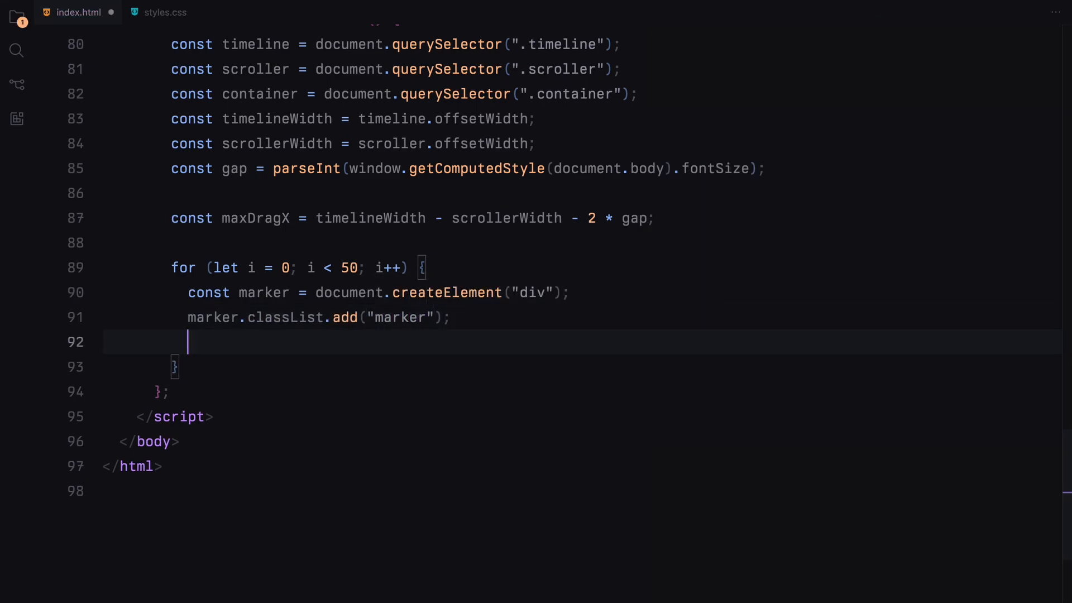
text(timeline.appendChild(marker);)
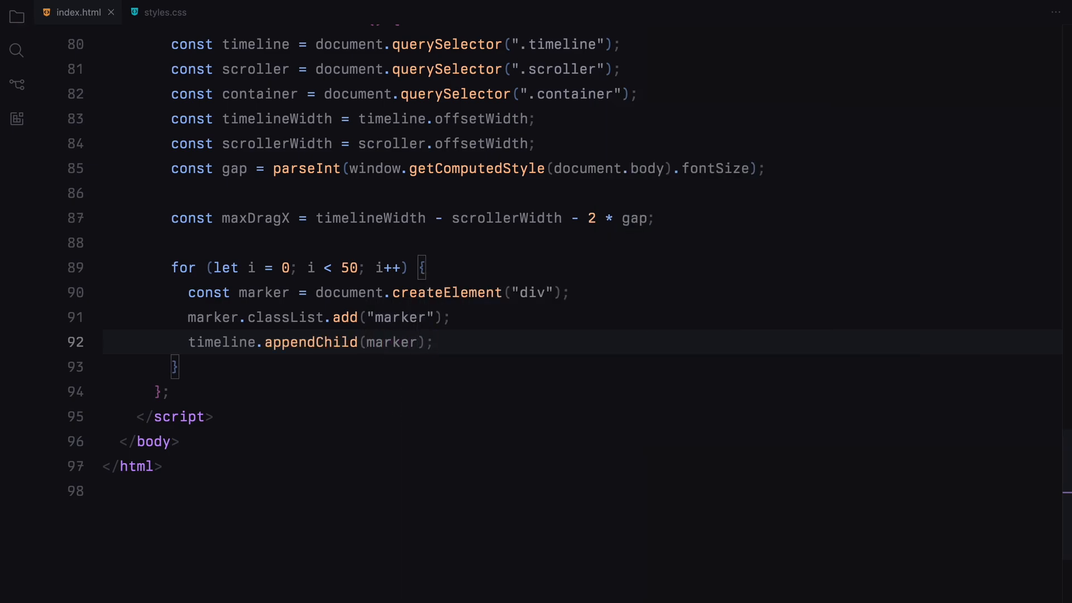
mouse_move(893, 364)
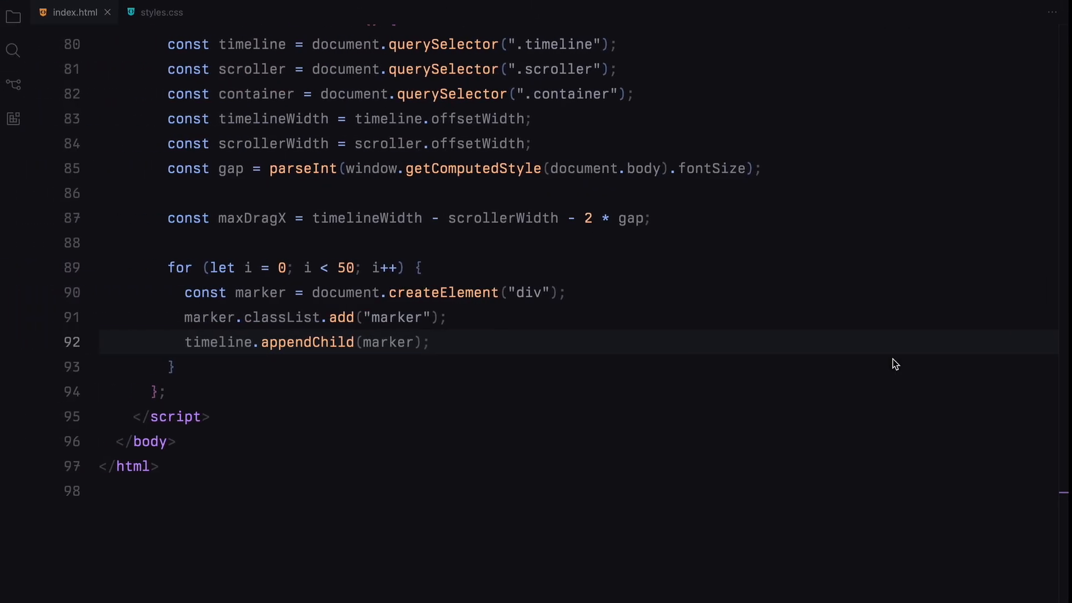
key(Enter)
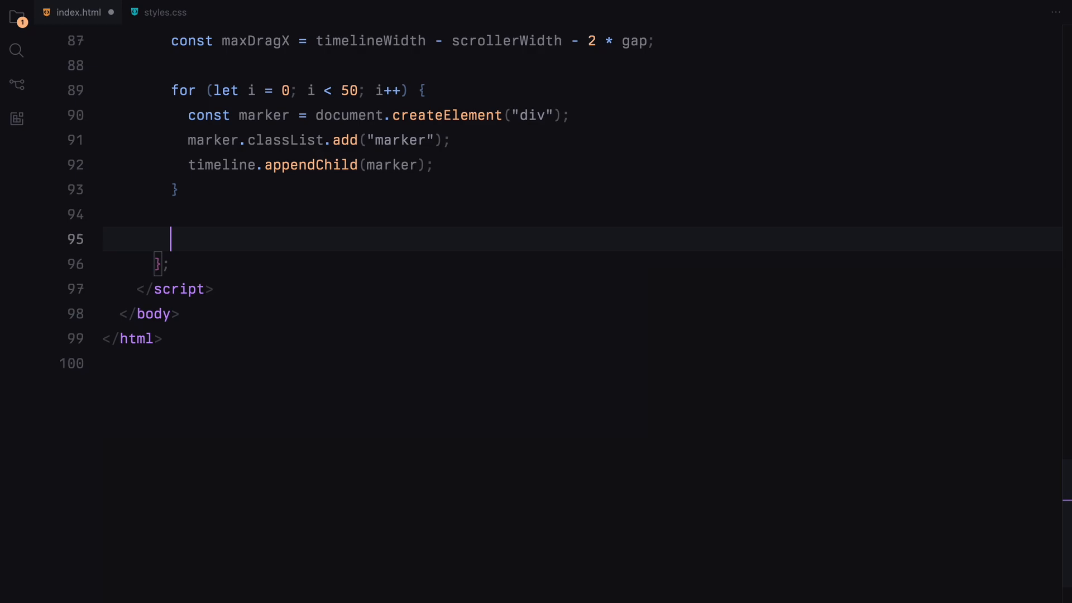
Draggable.create on scroller: type x, bounds gap to timelineWidth - scrollerWidth - gap, onDrag stub
text(Dra)
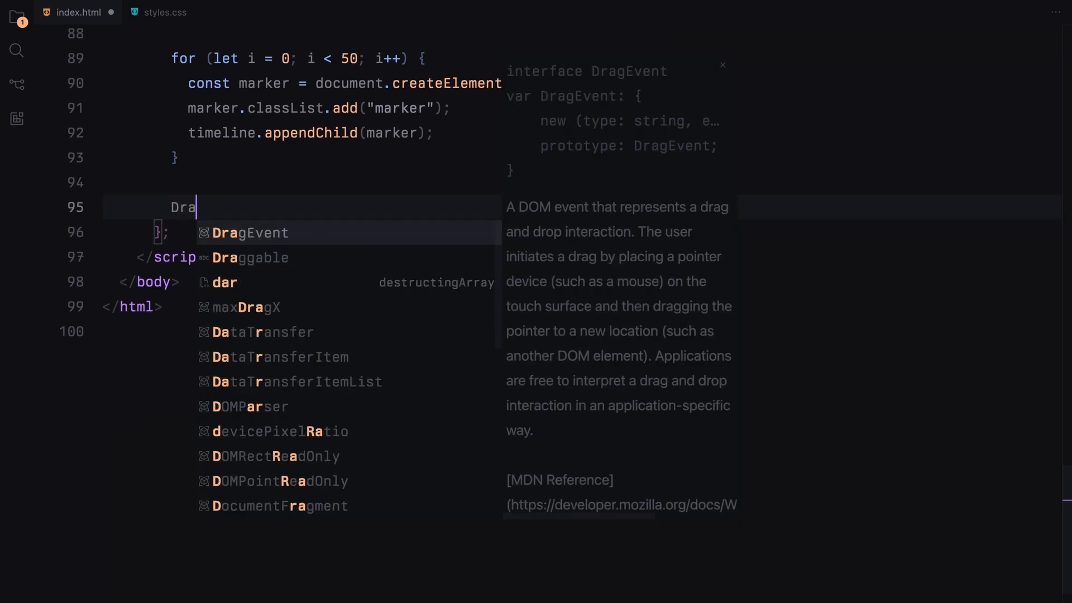
text(ggable.create)
text(type: ")
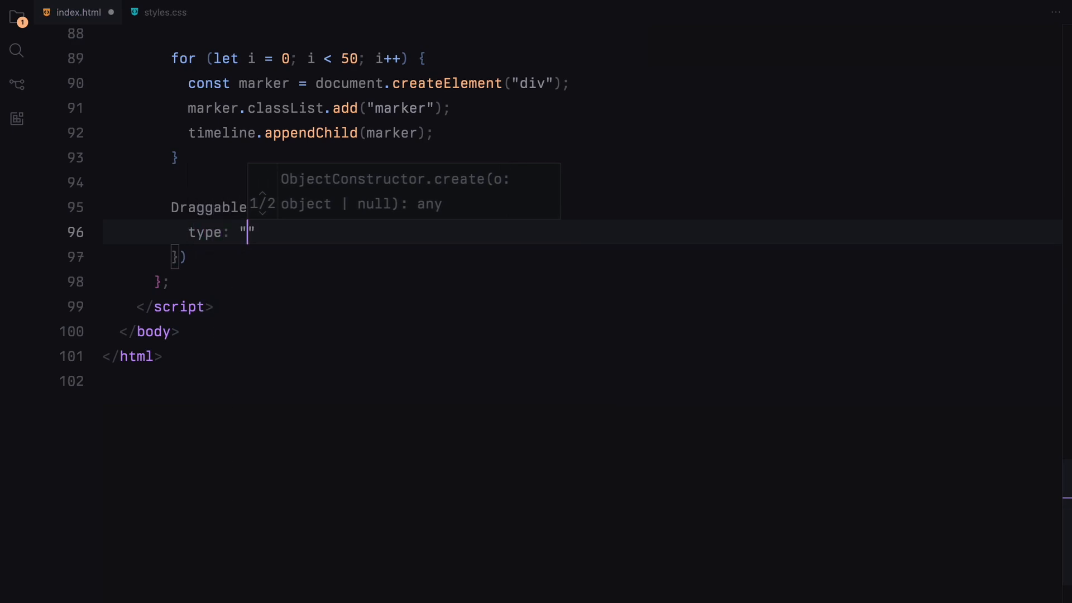
text(x",)
text(bounds:)
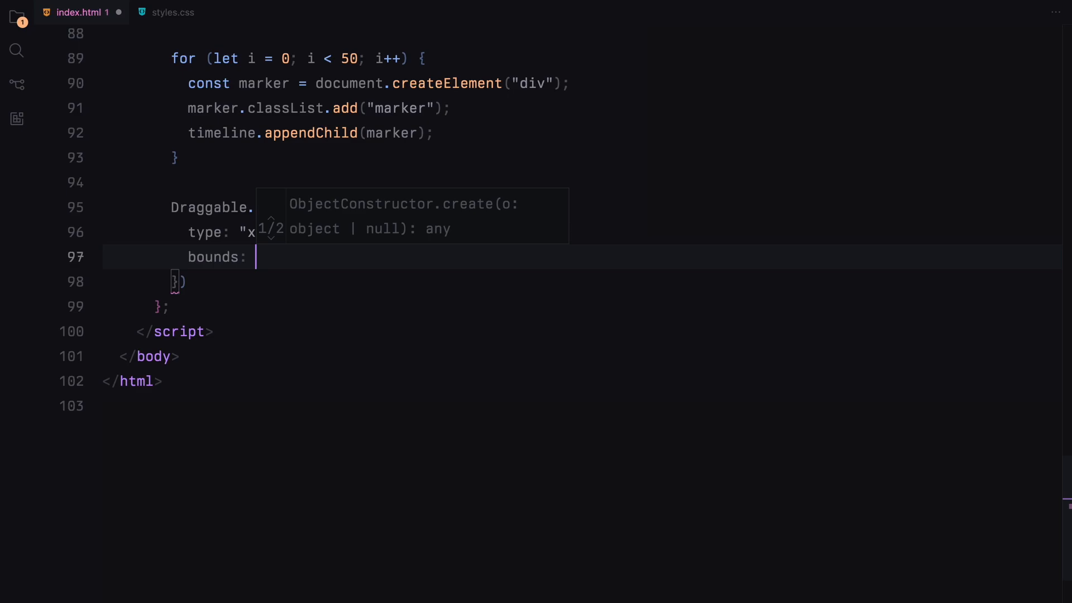
text(minX: gap,)
text(maxX: timeline)
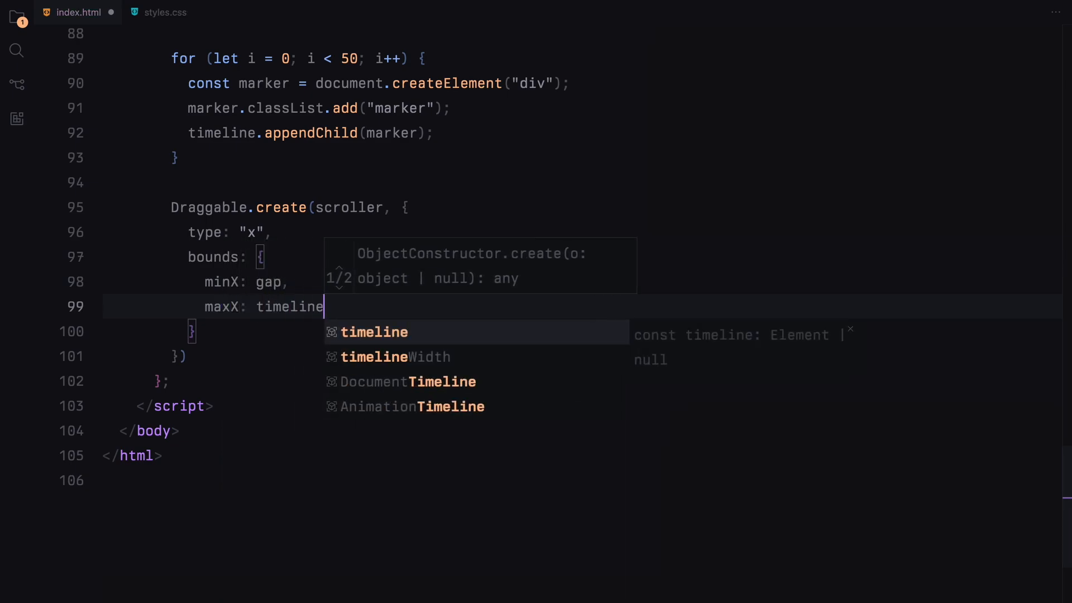
text(Width - scr)
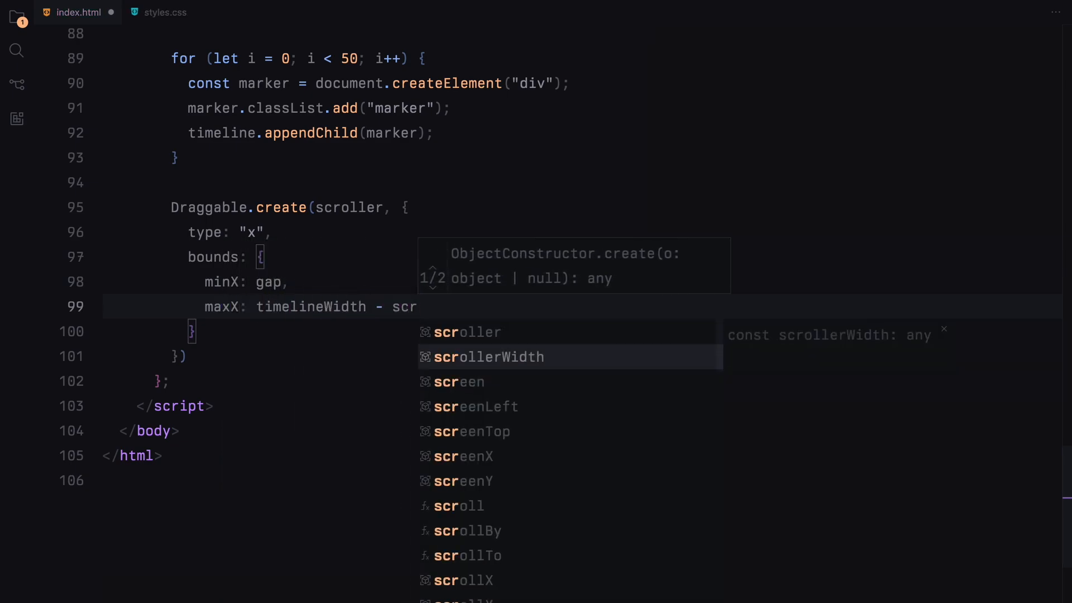
text(scrollerWidth - gap,)
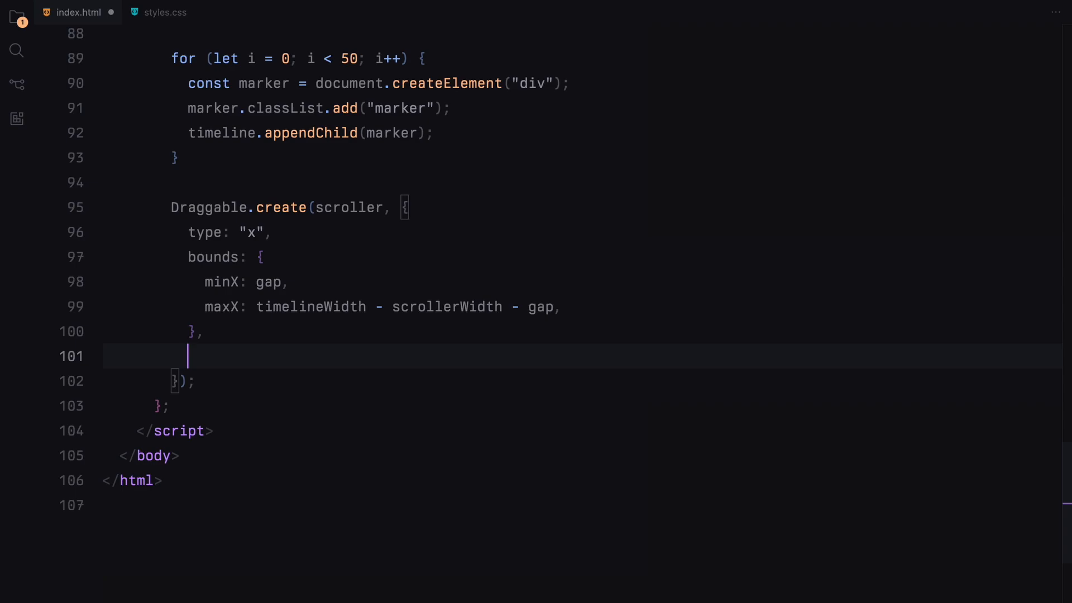
text(onDrag: function() {)
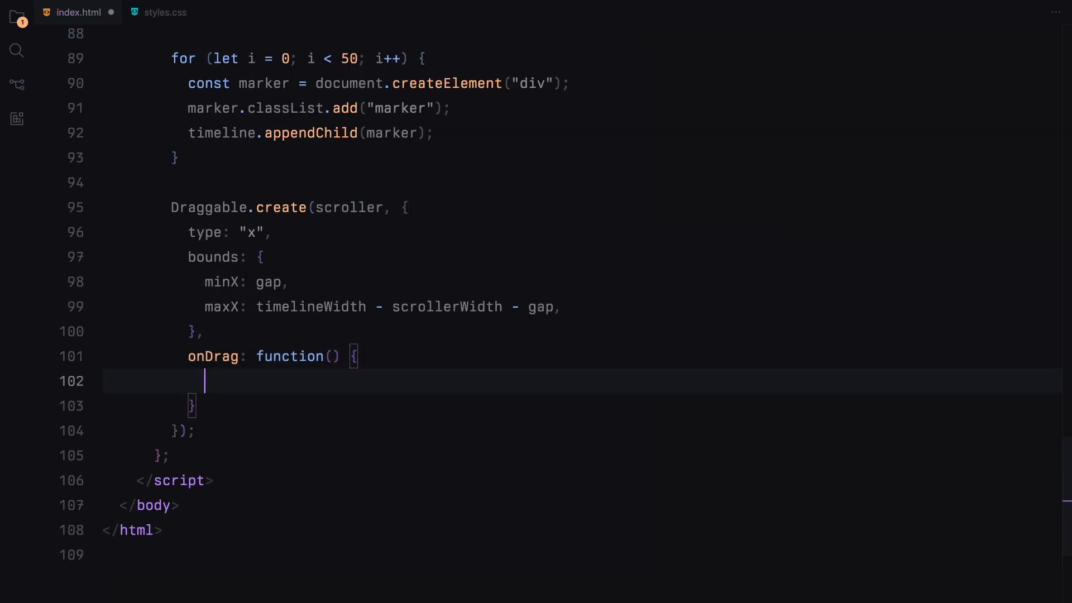
In onDrag, compute progress = (this.x - gap) / maxDragX and containerX = -400 * (timelineWidth / 100) * progress, then start a gsap call
text(let progre)
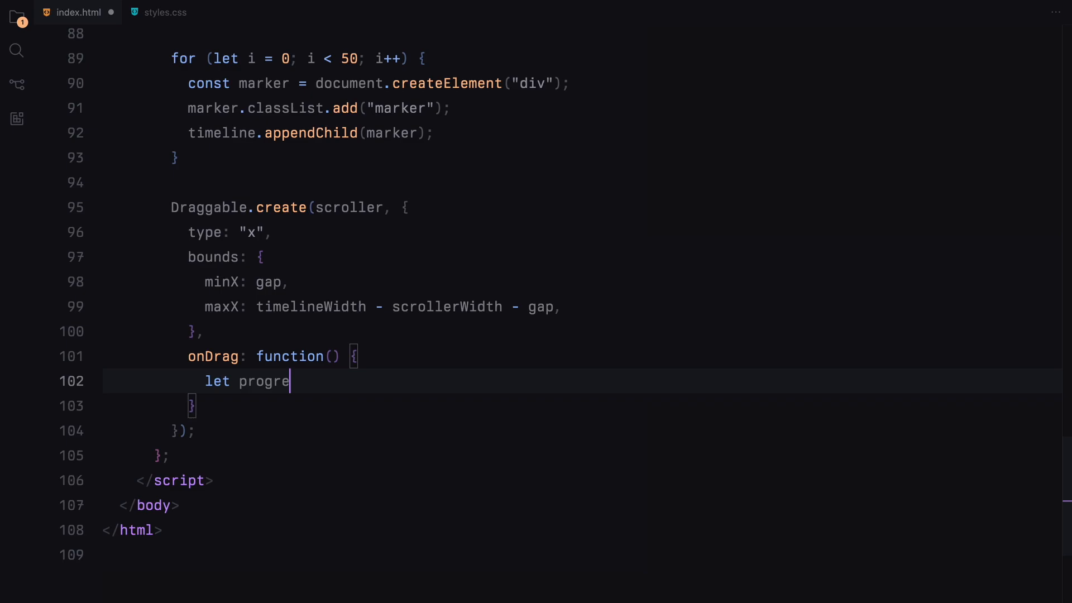
text(ss = (this.x)
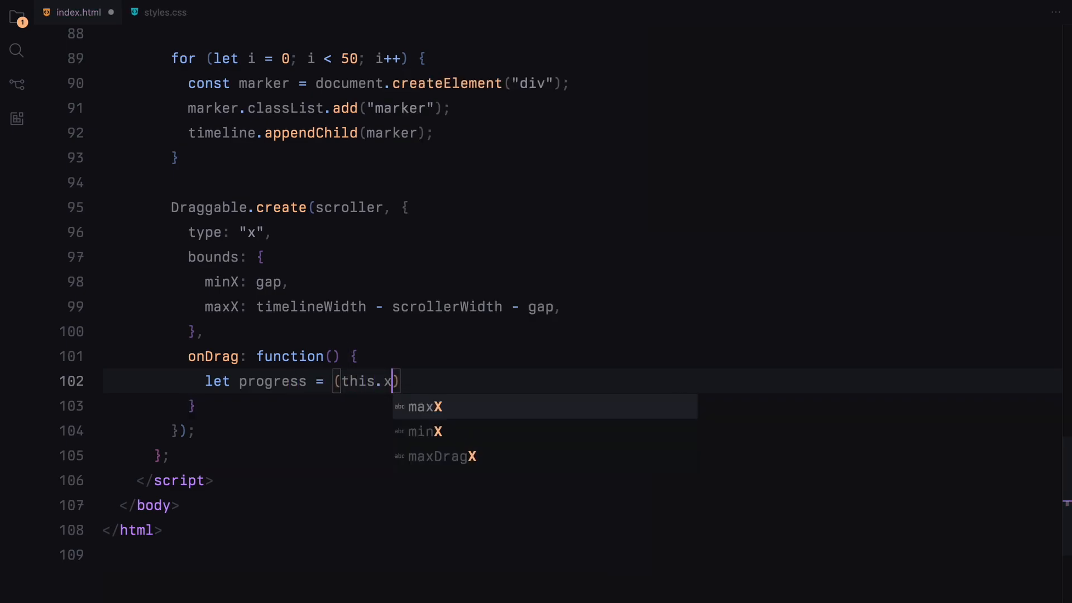
text(- gap) /)
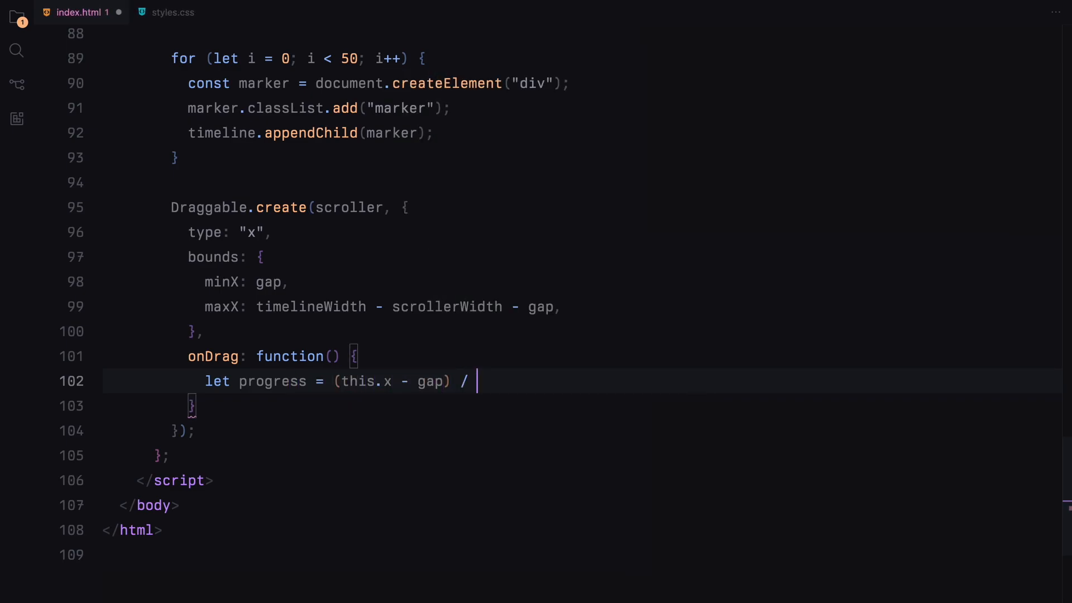
text(maxDragX;)
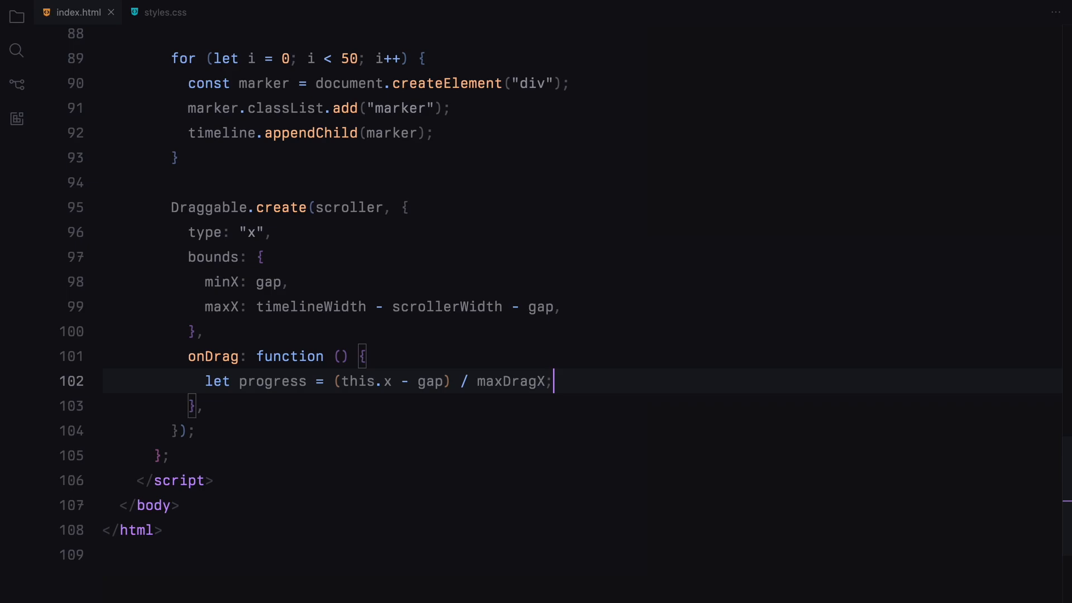
text(let containe)
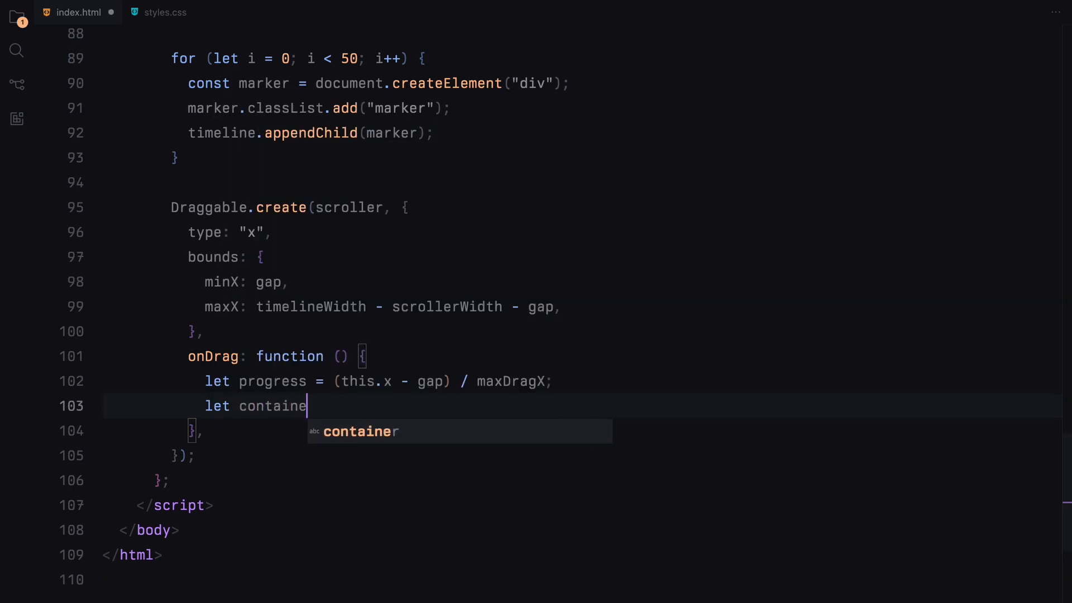
text(rX = -400)
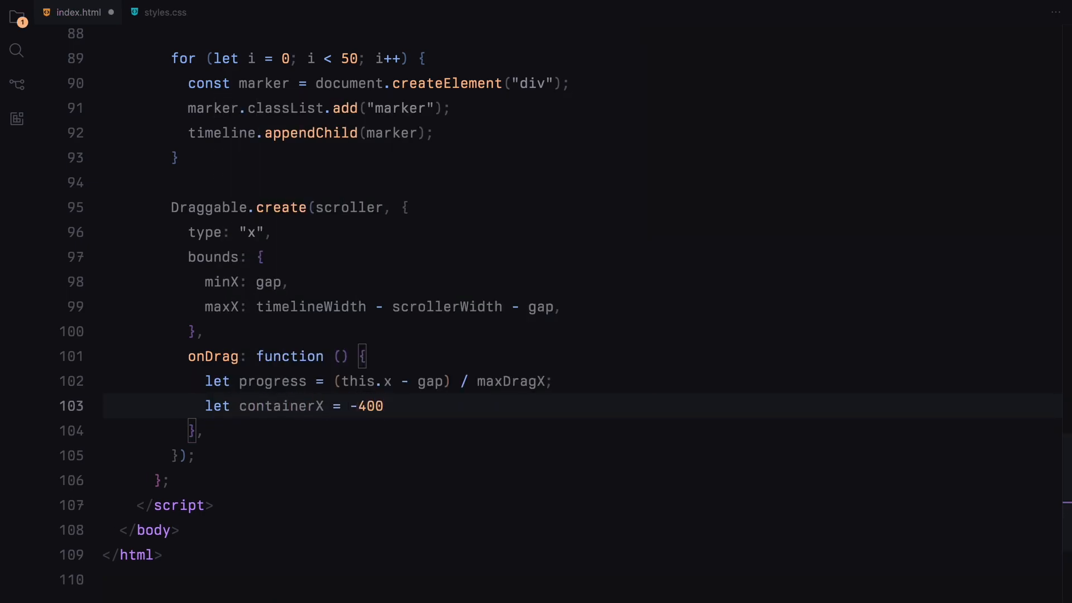
text(* (timelineWidth / 100)
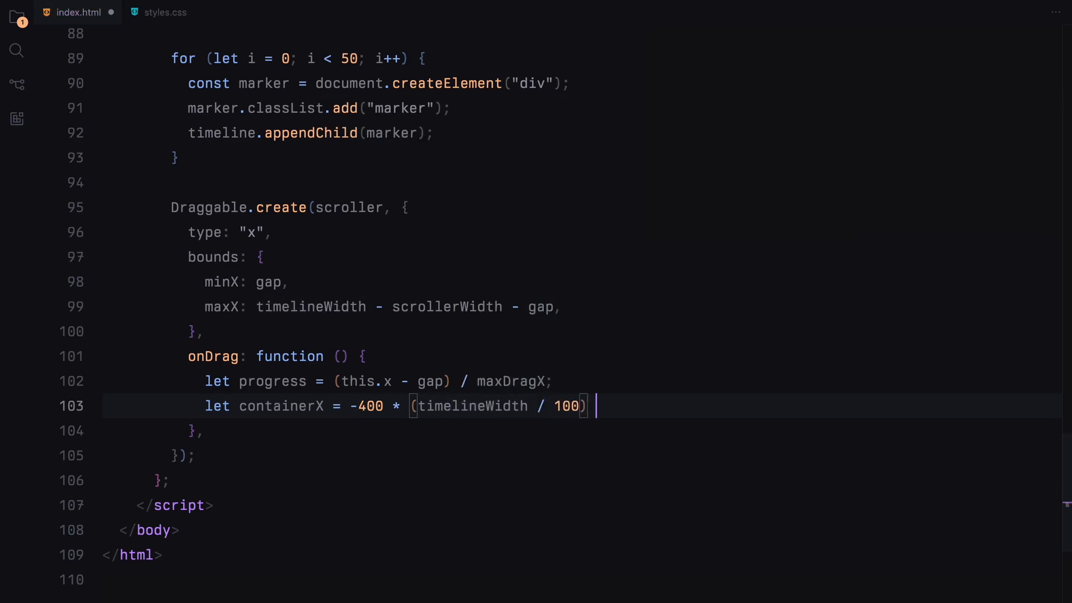
text(* progress;)
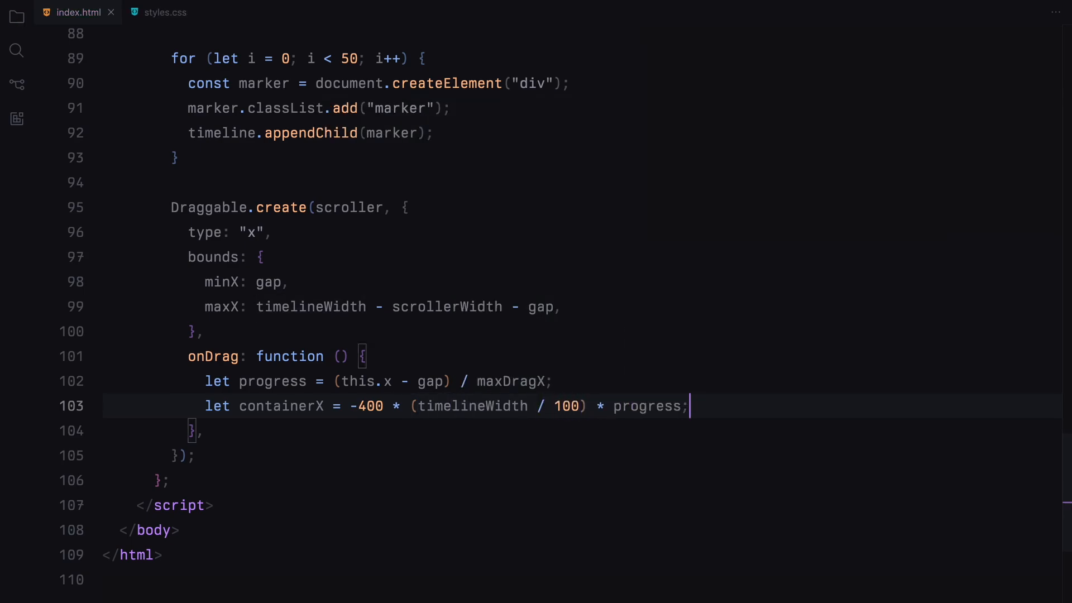
text(gsa)
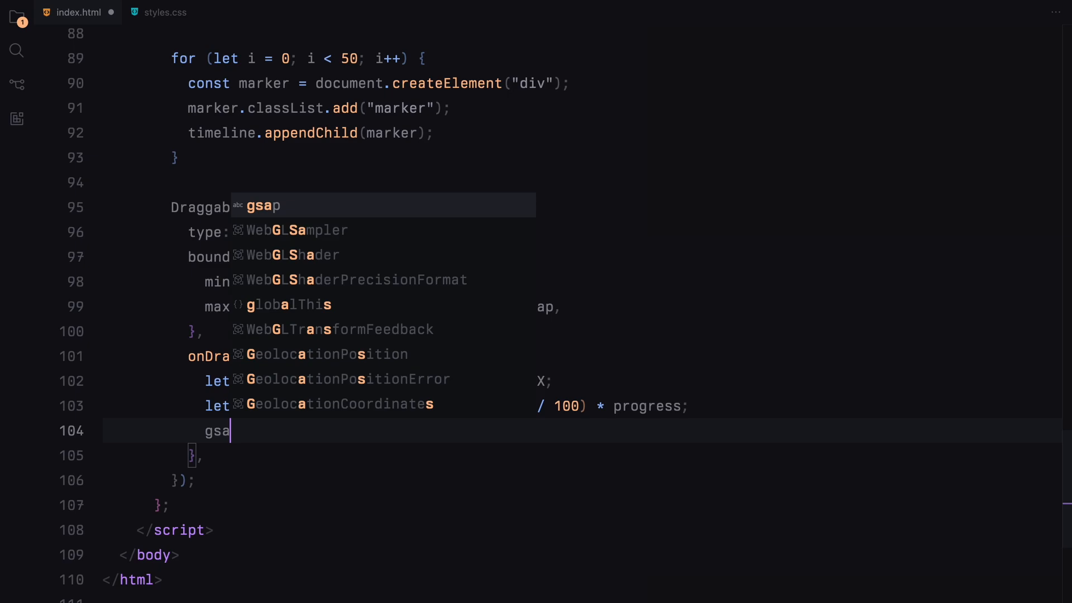